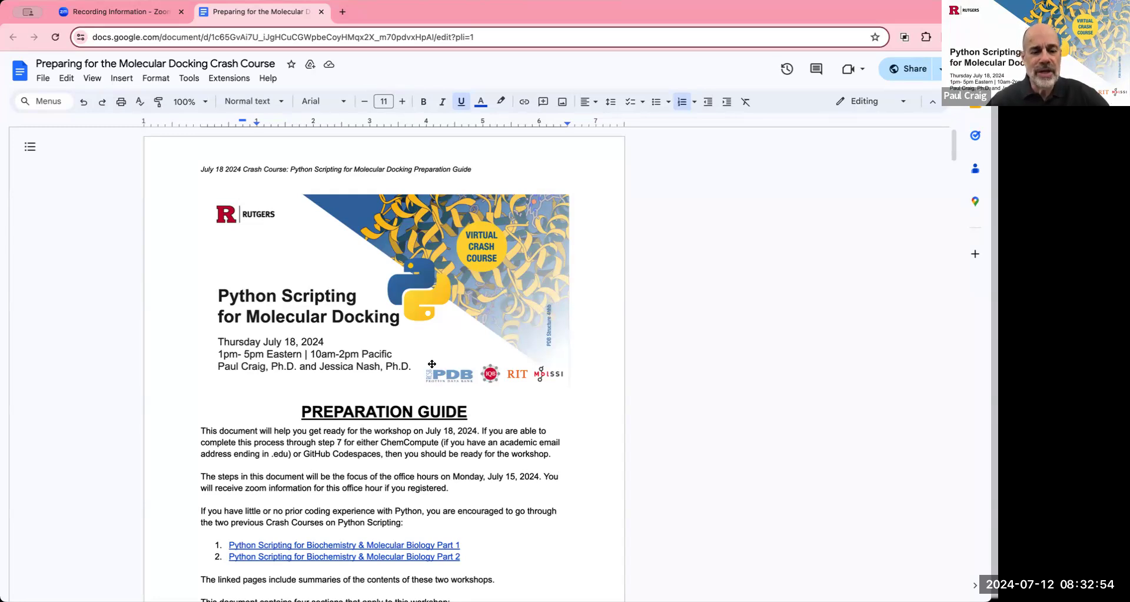
Scroll the guide past the banner image to the four-section list.
{"action": "scroll", "scroll_direction": "down", "scroll_amount": 3}
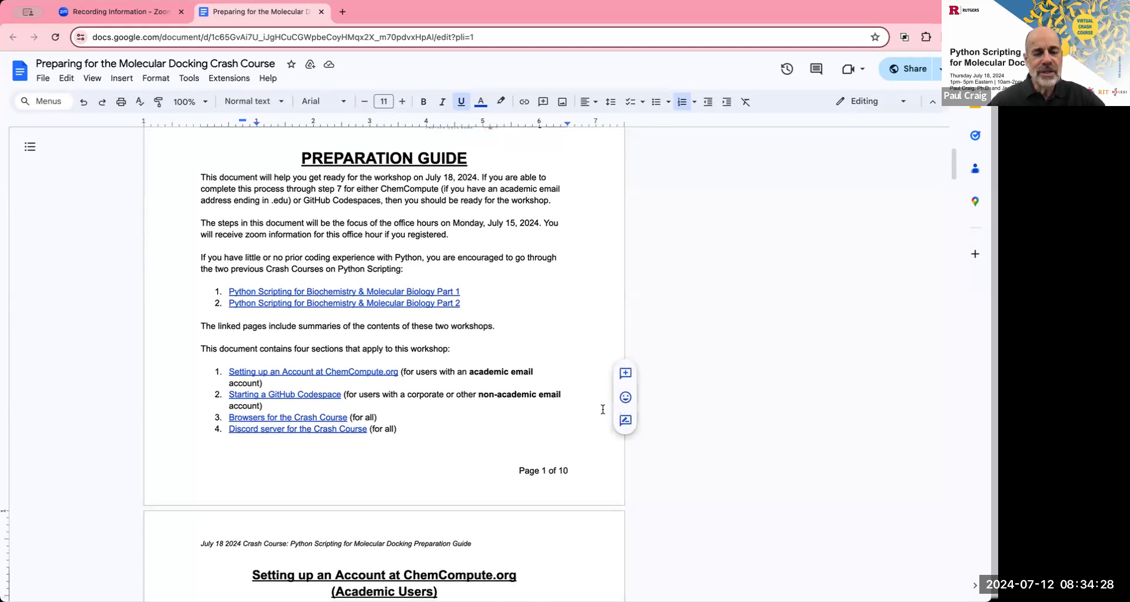
Raise the document zoom to 125% and then to 150%.
{"action": "scroll", "scroll_direction": "down", "scroll_amount": 3}
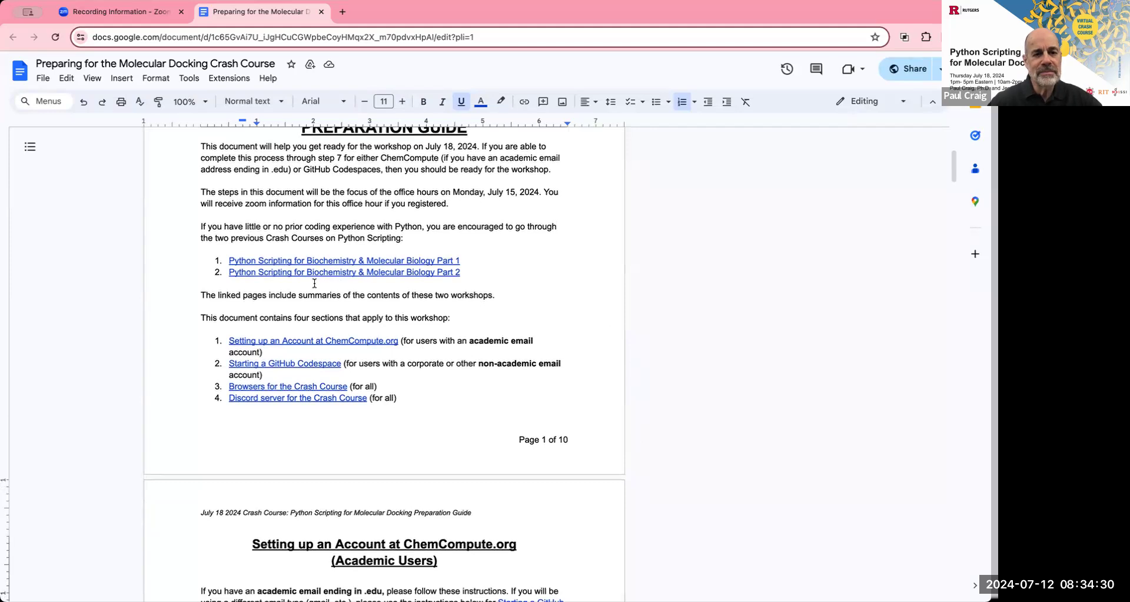
{"action": "left_click", "coordinate": [189, 101]}
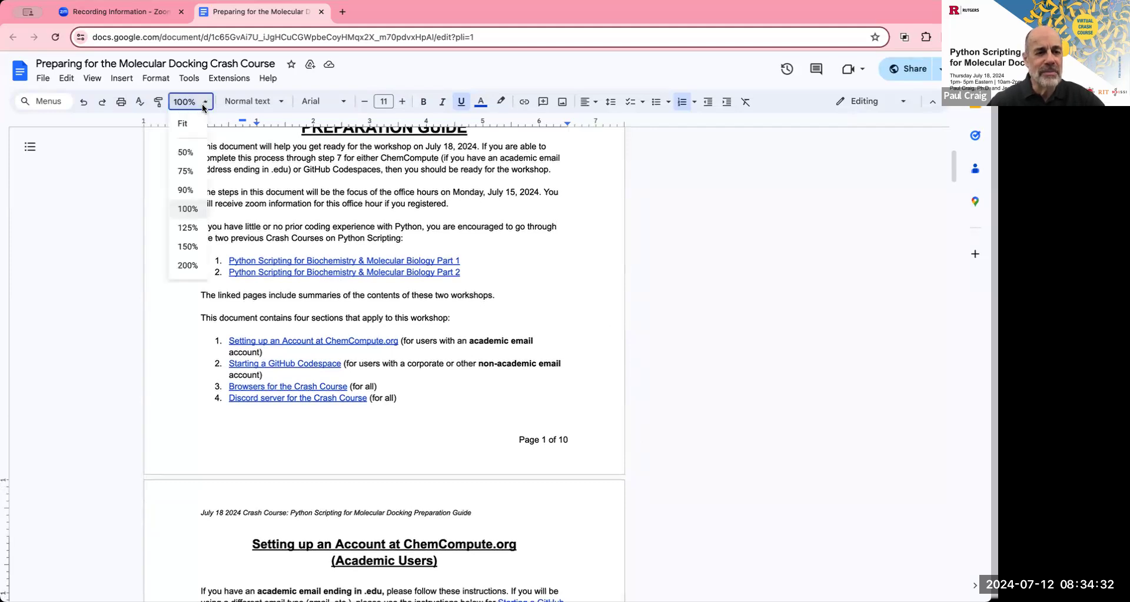
{"action": "left_click", "coordinate": [187, 228]}
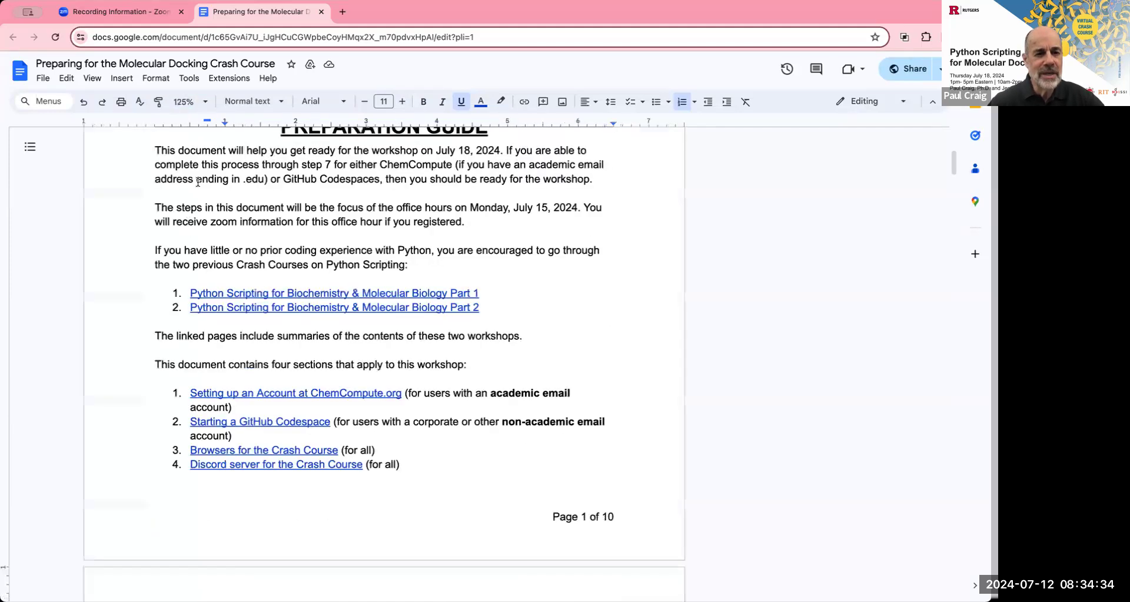
{"action": "left_click", "coordinate": [186, 102]}
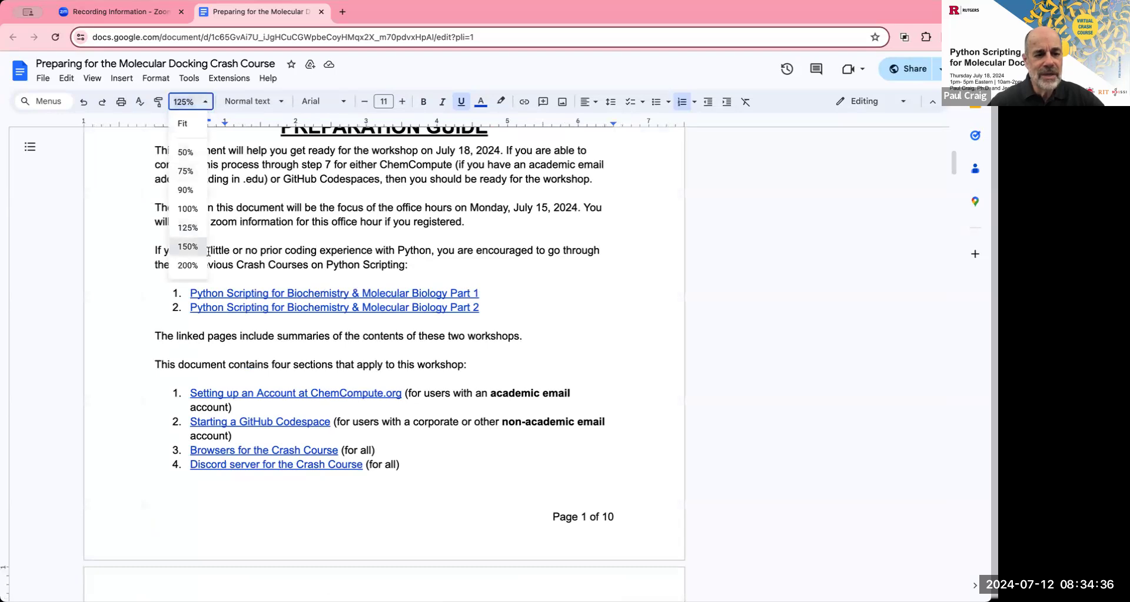
{"action": "left_click", "coordinate": [187, 246]}
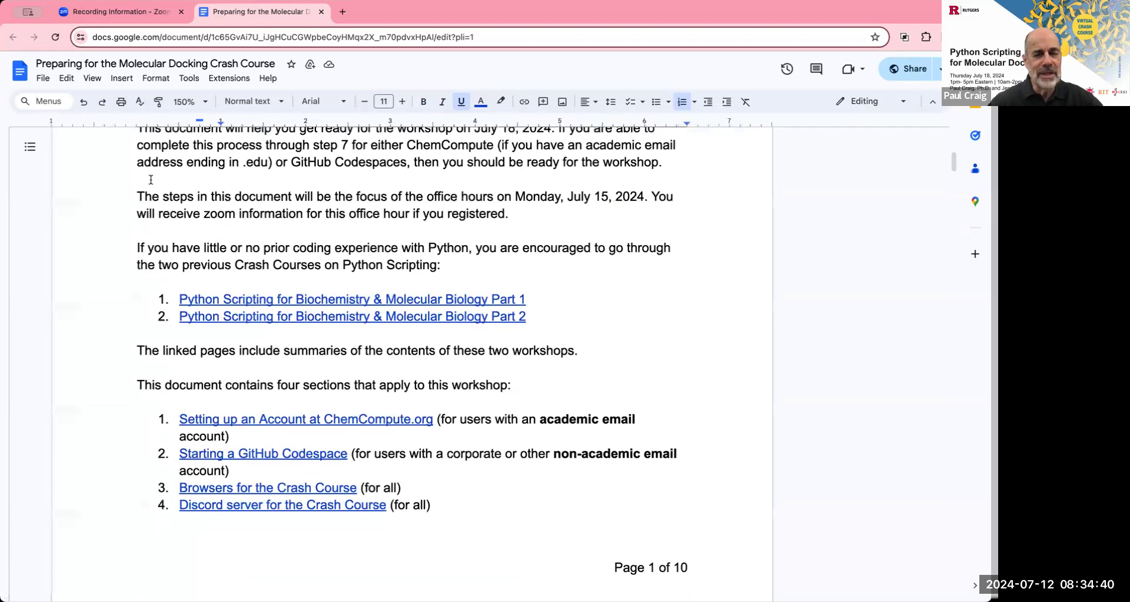
{"action": "mouse_move", "coordinate": [210, 298]}
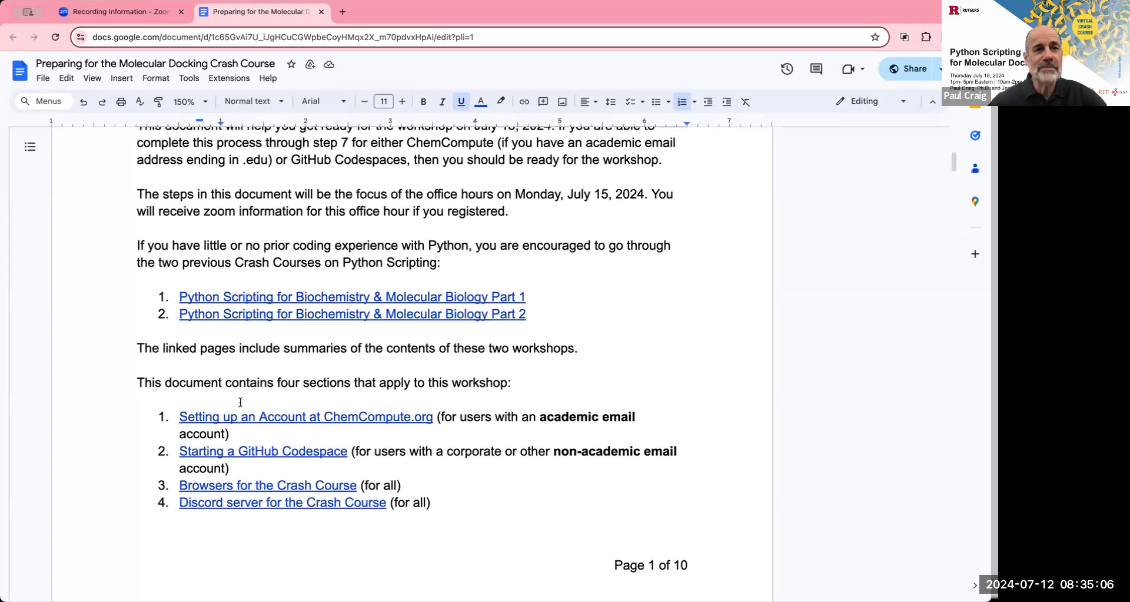
Scroll to the ChemCompute account section and follow its Registration Link.
{"action": "scroll", "scroll_direction": "down", "scroll_amount": 3}
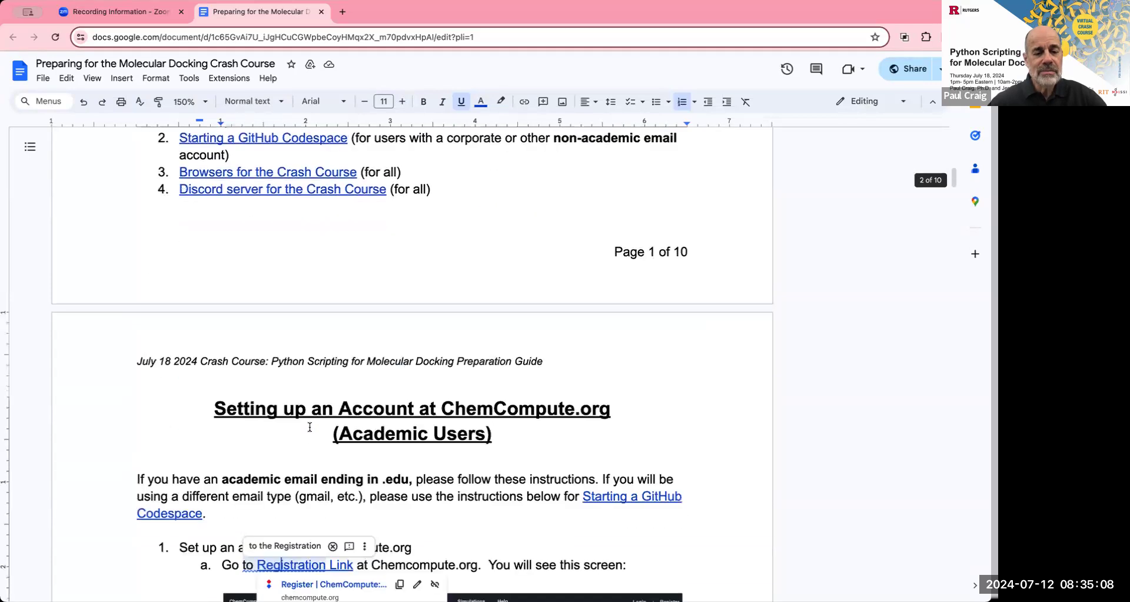
{"action": "scroll", "scroll_direction": "down", "scroll_amount": 3}
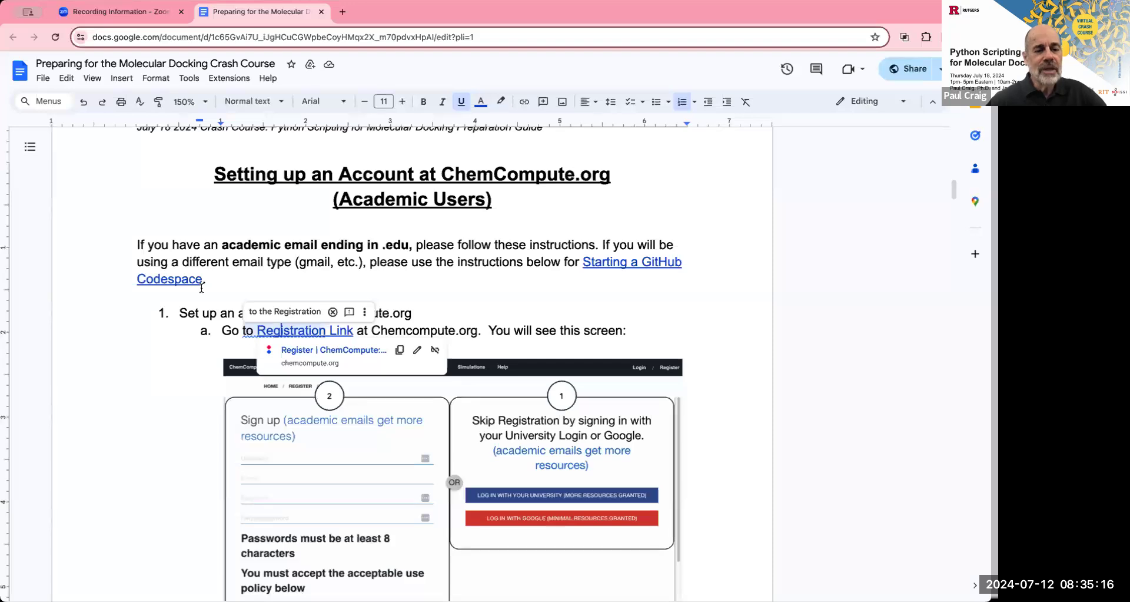
{"action": "left_click", "coordinate": [451, 446]}
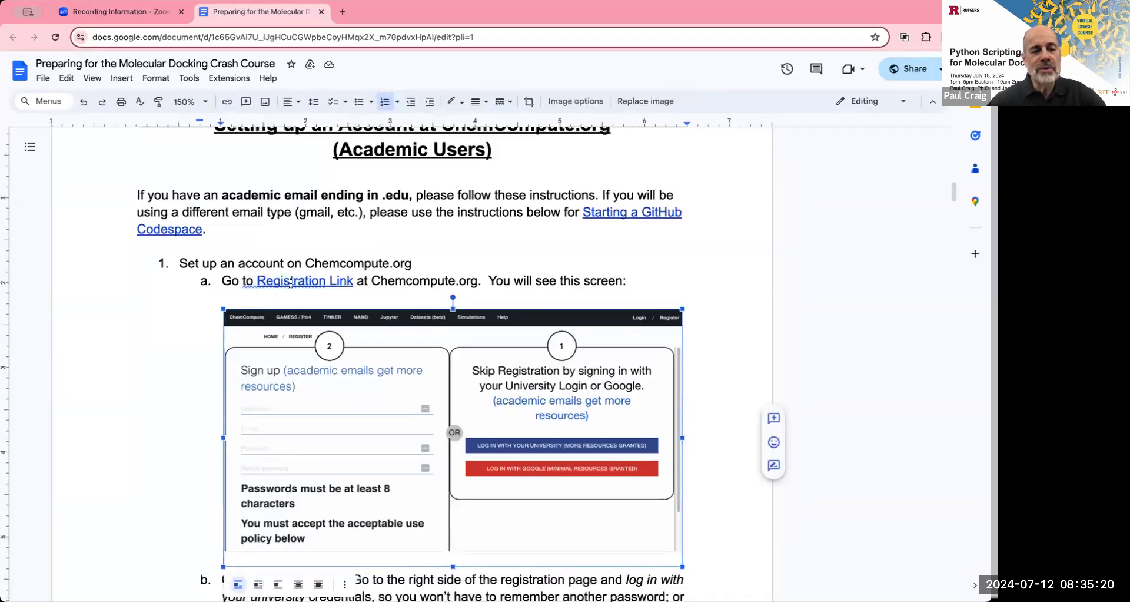
{"action": "left_click", "coordinate": [342, 12]}
{"action": "type", "text": "chemcompute.org/register/"}
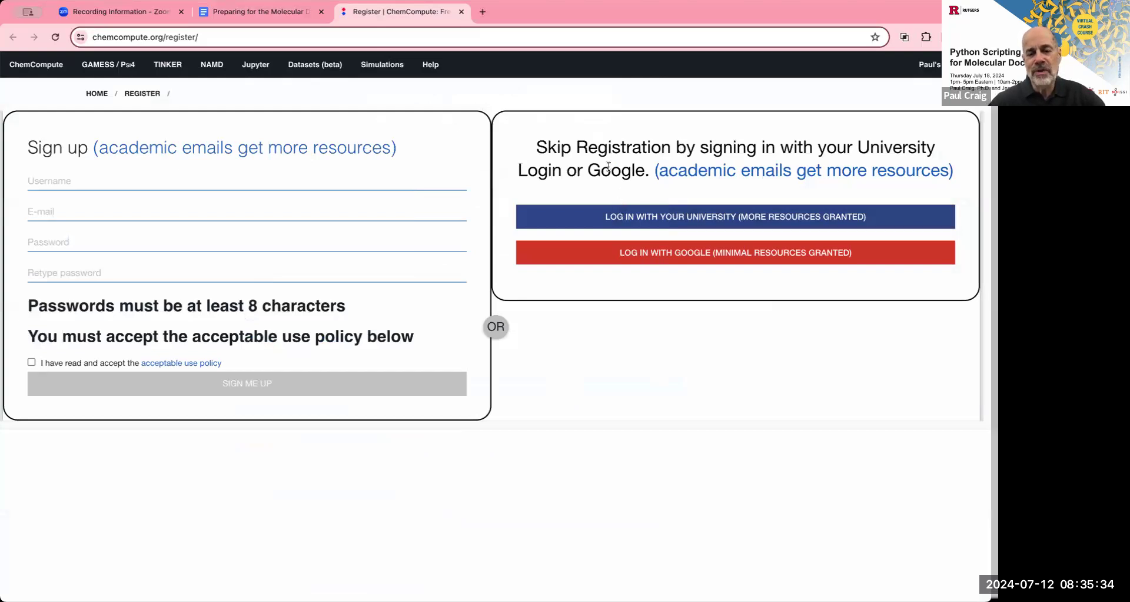
{"action": "mouse_move", "coordinate": [640, 216]}
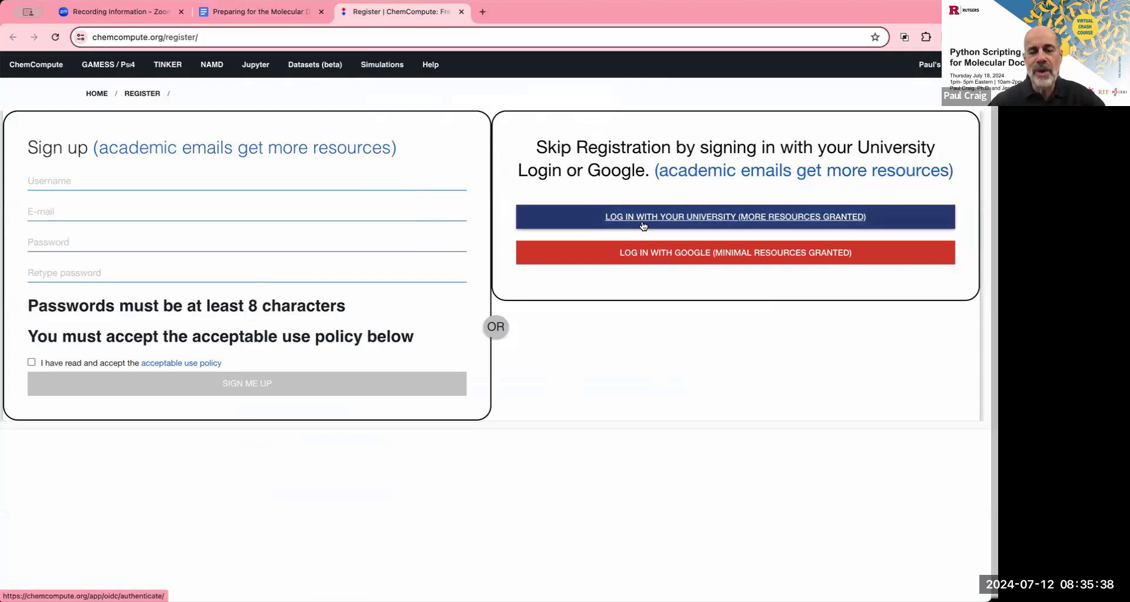
{"action": "mouse_move", "coordinate": [649, 218]}
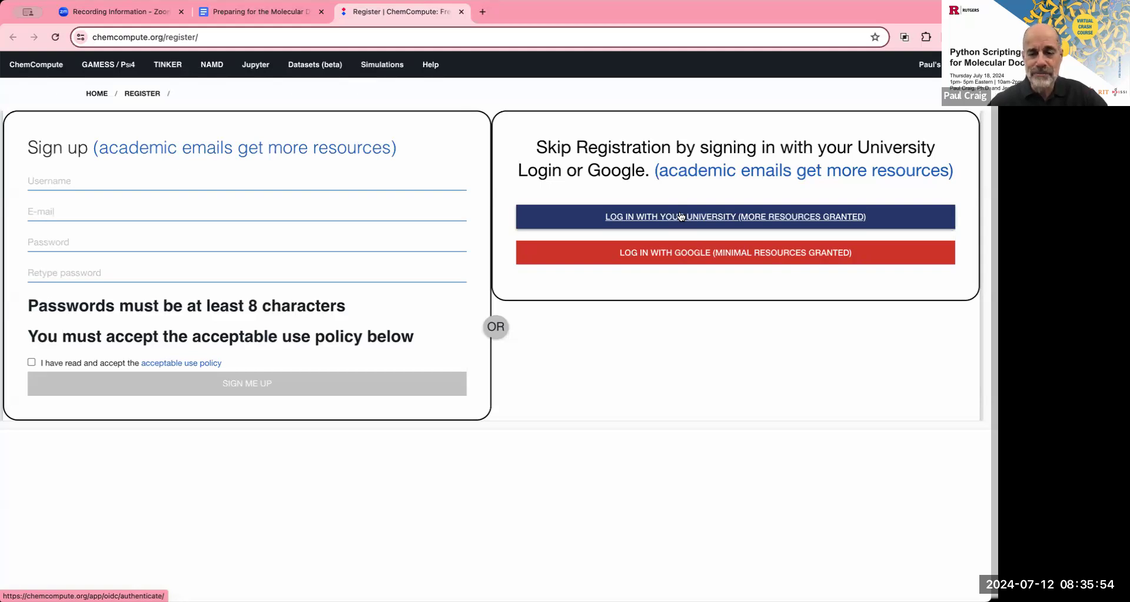
{"action": "mouse_move", "coordinate": [703, 220]}
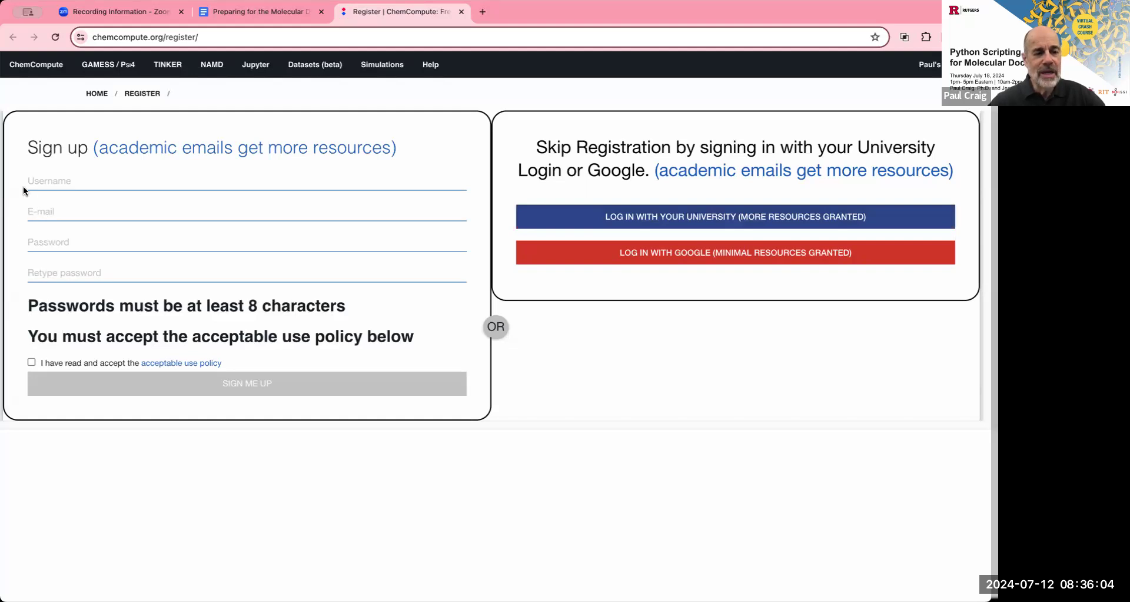
{"action": "mouse_move", "coordinate": [38, 241]}
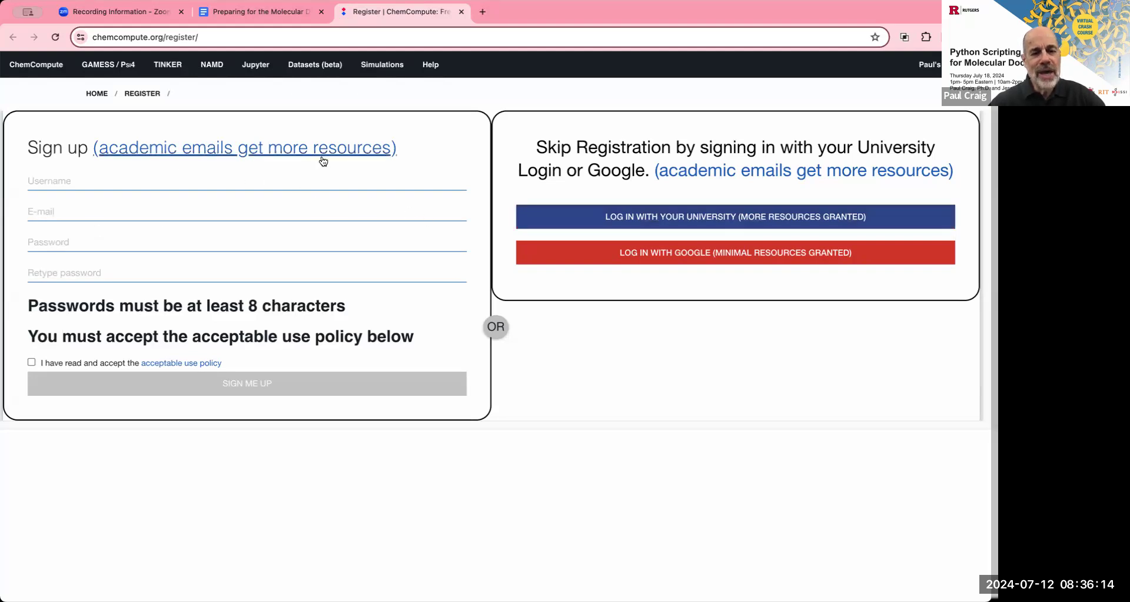
{"action": "mouse_move", "coordinate": [659, 220]}
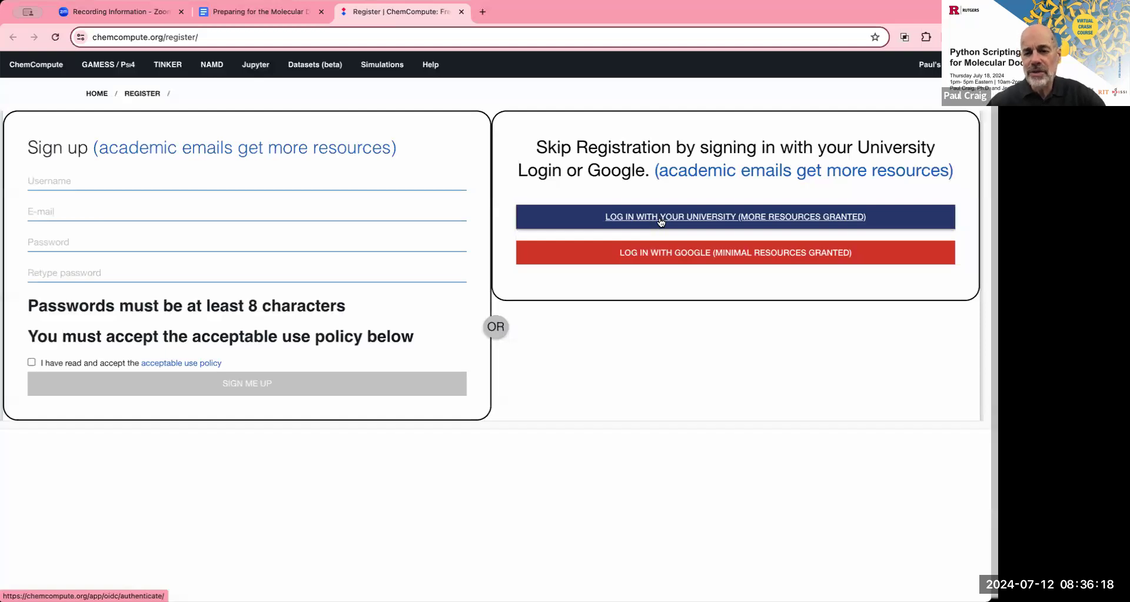
Choose 'Log in with your university' on the ChemCompute register page.
{"action": "left_click", "coordinate": [733, 216]}
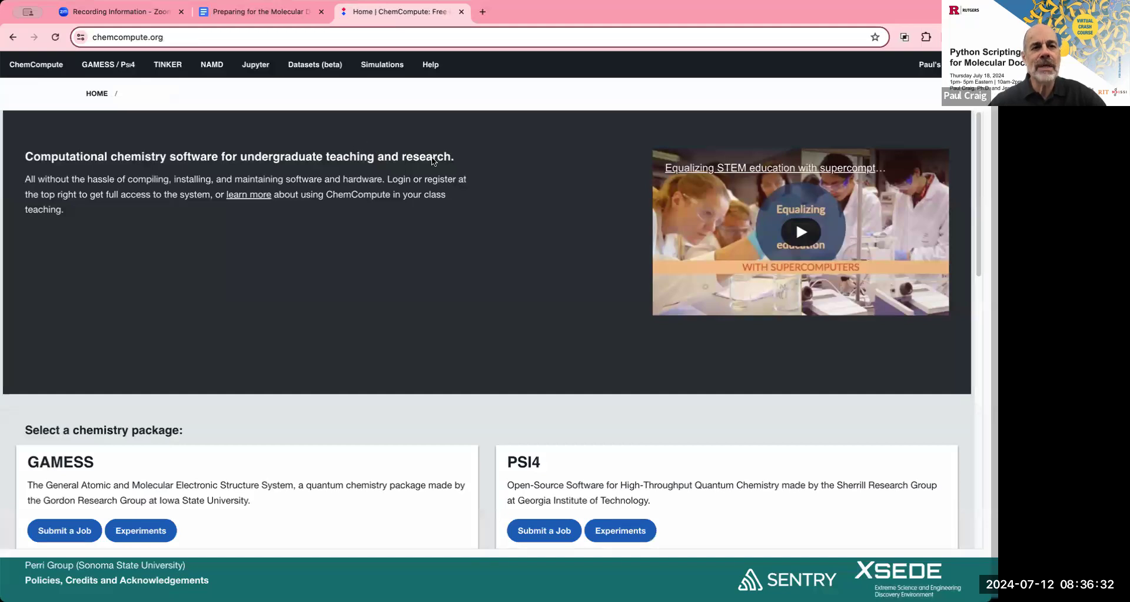
{"action": "mouse_move", "coordinate": [541, 103]}
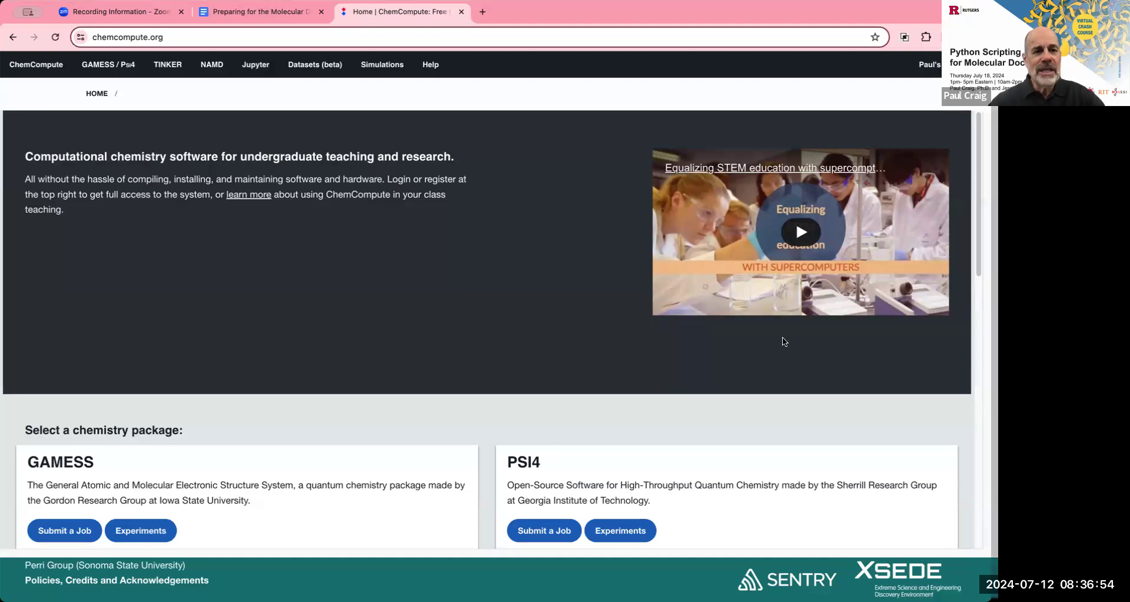
{"action": "mouse_move", "coordinate": [224, 136]}
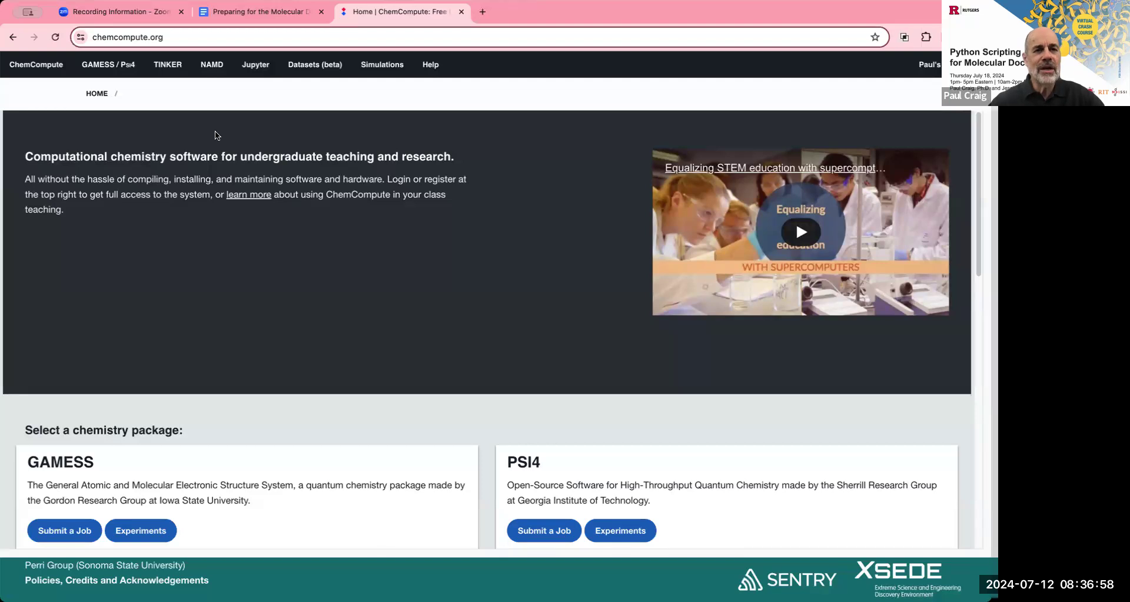
{"action": "mouse_move", "coordinate": [223, 112]}
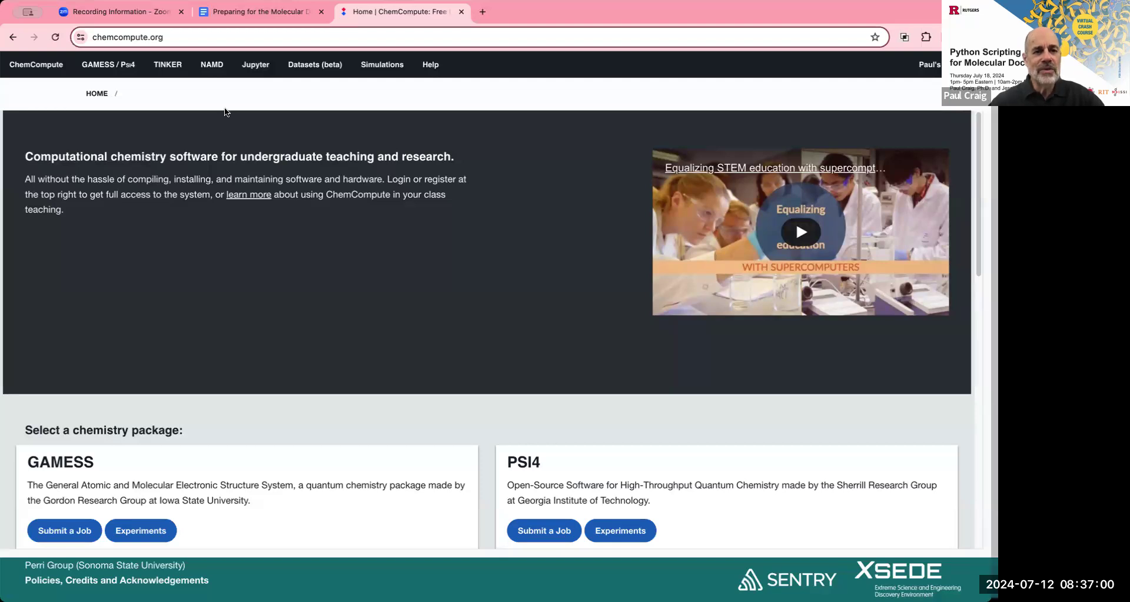
Show the Jupyter menu options from the ChemCompute navigation bar.
{"action": "left_click", "coordinate": [256, 63]}
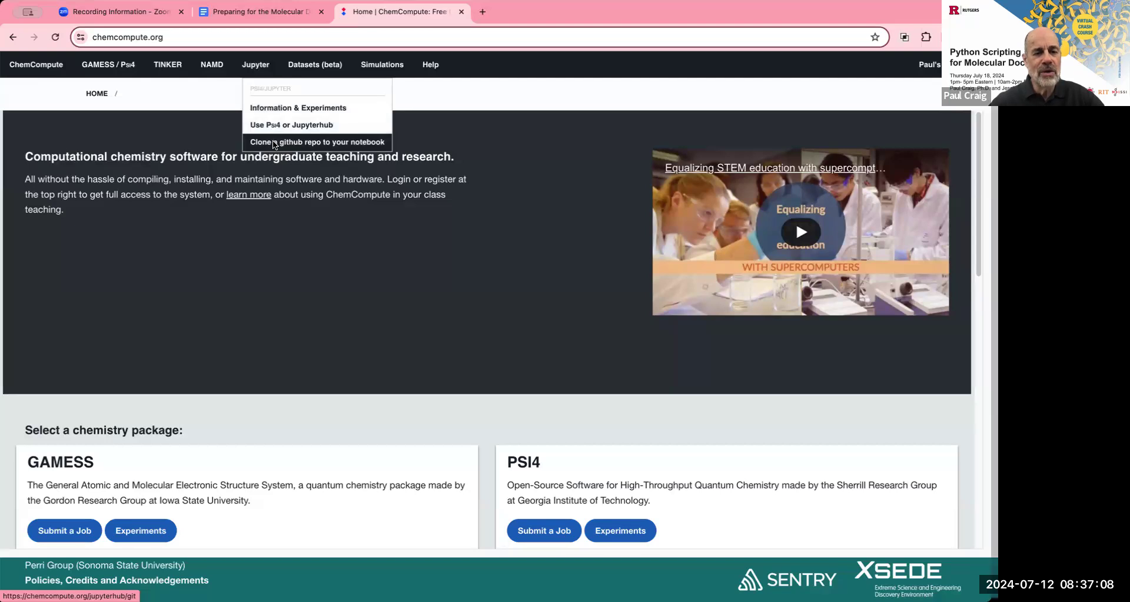
Go to the 'Clone a github repo to your notebook' page.
{"action": "left_click", "coordinate": [316, 141]}
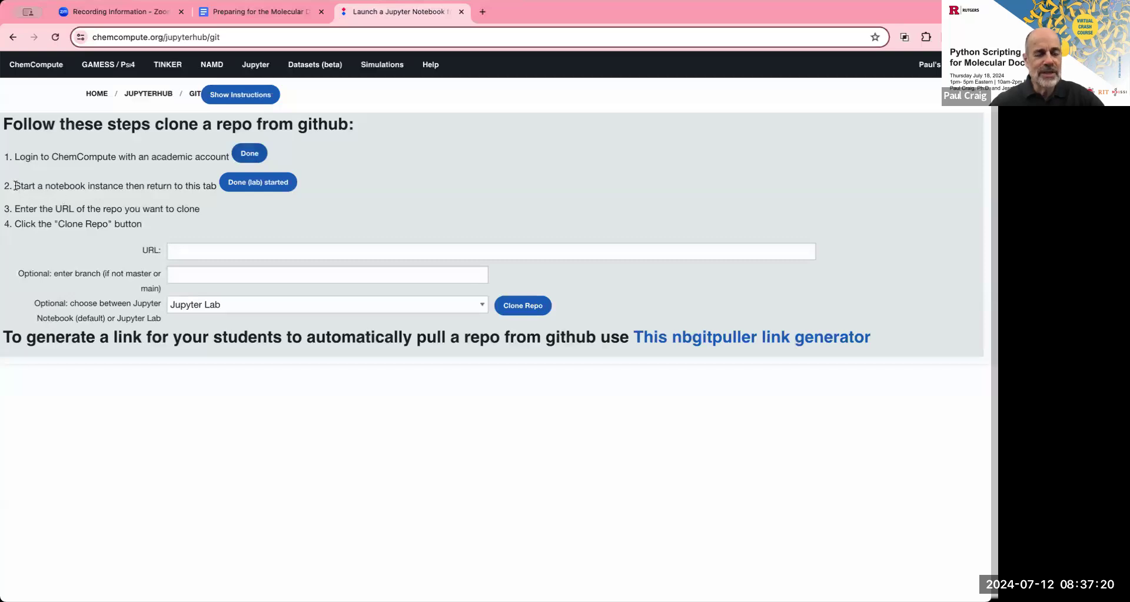
{"action": "mouse_move", "coordinate": [193, 194]}
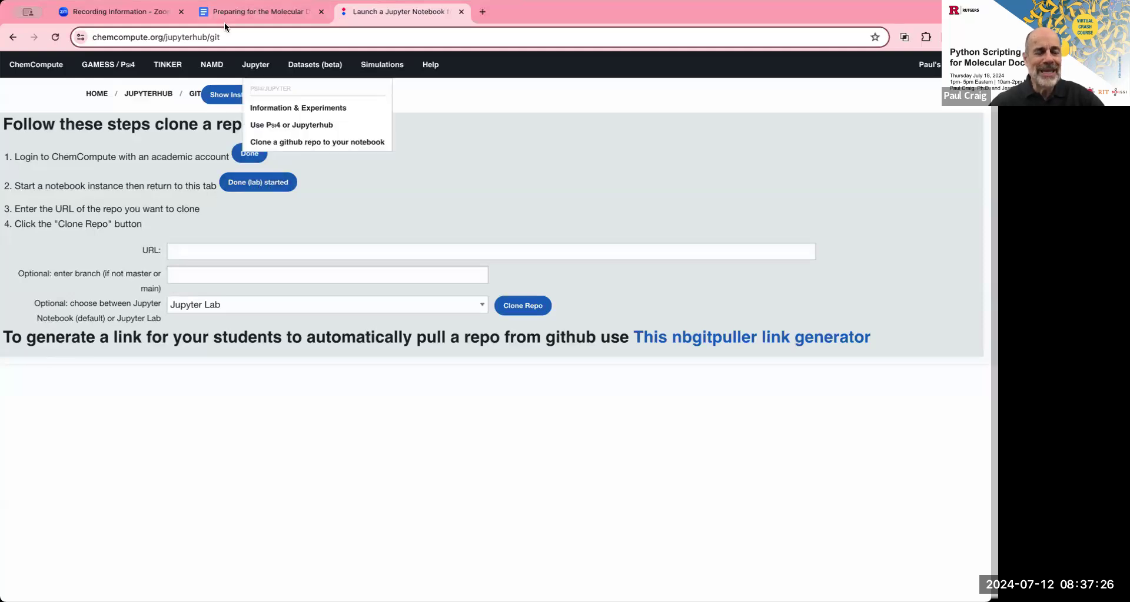
{"action": "mouse_move", "coordinate": [261, 12]}
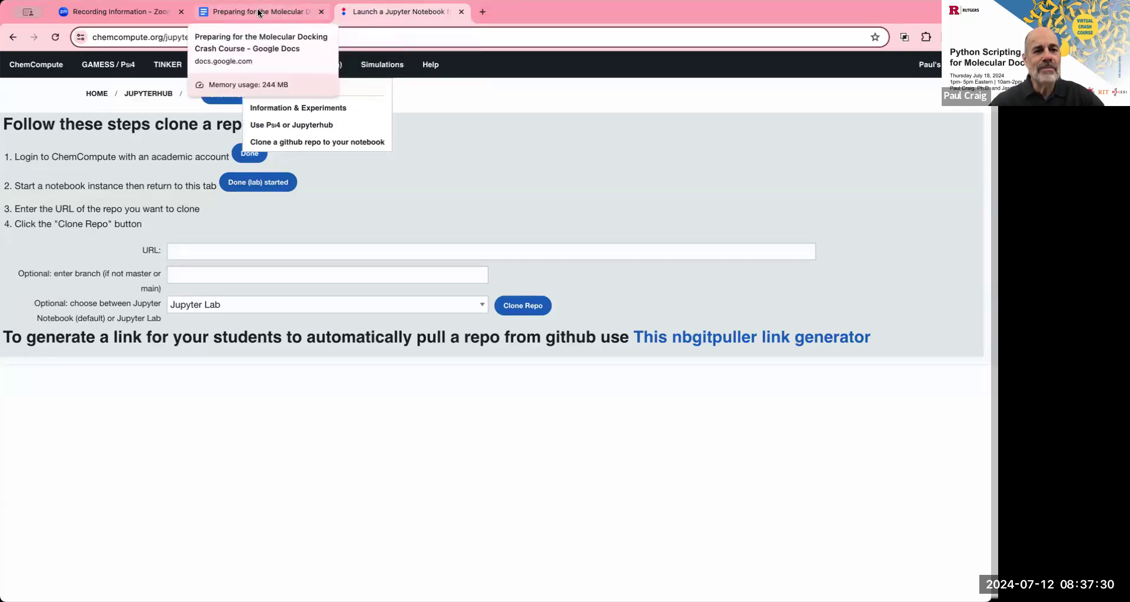
Return to the guide and scroll to Server Options and the iqb-2024 repo URL step.
{"action": "left_click", "coordinate": [259, 12]}
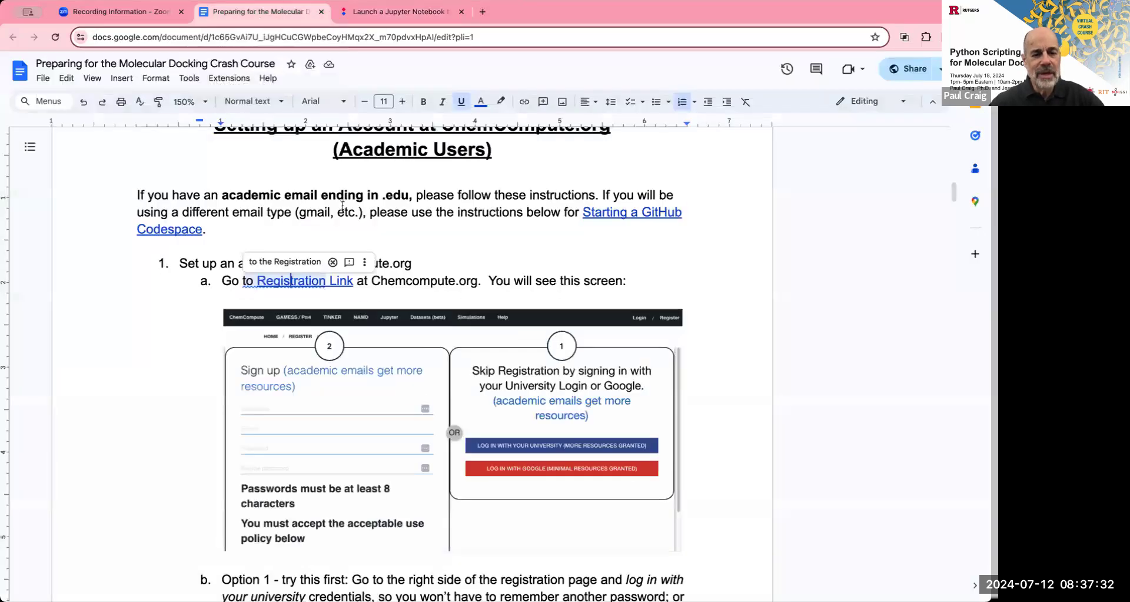
{"action": "scroll", "scroll_direction": "down", "scroll_amount": 3}
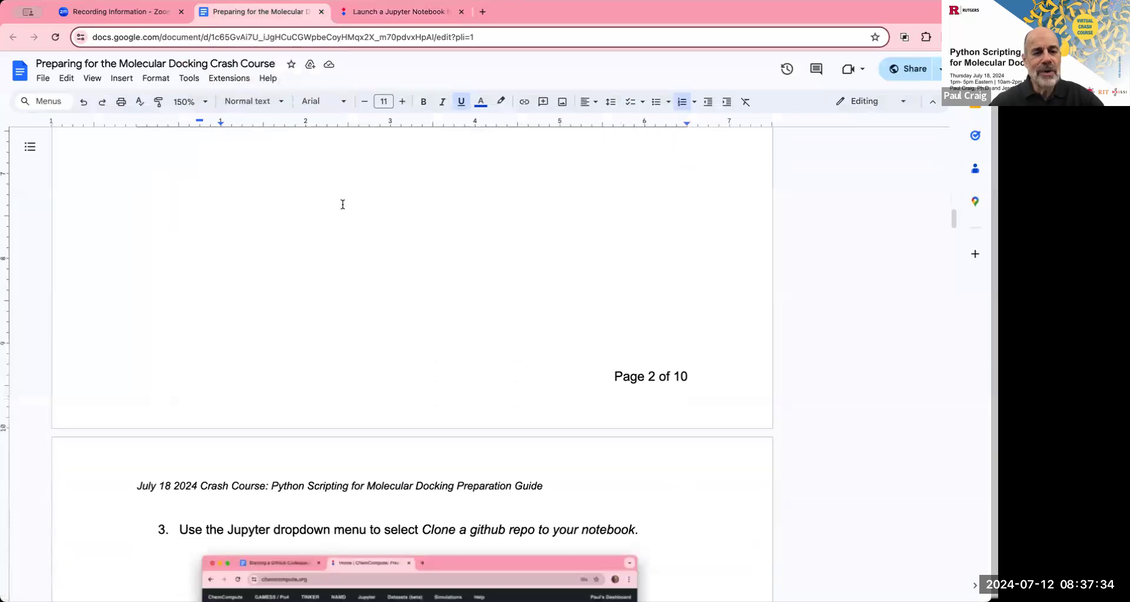
{"action": "scroll", "scroll_direction": "down", "scroll_amount": 3}
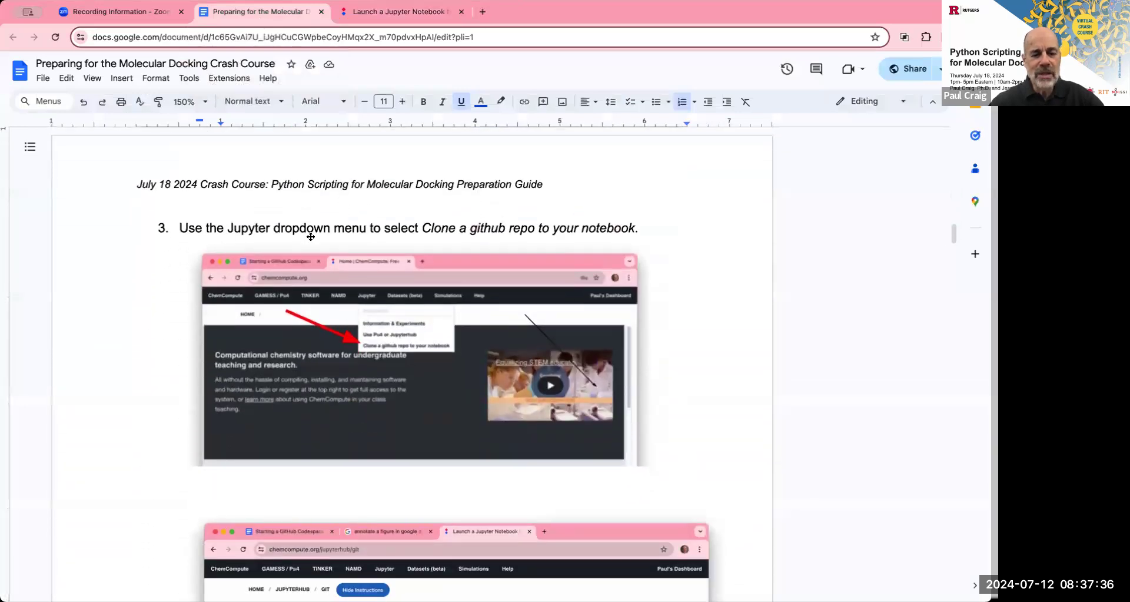
{"action": "scroll", "scroll_direction": "down", "scroll_amount": 3}
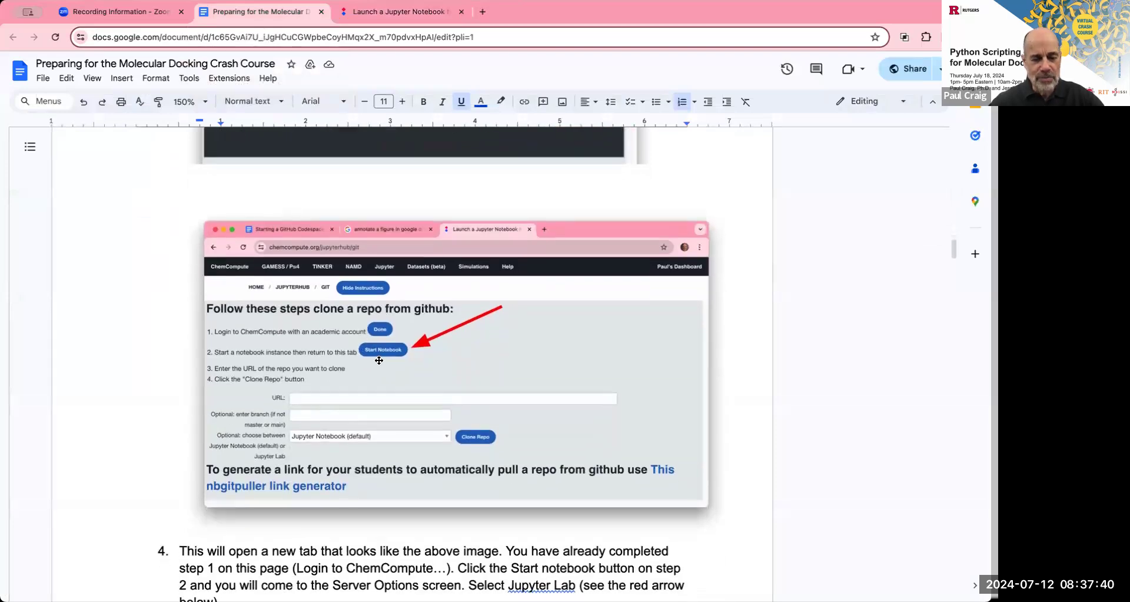
{"action": "mouse_move", "coordinate": [373, 358]}
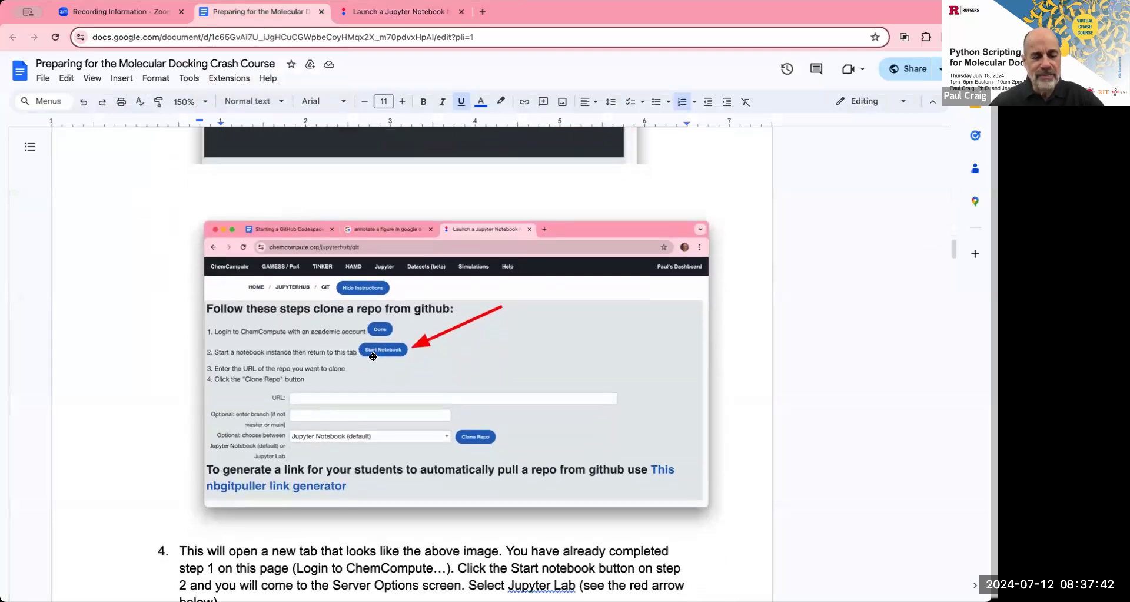
{"action": "scroll", "scroll_direction": "down", "scroll_amount": 3}
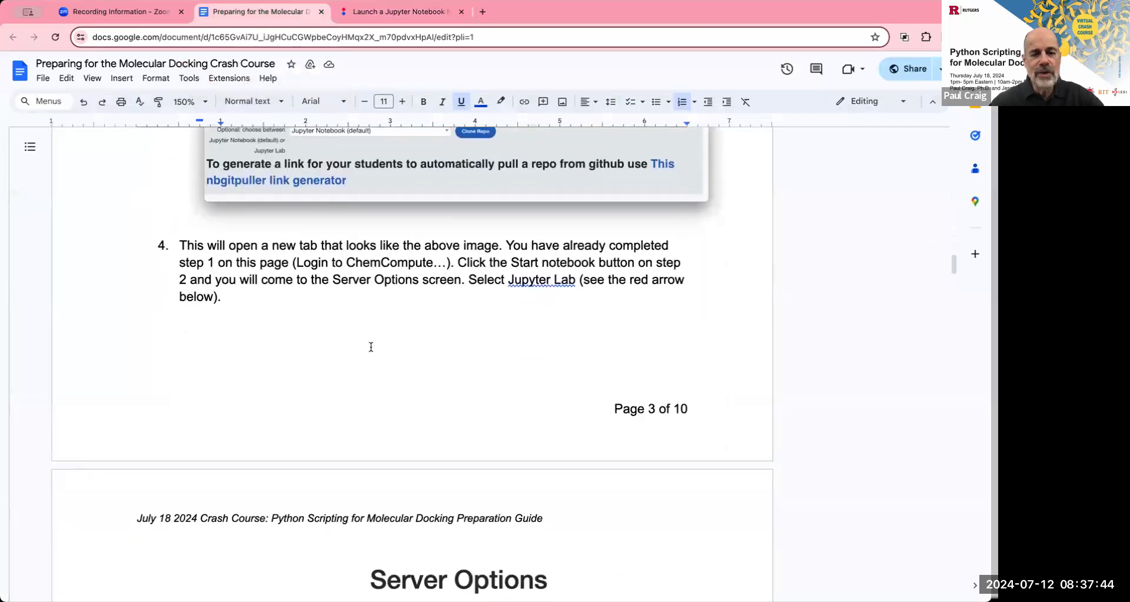
{"action": "scroll", "scroll_direction": "down", "scroll_amount": 3}
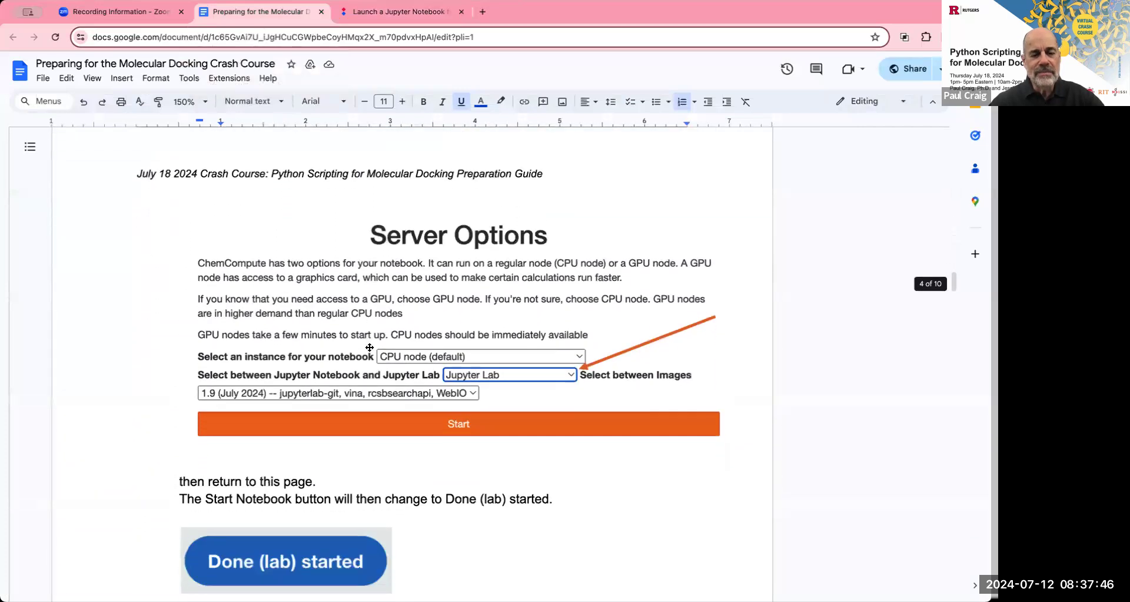
{"action": "scroll", "scroll_direction": "down", "scroll_amount": 3}
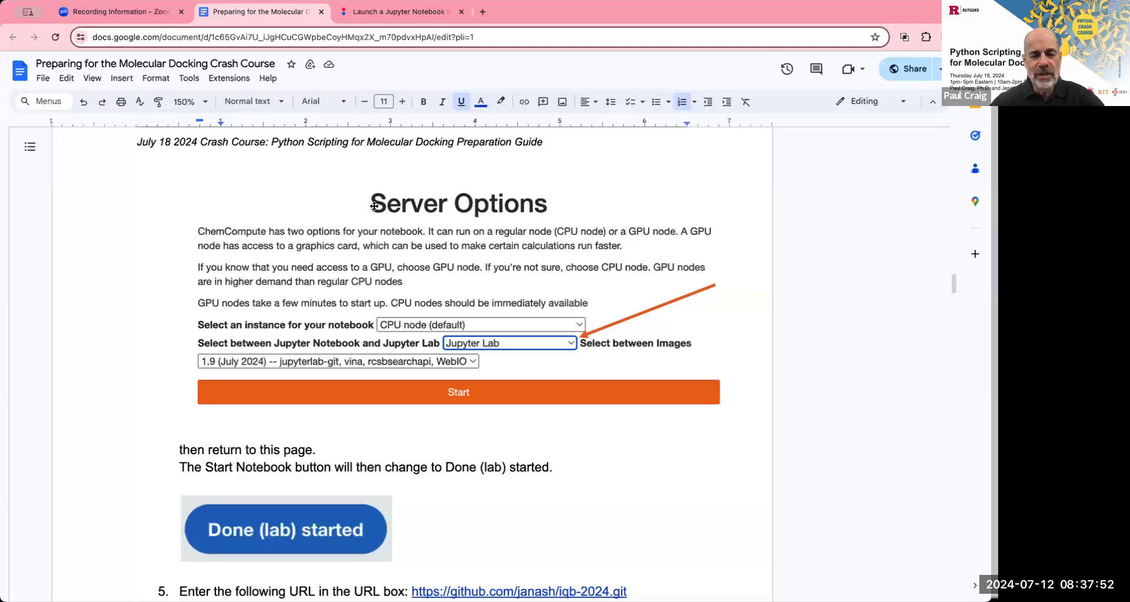
{"action": "mouse_move", "coordinate": [520, 346]}
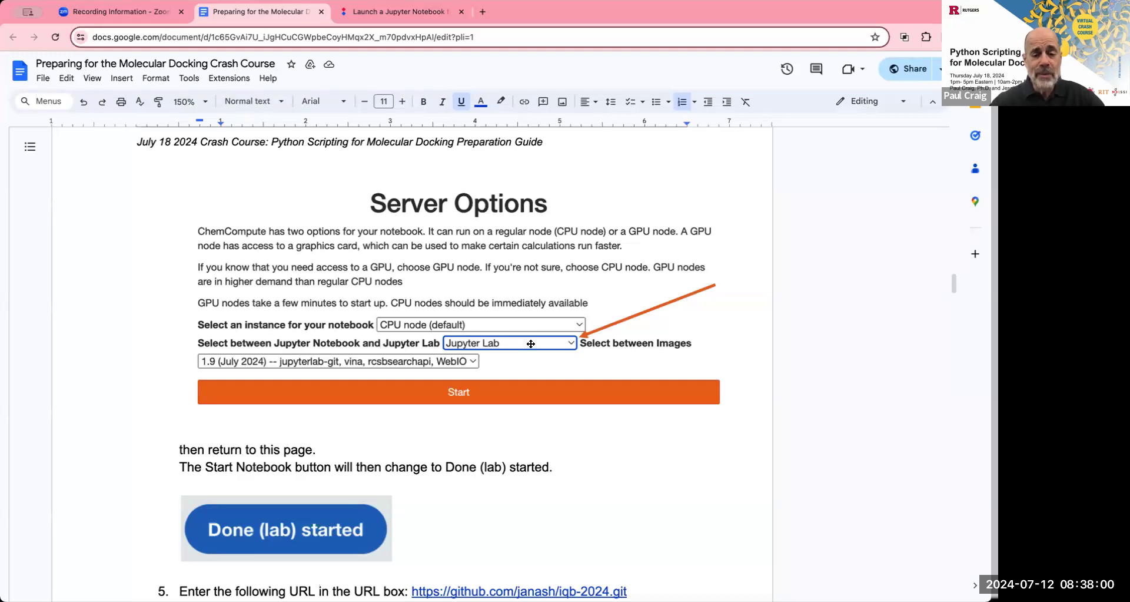
{"action": "mouse_move", "coordinate": [489, 392]}
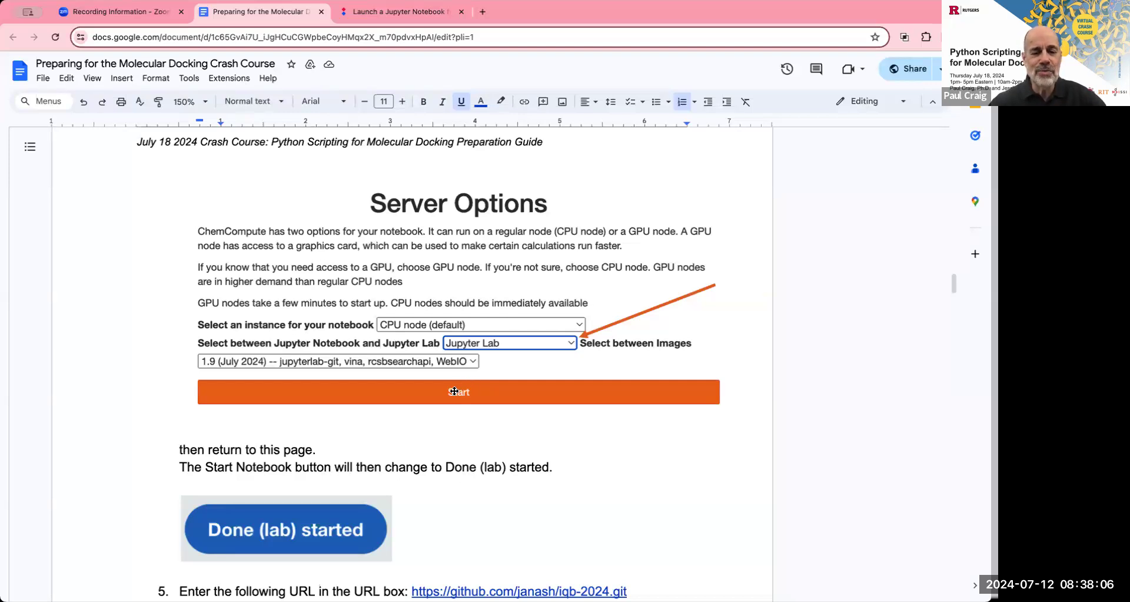
{"action": "mouse_move", "coordinate": [452, 382]}
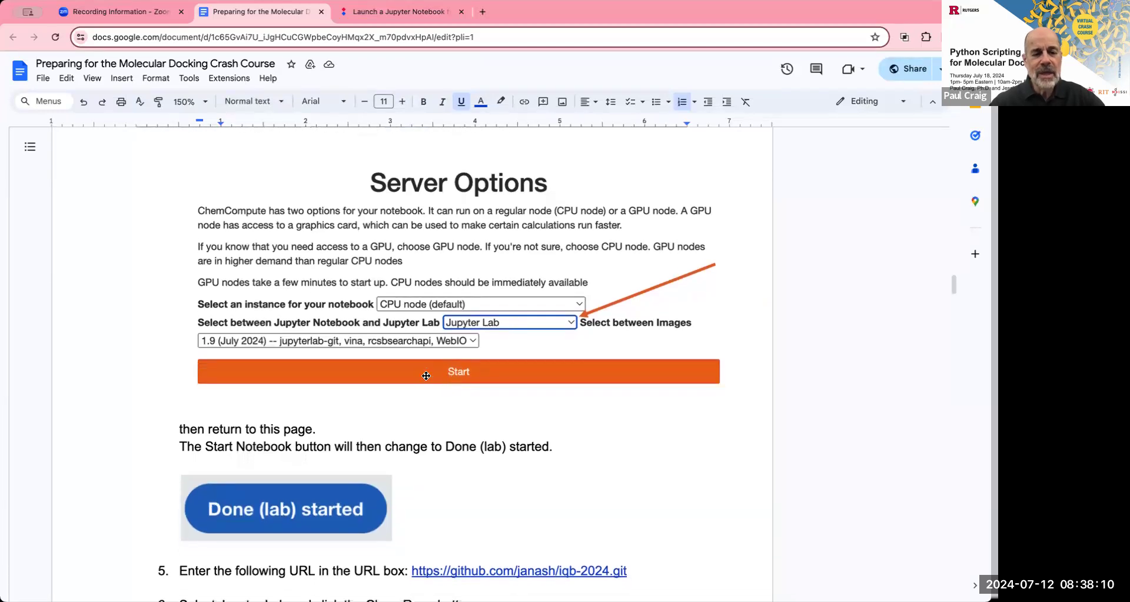
{"action": "mouse_move", "coordinate": [367, 94]}
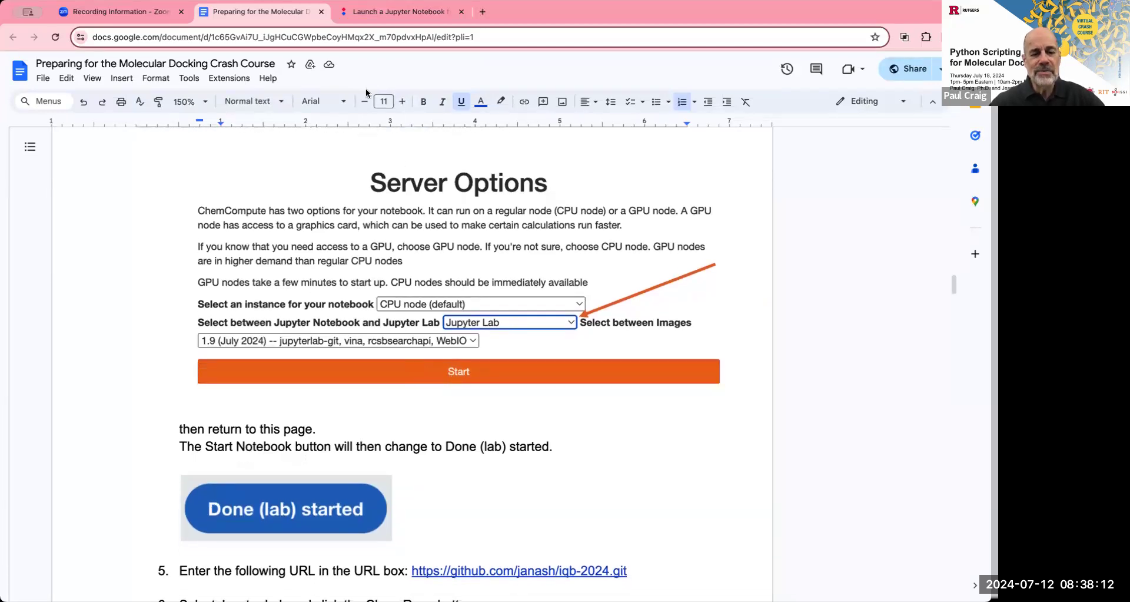
{"action": "mouse_move", "coordinate": [294, 508]}
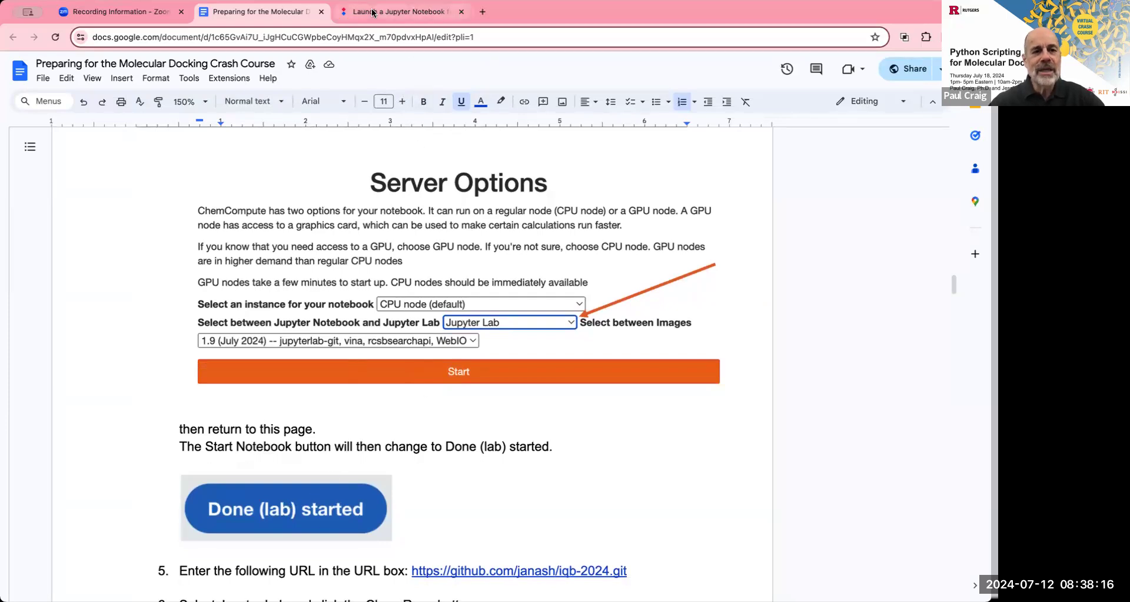
Copy the github.com/janash/iqb-2024.git link from the guide for the clone form.
{"action": "left_click", "coordinate": [400, 12]}
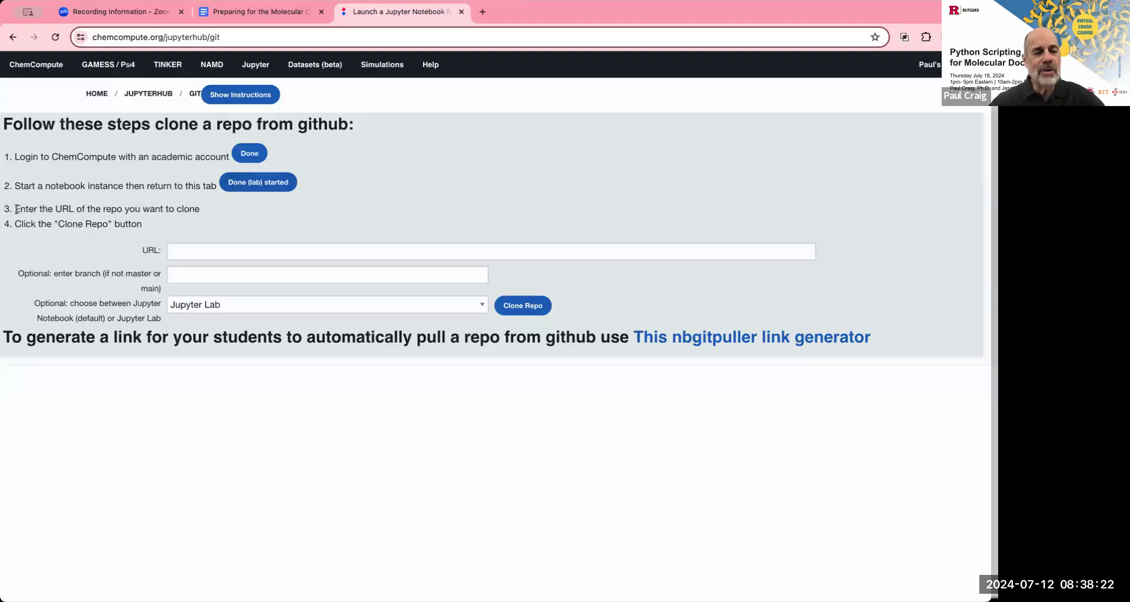
{"action": "mouse_move", "coordinate": [205, 217]}
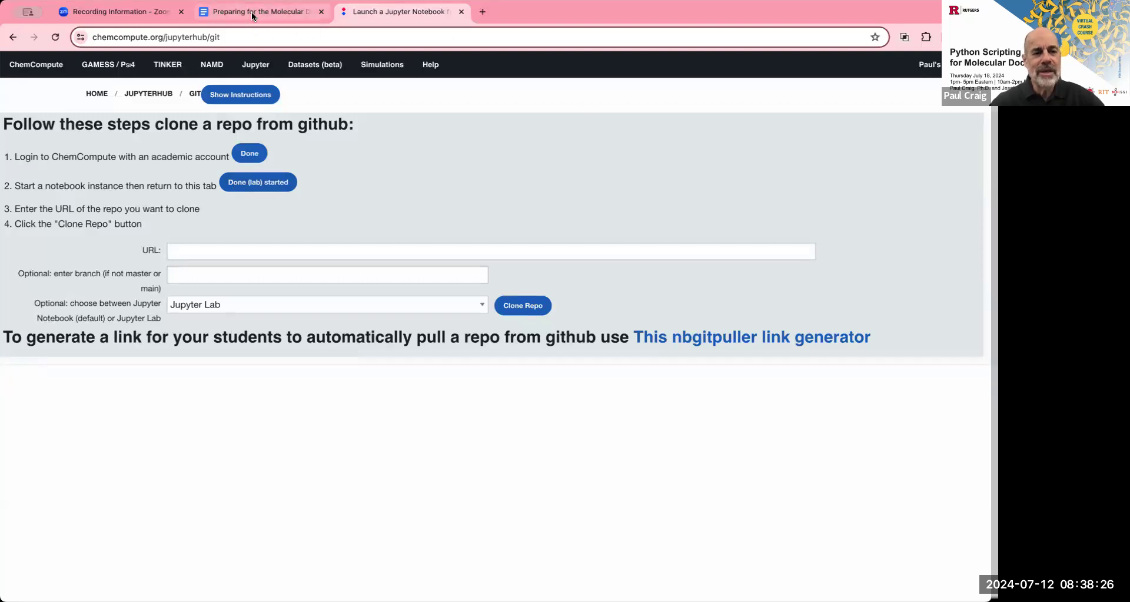
{"action": "left_click", "coordinate": [259, 11]}
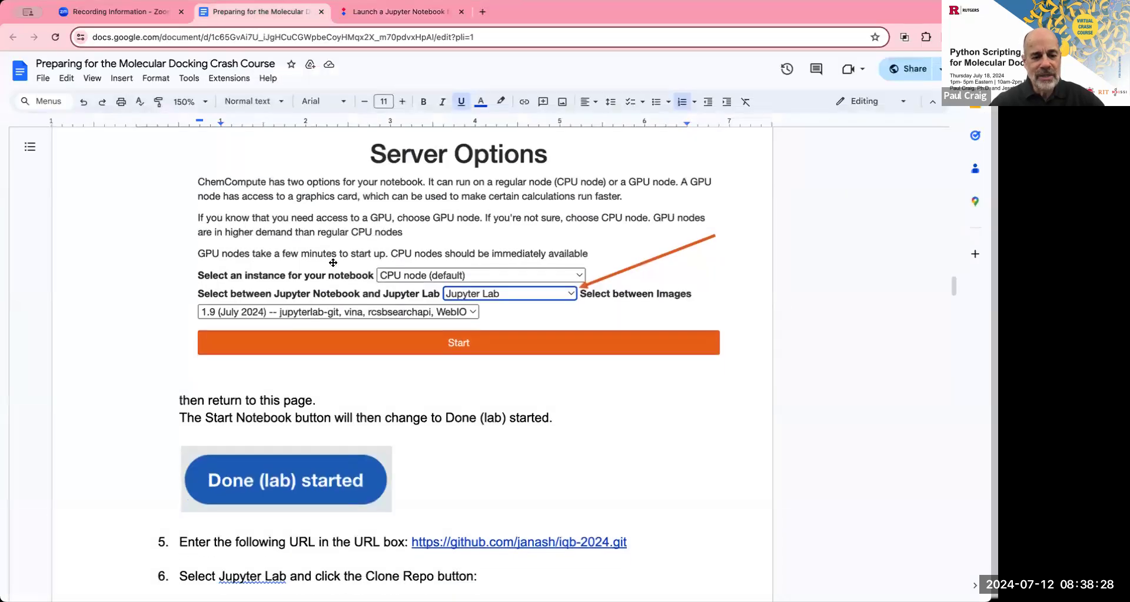
{"action": "scroll", "scroll_direction": "down", "scroll_amount": 3}
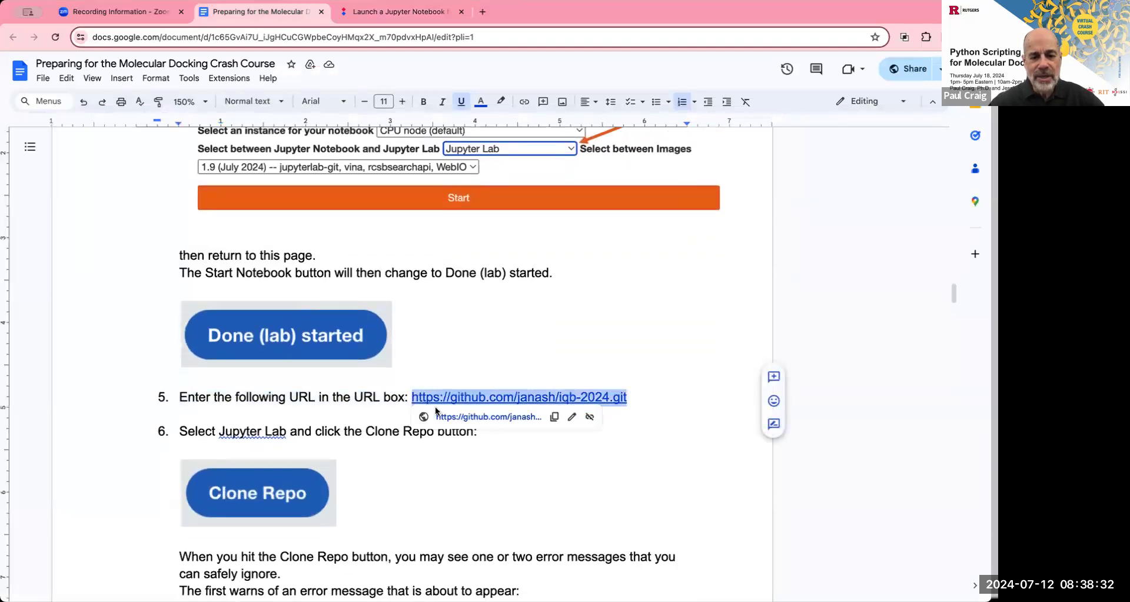
{"action": "left_click", "coordinate": [554, 417]}
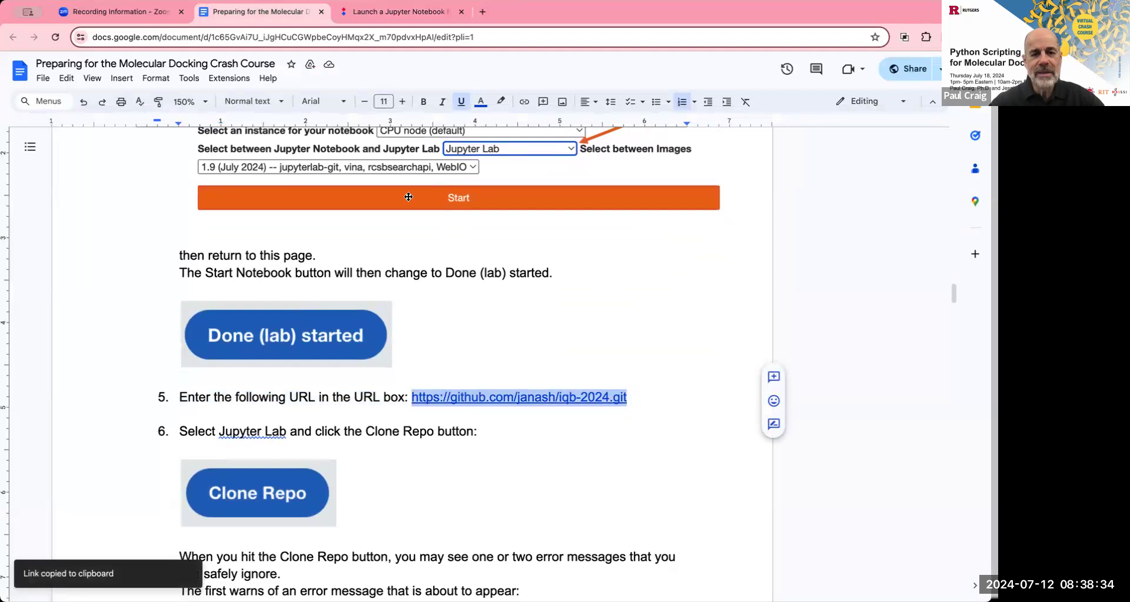
{"action": "left_click", "coordinate": [400, 12]}
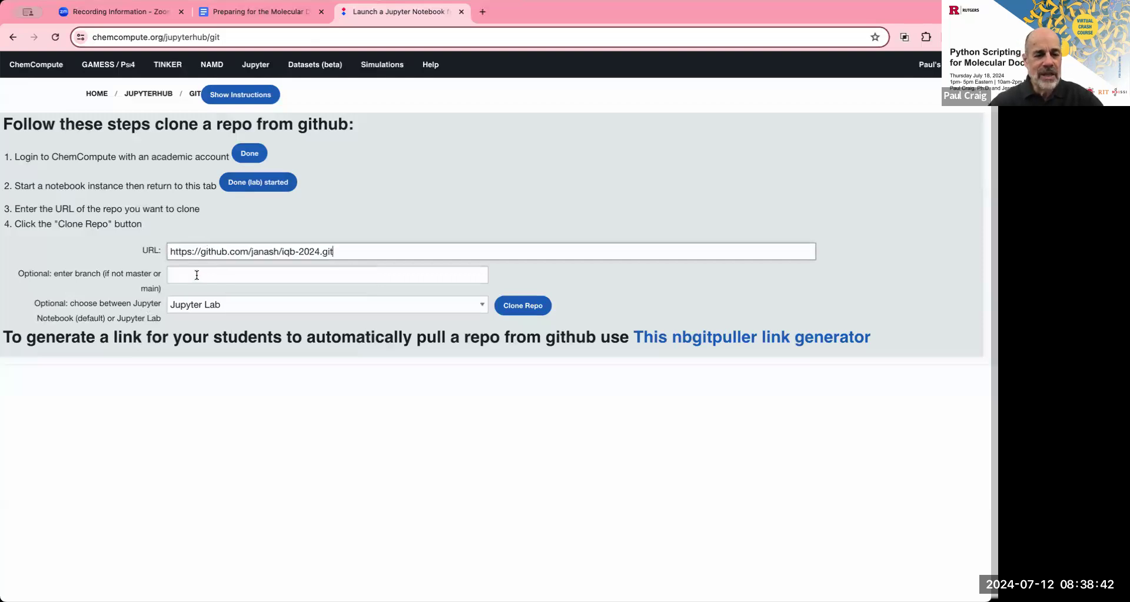
{"action": "mouse_move", "coordinate": [113, 316]}
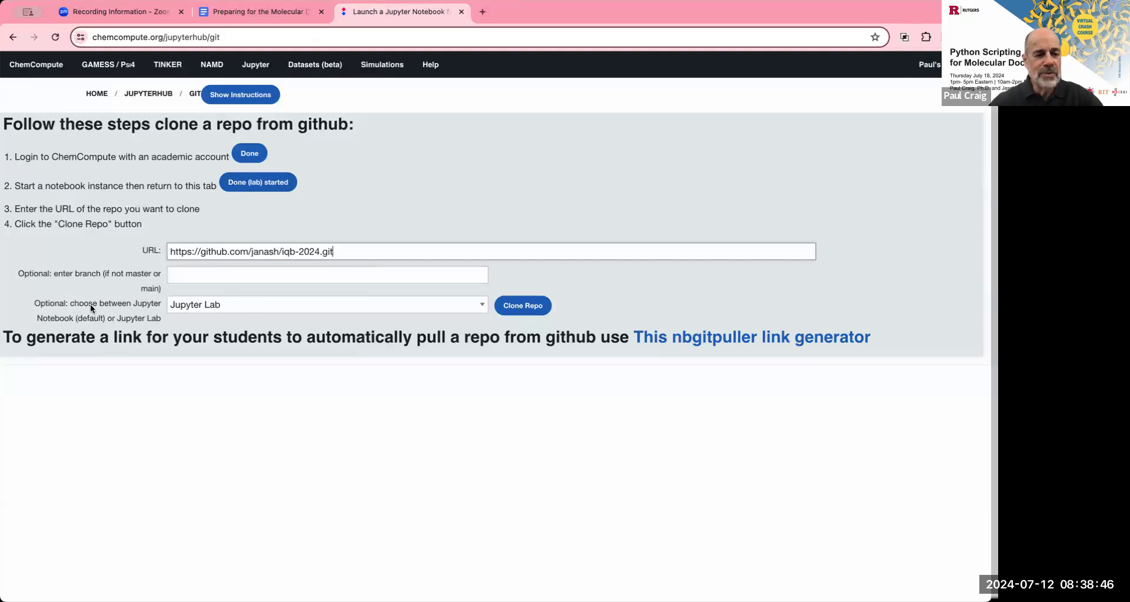
{"action": "mouse_move", "coordinate": [187, 310]}
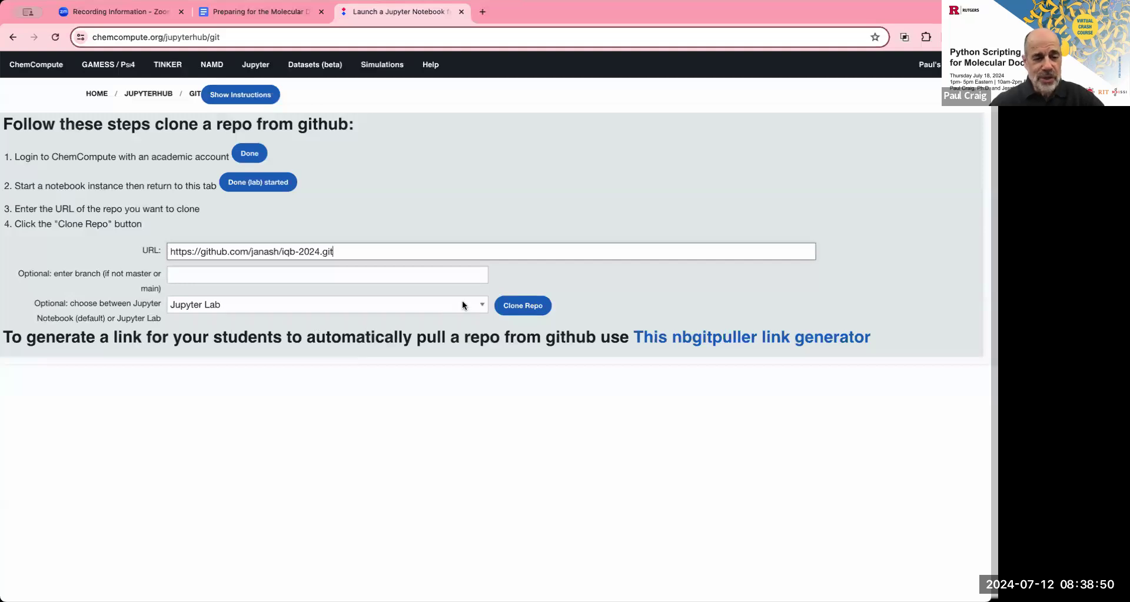
{"action": "mouse_move", "coordinate": [475, 316]}
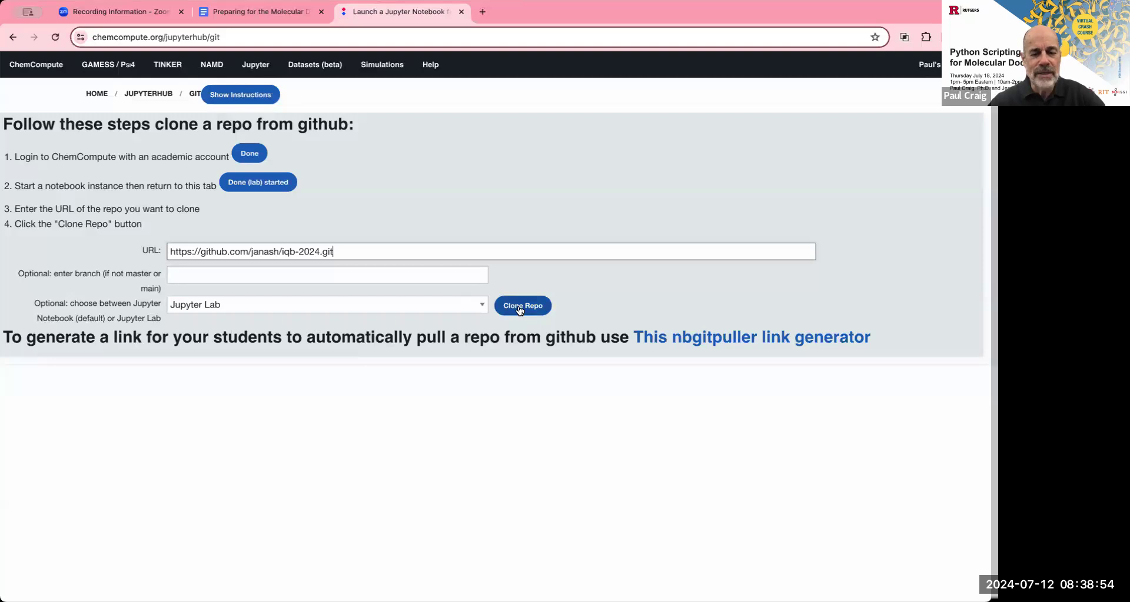
{"action": "mouse_move", "coordinate": [557, 210]}
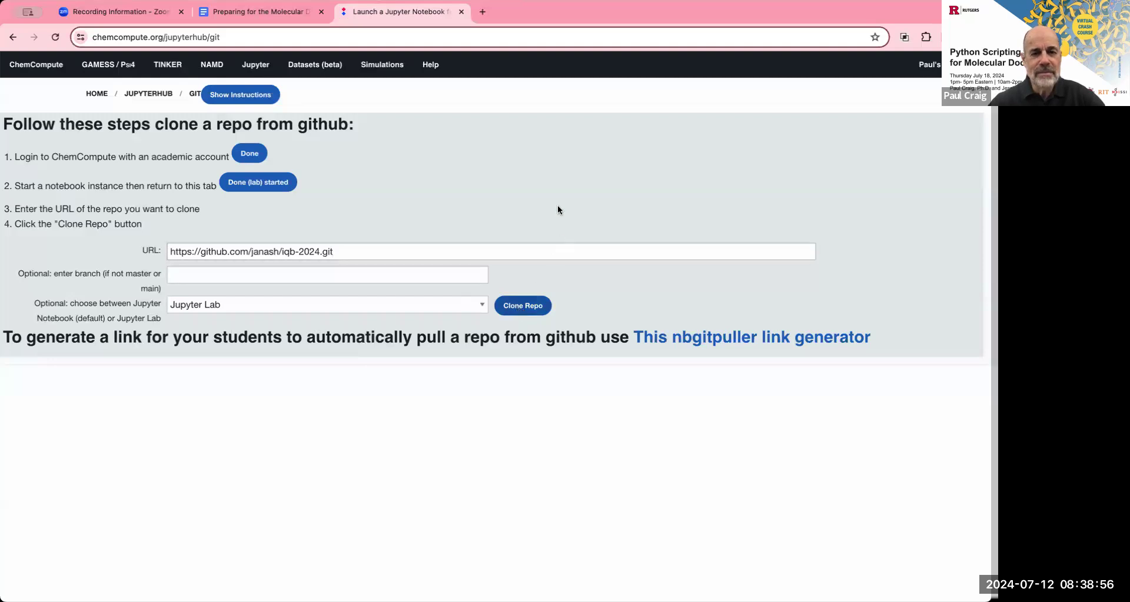
{"action": "mouse_move", "coordinate": [435, 108]}
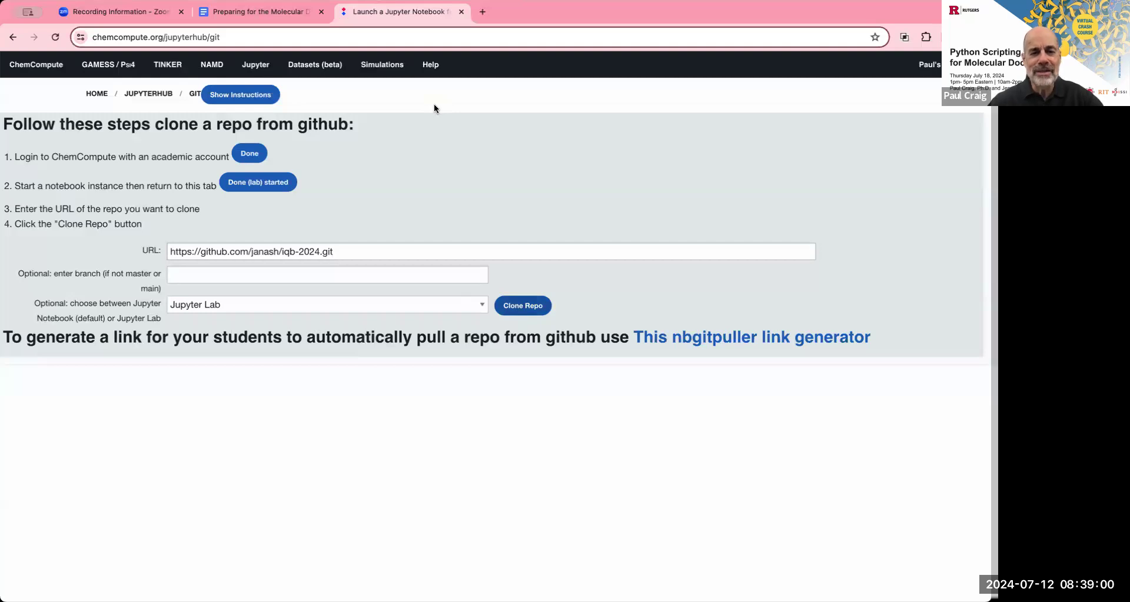
{"action": "mouse_move", "coordinate": [591, 115]}
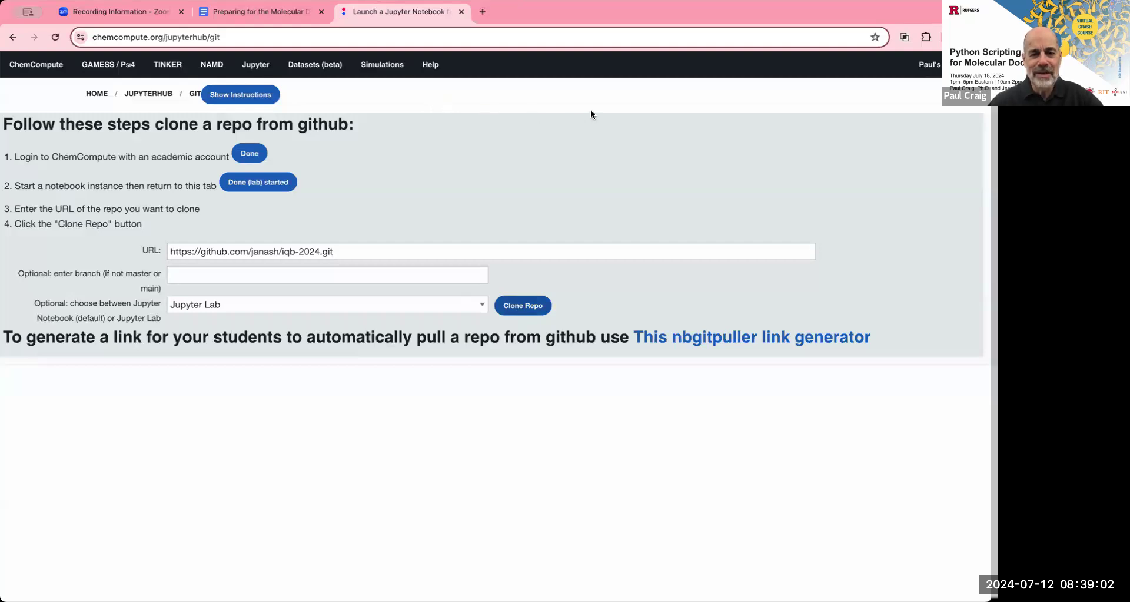
Submit Clone Repo to pull iqb-2024 into a Jupyter Server tab.
{"action": "left_click", "coordinate": [522, 305]}
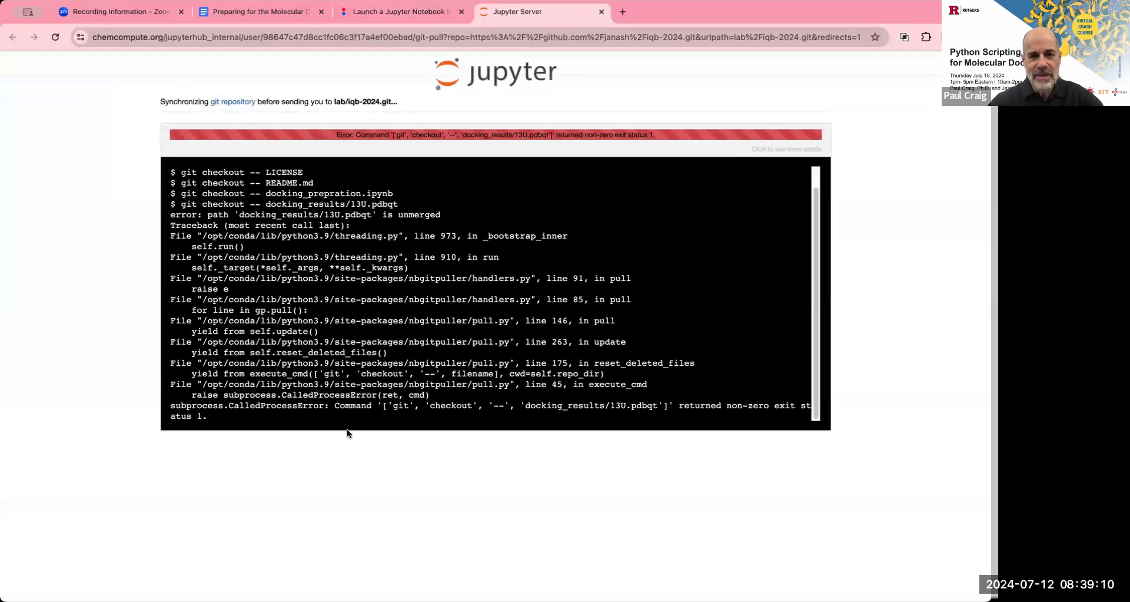
{"action": "mouse_move", "coordinate": [604, 62]}
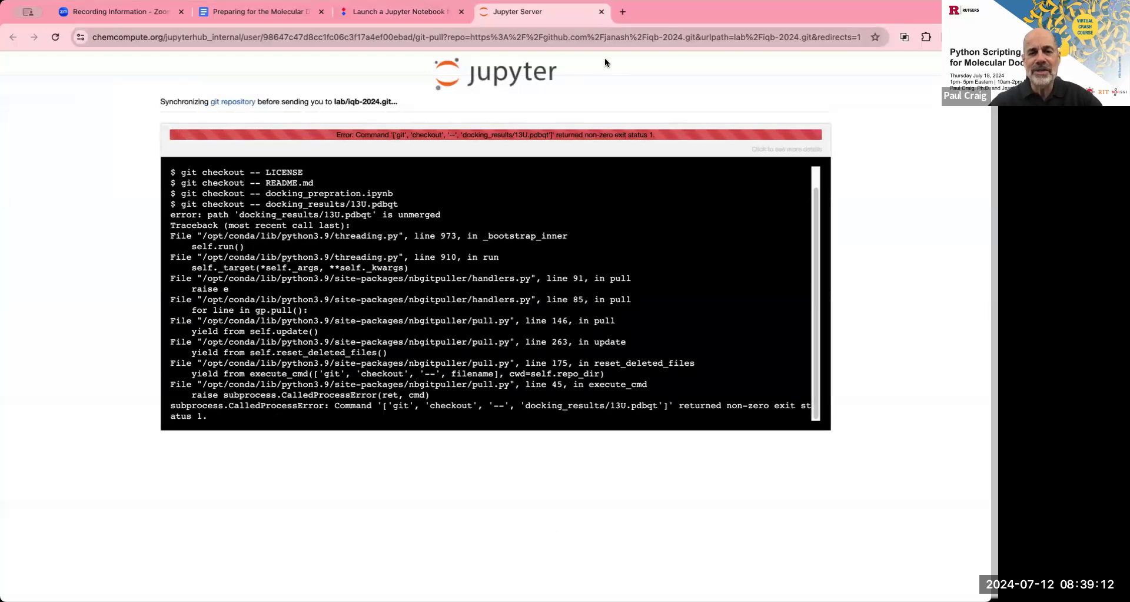
{"action": "mouse_move", "coordinate": [757, 20]}
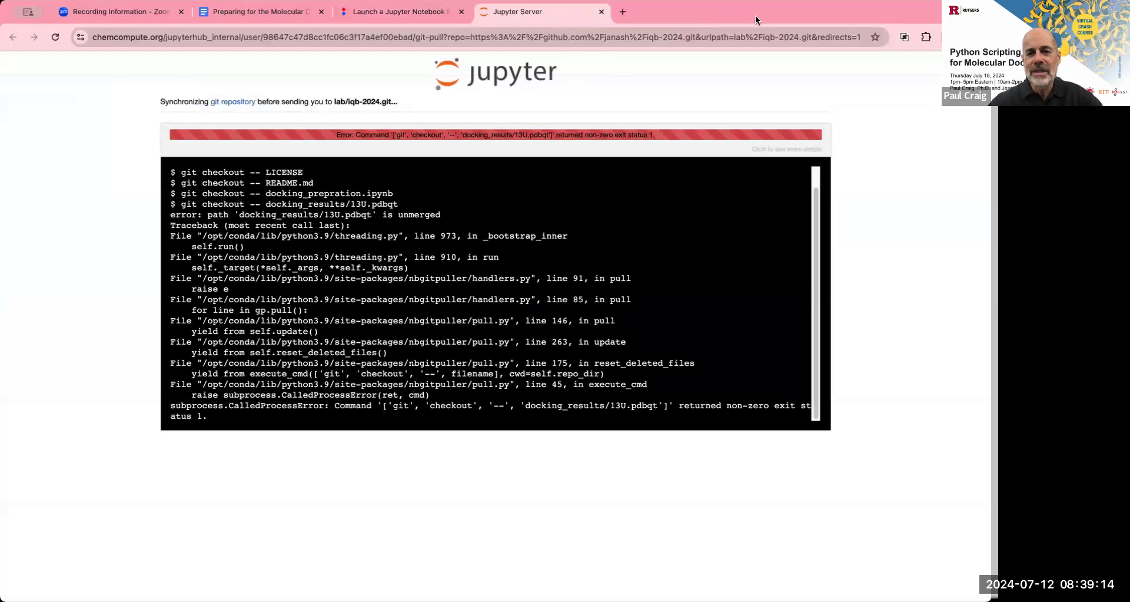
{"action": "mouse_move", "coordinate": [766, 101]}
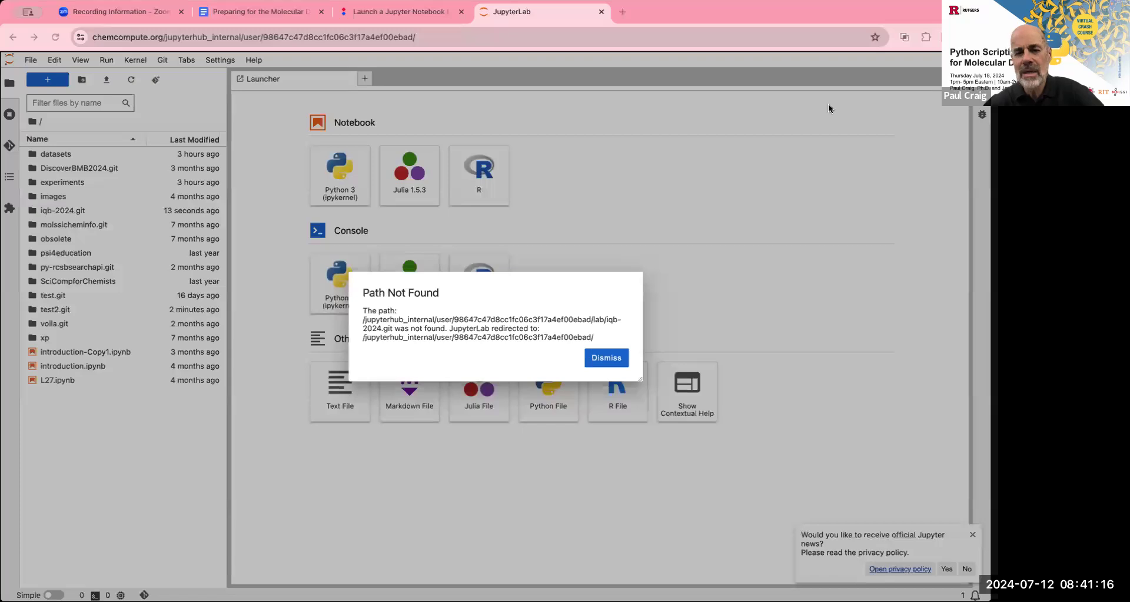
{"action": "mouse_move", "coordinate": [417, 233]}
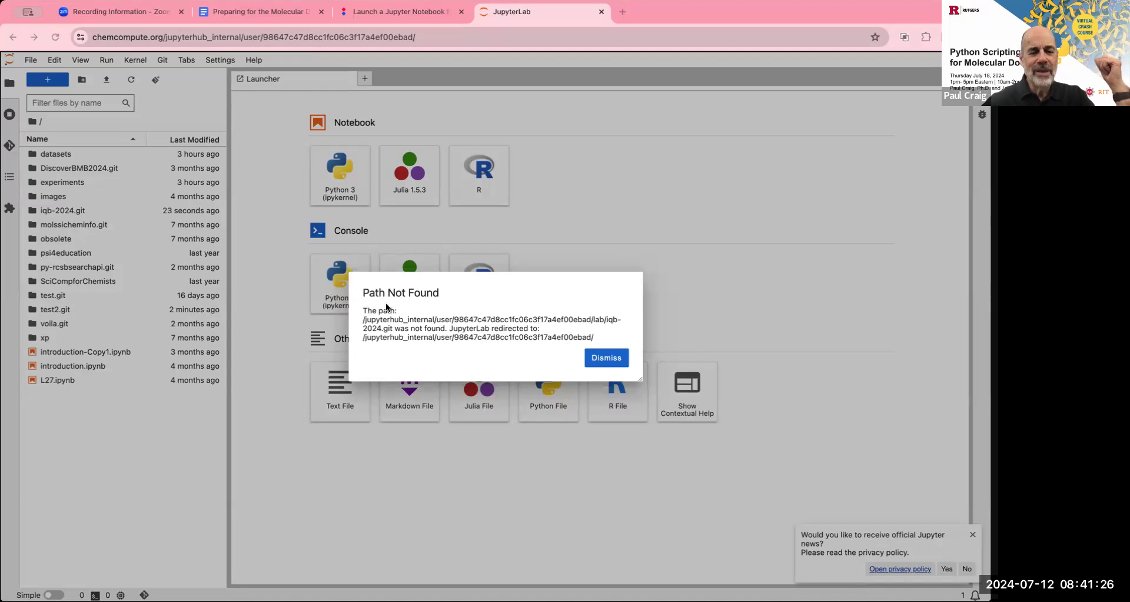
{"action": "mouse_move", "coordinate": [554, 363]}
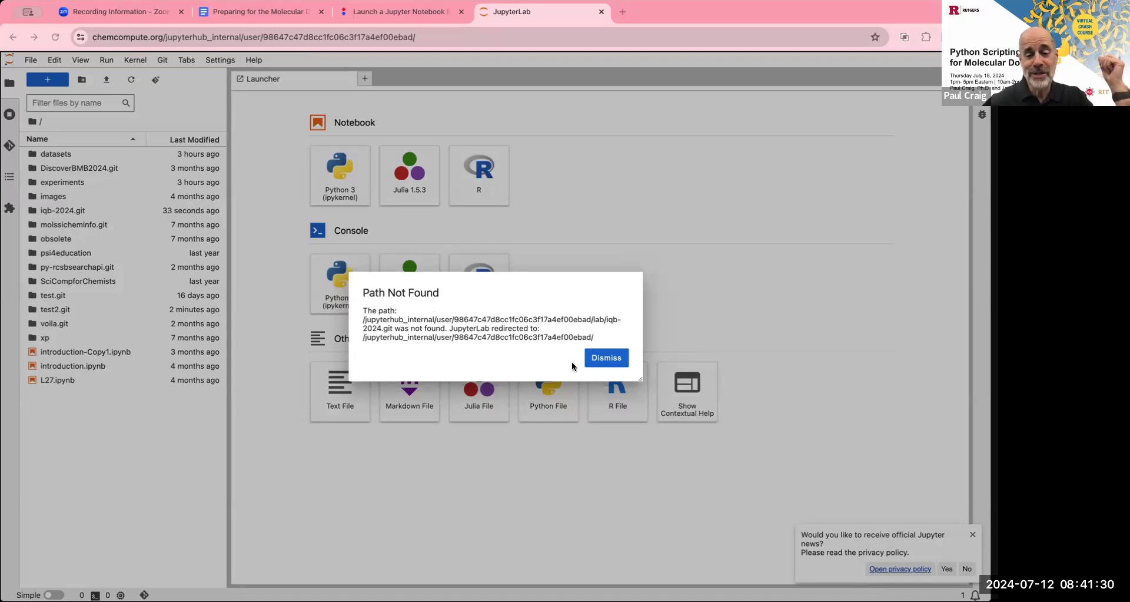
{"action": "left_click", "coordinate": [605, 357]}
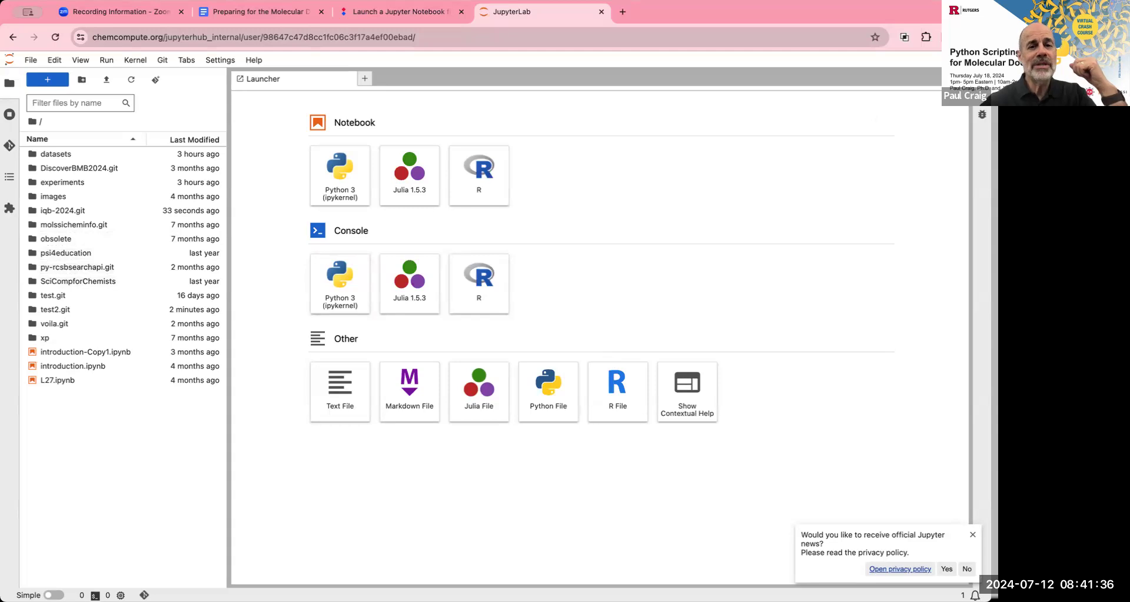
{"action": "mouse_move", "coordinate": [904, 421]}
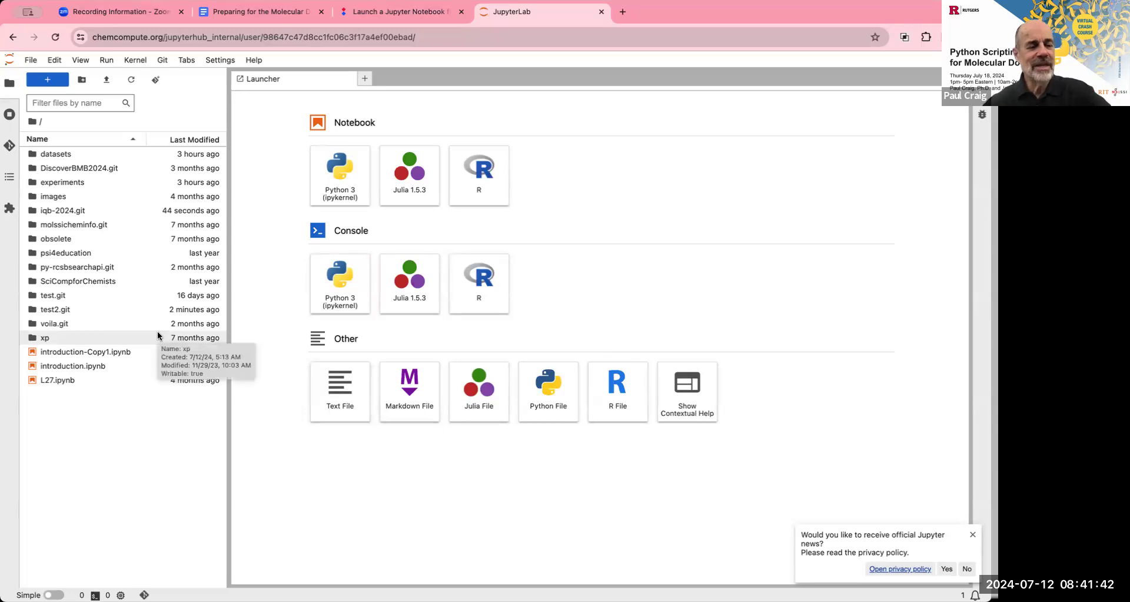
{"action": "mouse_move", "coordinate": [78, 280]}
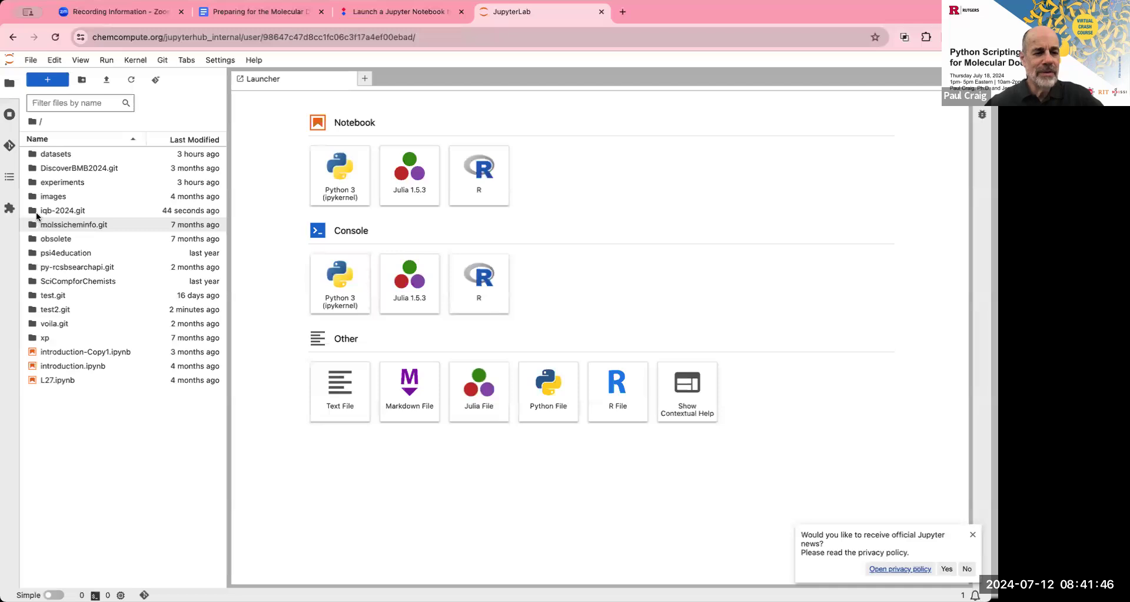
{"action": "mouse_move", "coordinate": [62, 209]}
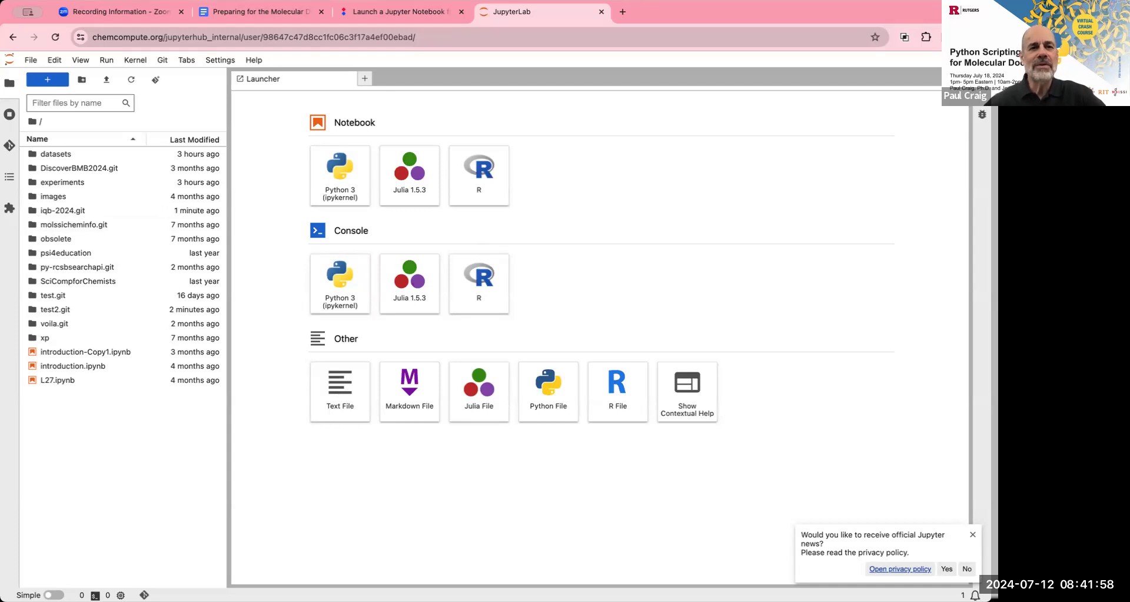
{"action": "mouse_move", "coordinate": [778, 436]}
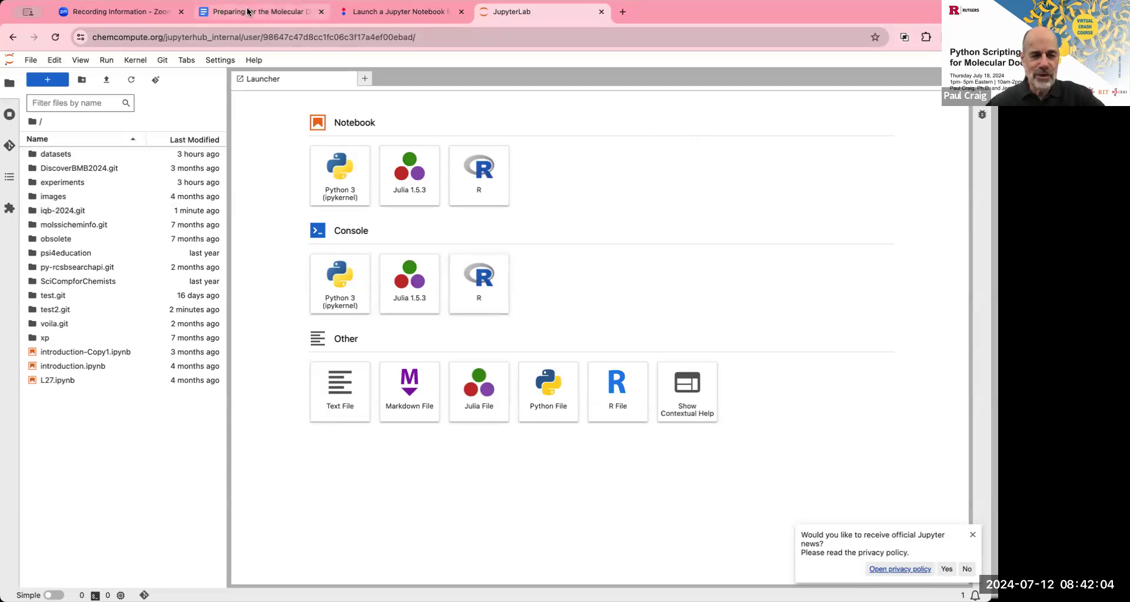
{"action": "mouse_move", "coordinate": [259, 12]}
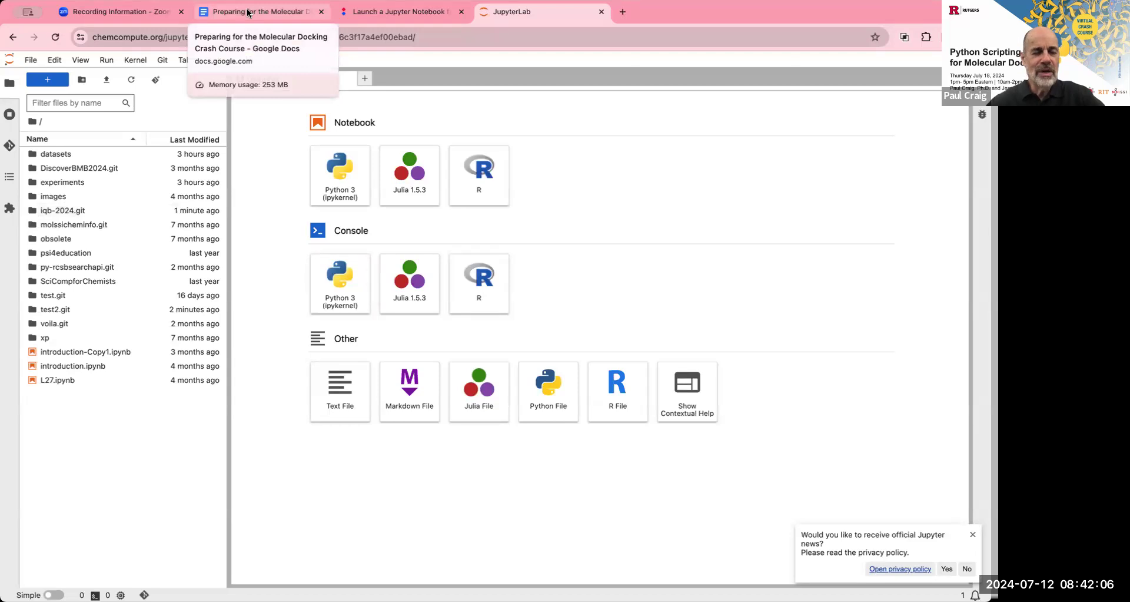
{"action": "mouse_move", "coordinate": [562, 27]}
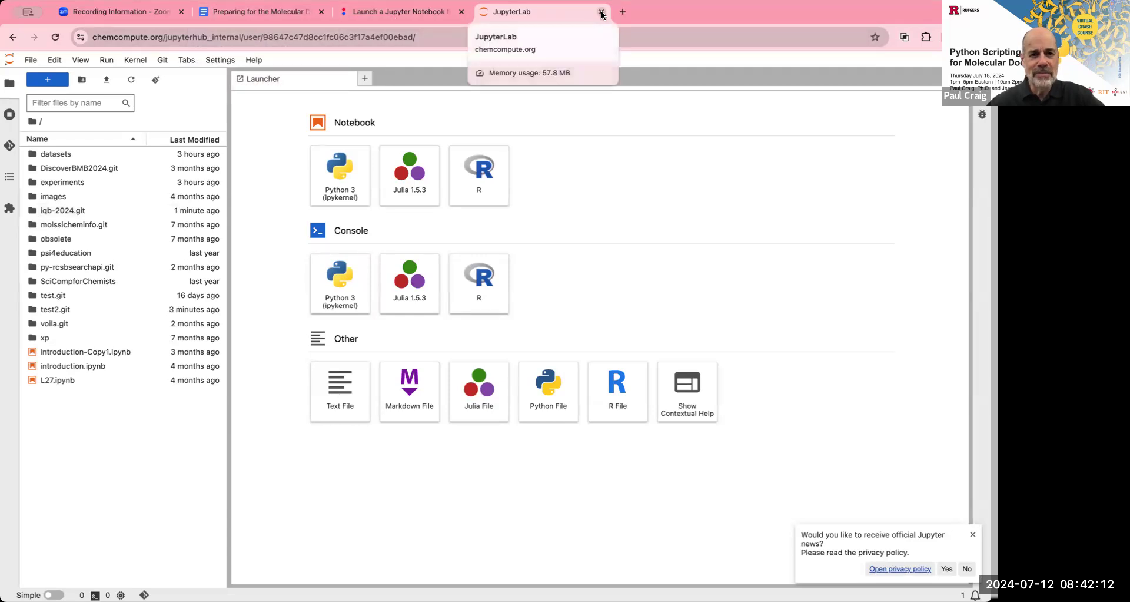
Close the separate JupyterLab tab, launch JupyterHub inside ChemCompute and dismiss the path-not-found warning.
{"action": "left_click", "coordinate": [600, 12]}
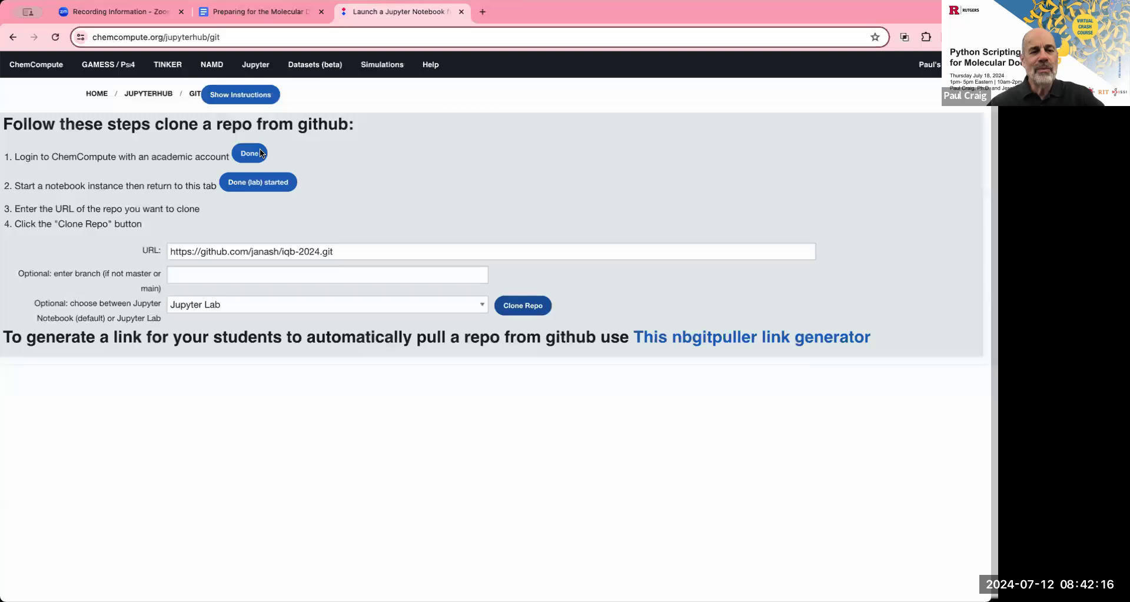
{"action": "left_click", "coordinate": [255, 64]}
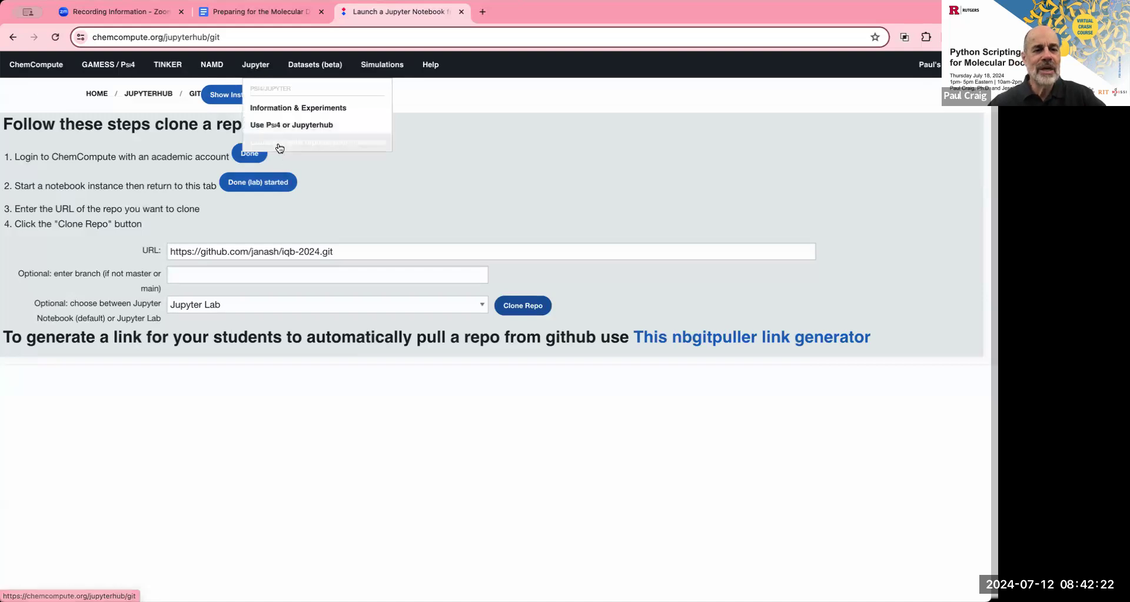
{"action": "mouse_move", "coordinate": [257, 95]}
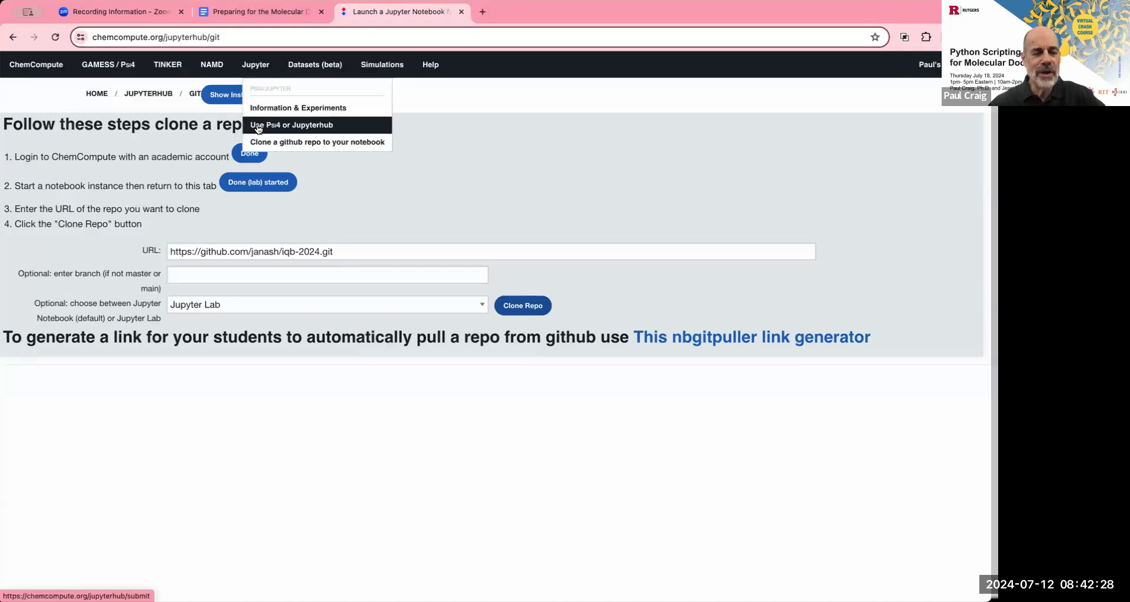
{"action": "left_click", "coordinate": [292, 125]}
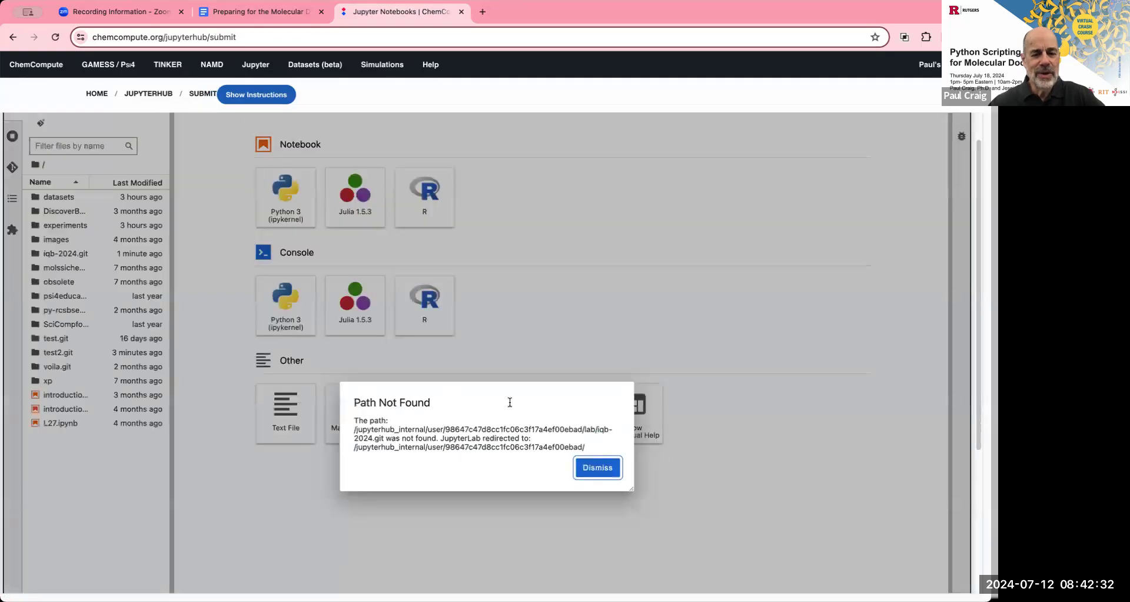
{"action": "left_click", "coordinate": [597, 467]}
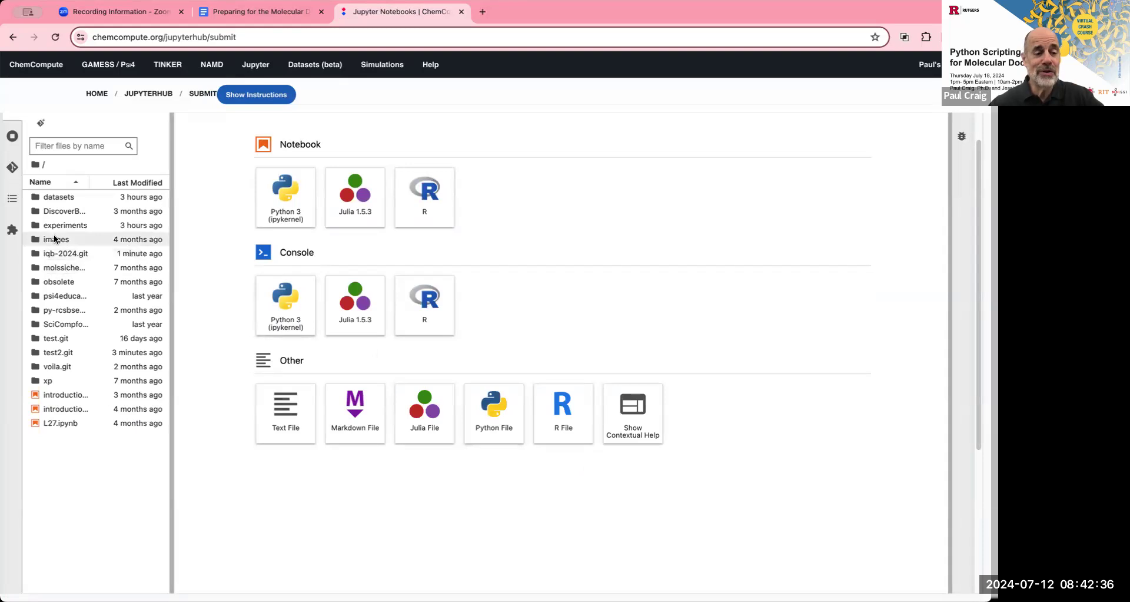
Browse the ChemCompute navigation menus, ending with the Jupyter options listed again.
{"action": "left_click", "coordinate": [167, 63]}
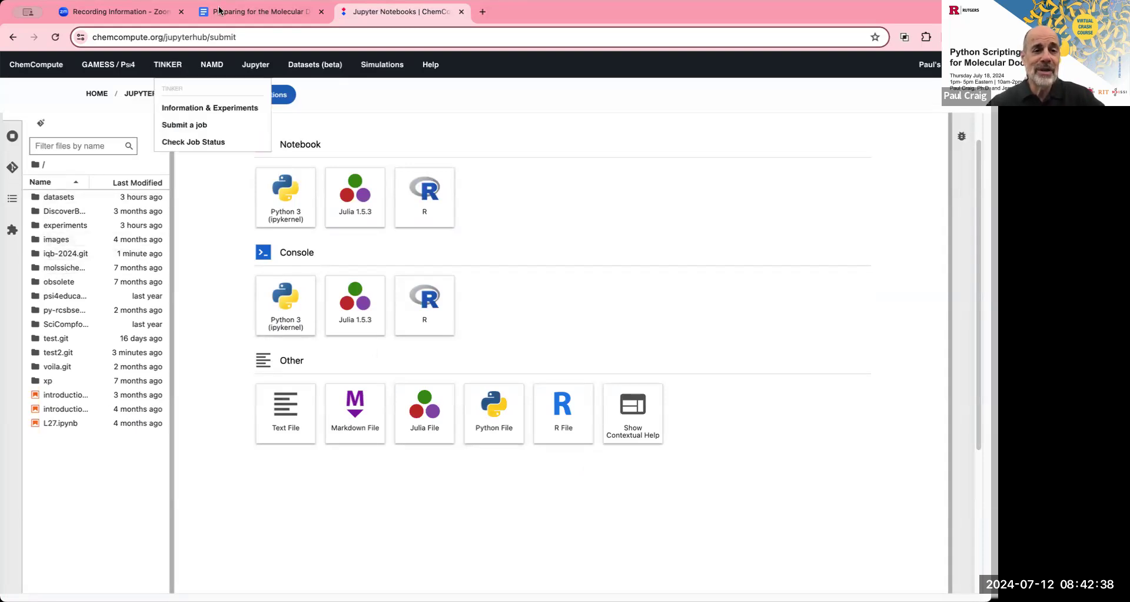
{"action": "mouse_move", "coordinate": [259, 12]}
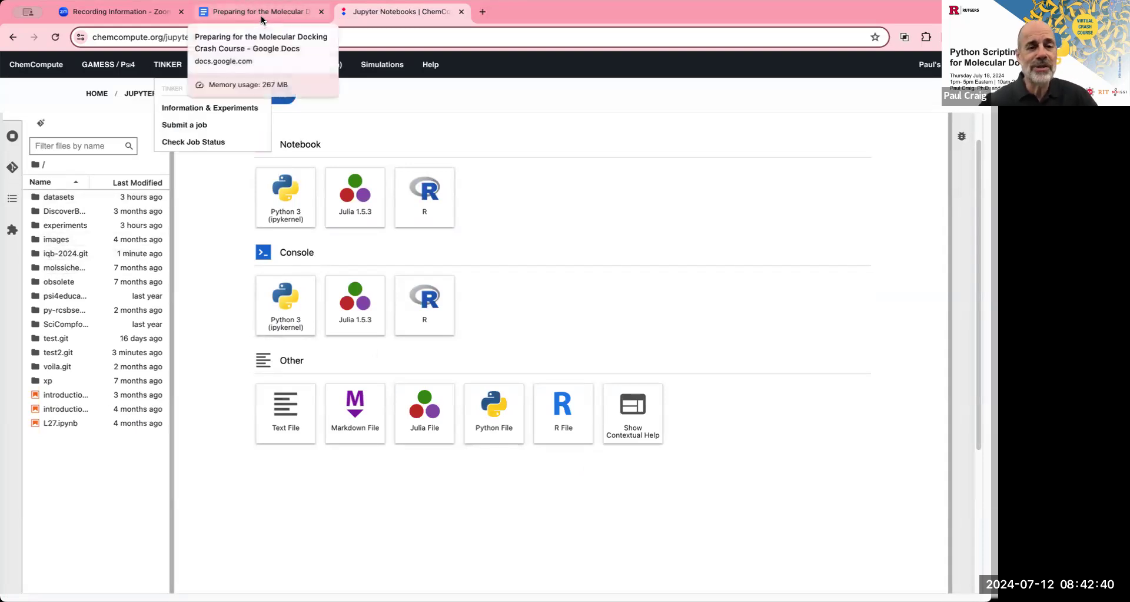
{"action": "left_click", "coordinate": [108, 64]}
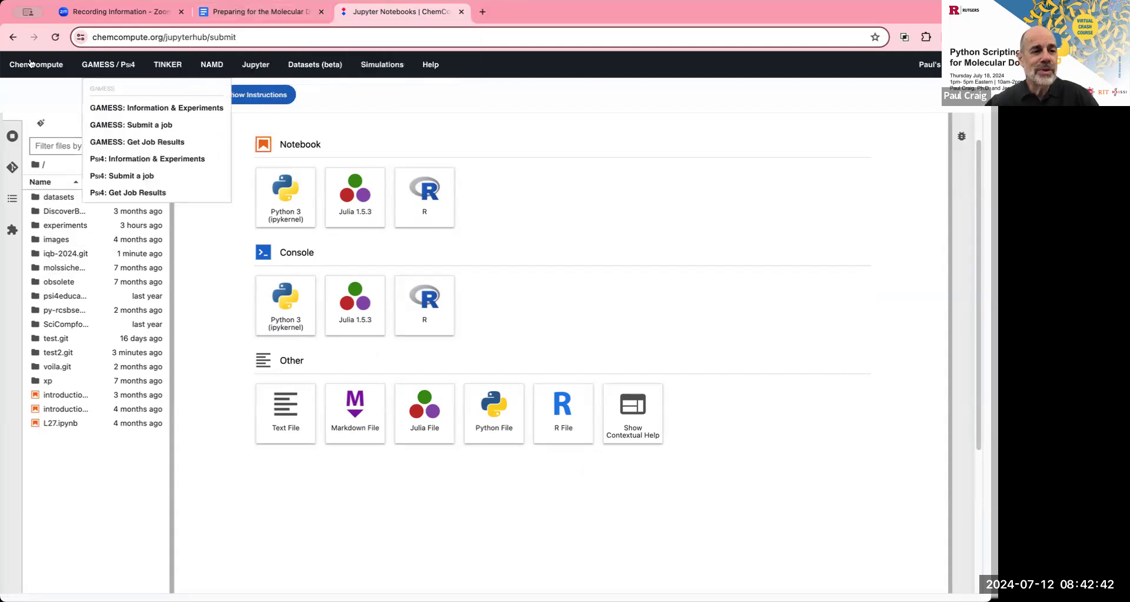
{"action": "left_click", "coordinate": [256, 63]}
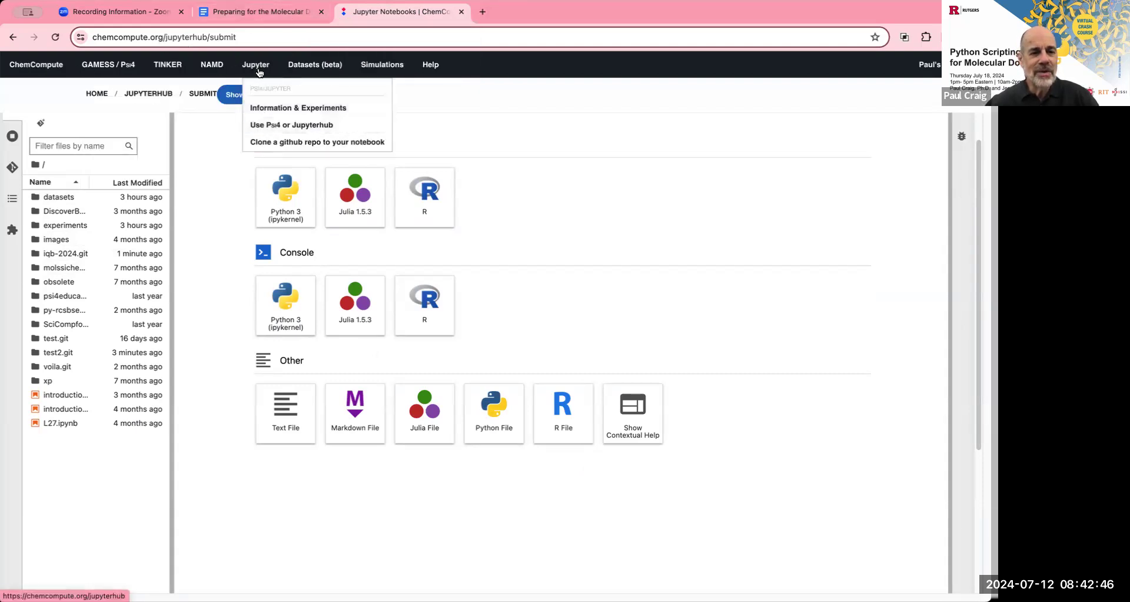
{"action": "mouse_move", "coordinate": [292, 125]}
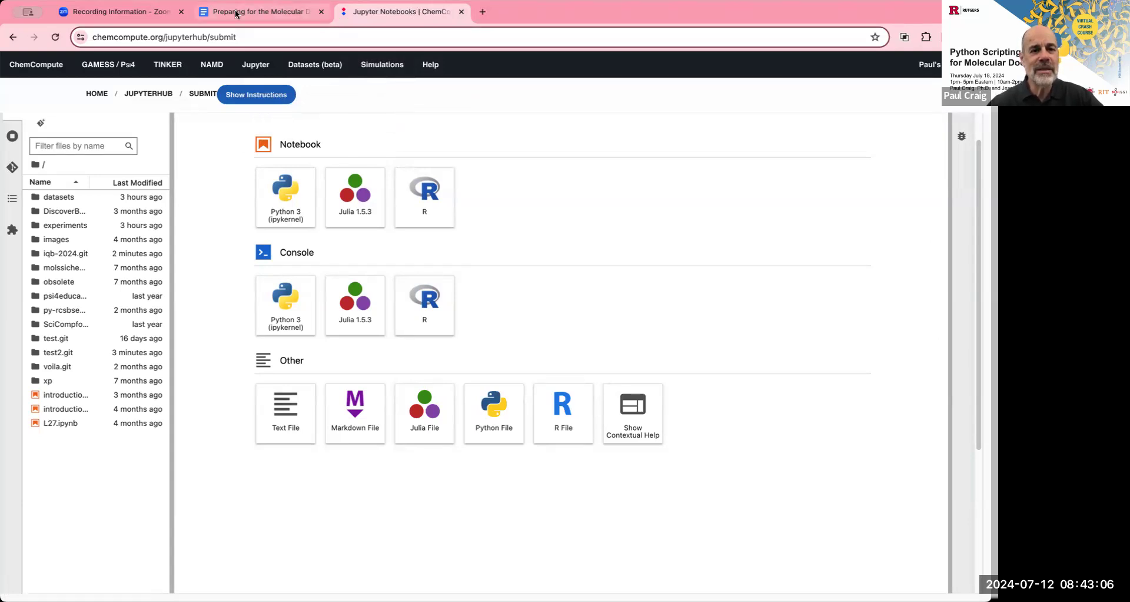
Scroll the crash course preparation guide down to its Starting a GitHub Codespace (Non-Academic) section.
{"action": "left_click", "coordinate": [259, 11]}
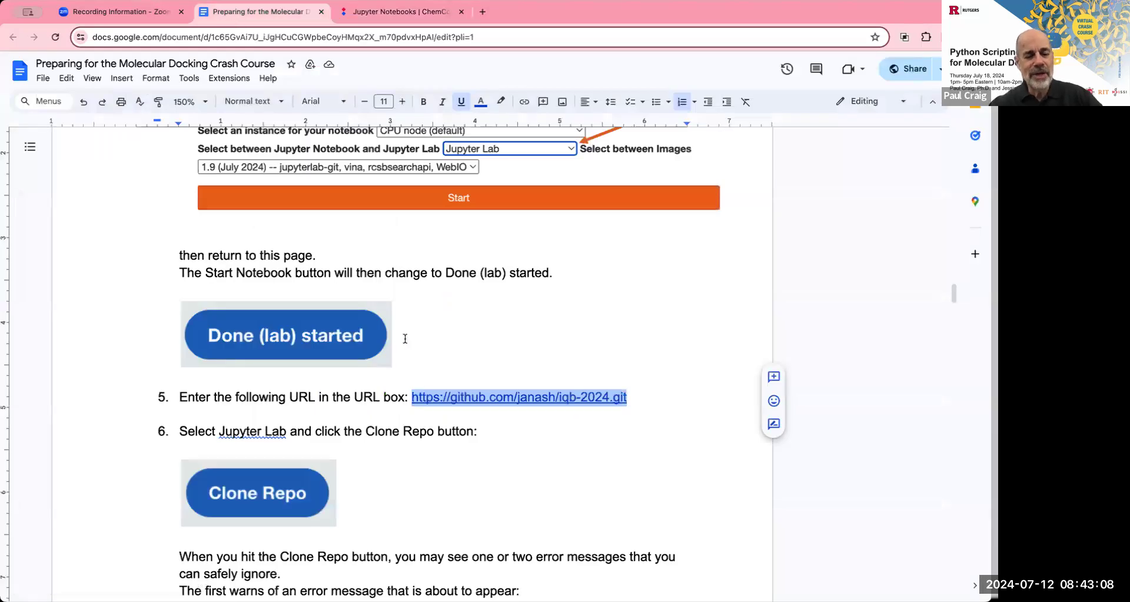
{"action": "scroll", "scroll_direction": "down", "scroll_amount": 3}
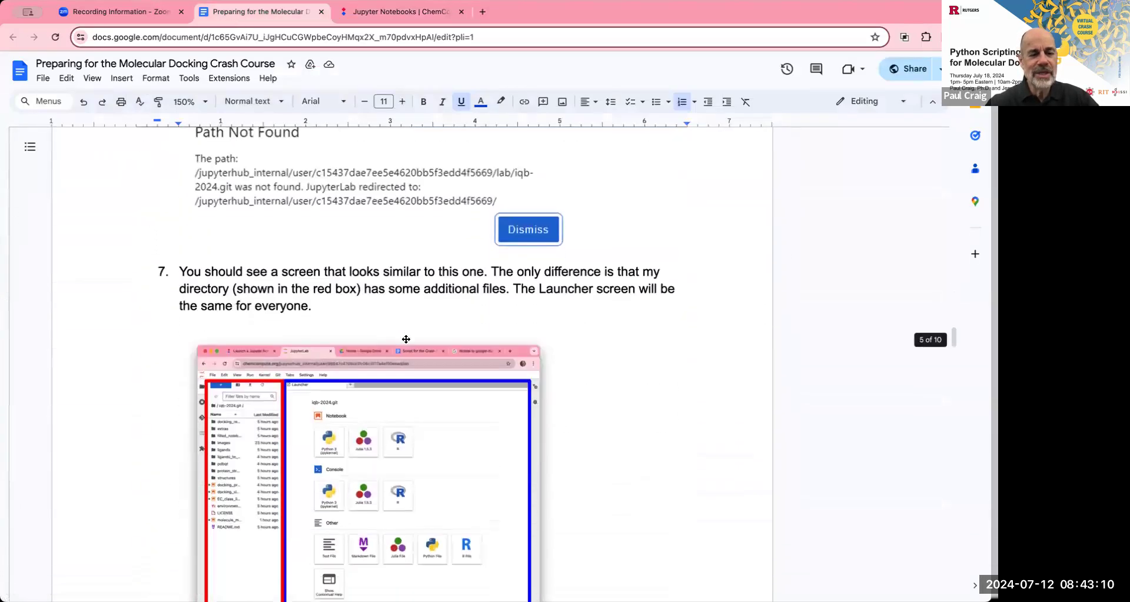
{"action": "scroll", "scroll_direction": "down", "scroll_amount": 3}
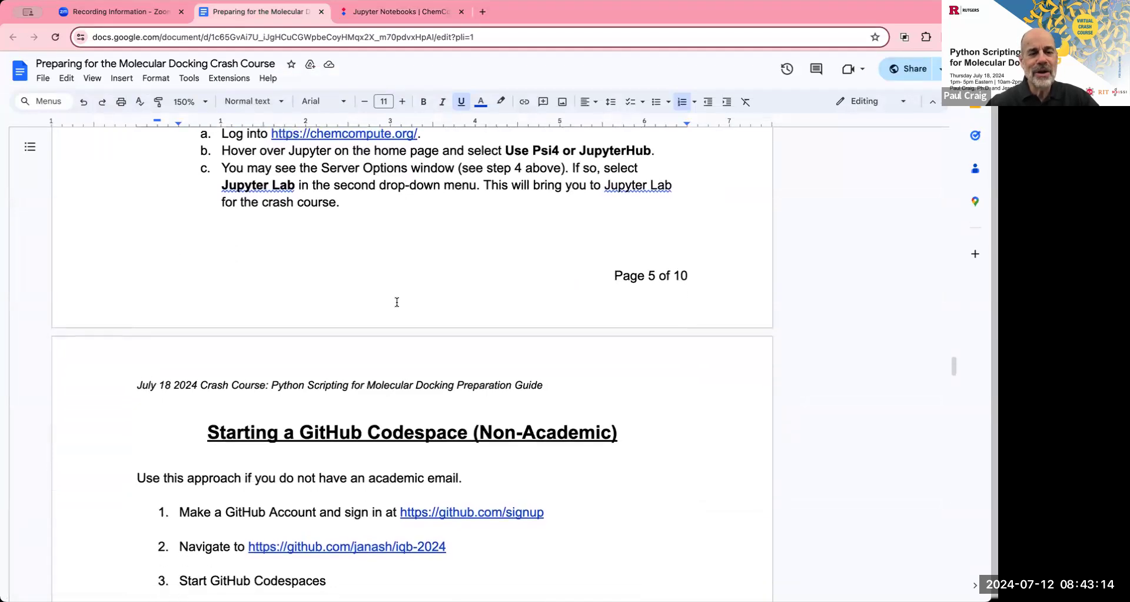
{"action": "scroll", "scroll_direction": "down", "scroll_amount": 3}
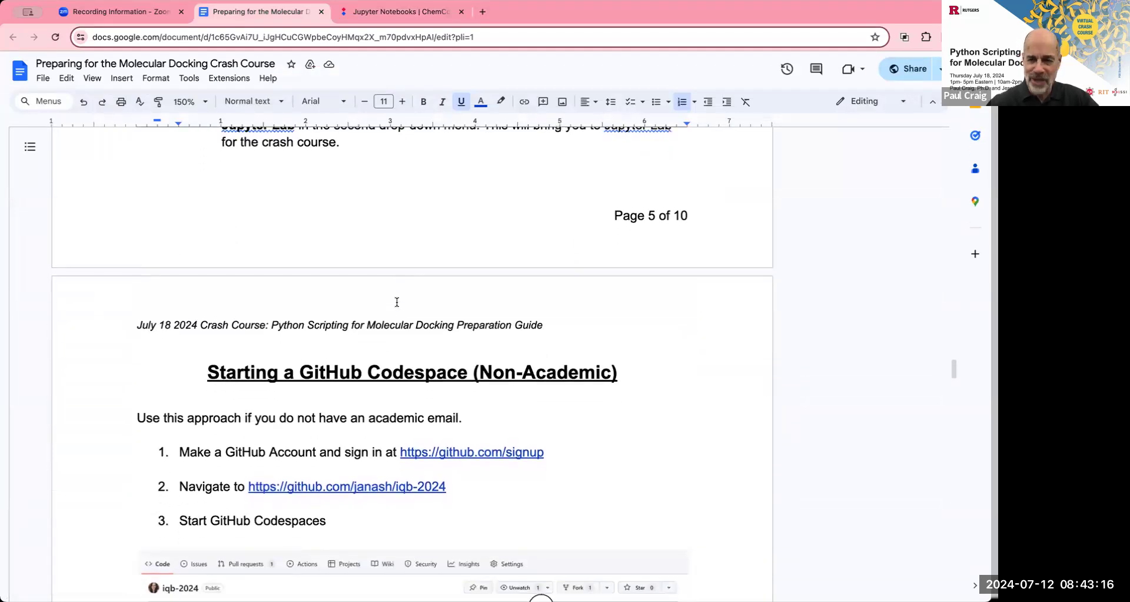
{"action": "scroll", "scroll_direction": "down", "scroll_amount": 3}
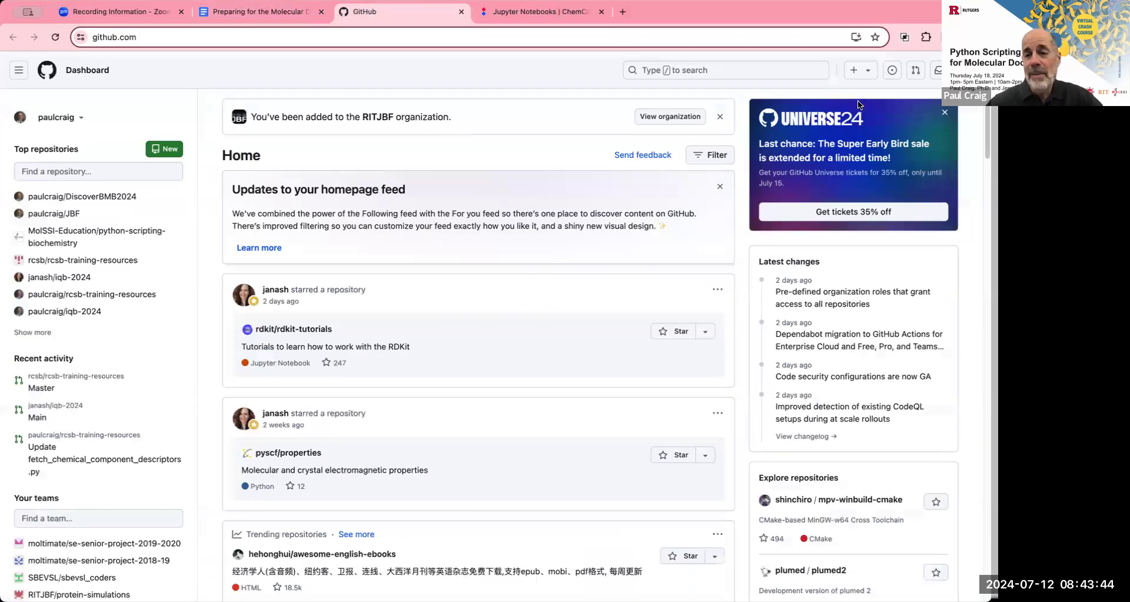
{"action": "mouse_move", "coordinate": [926, 99]}
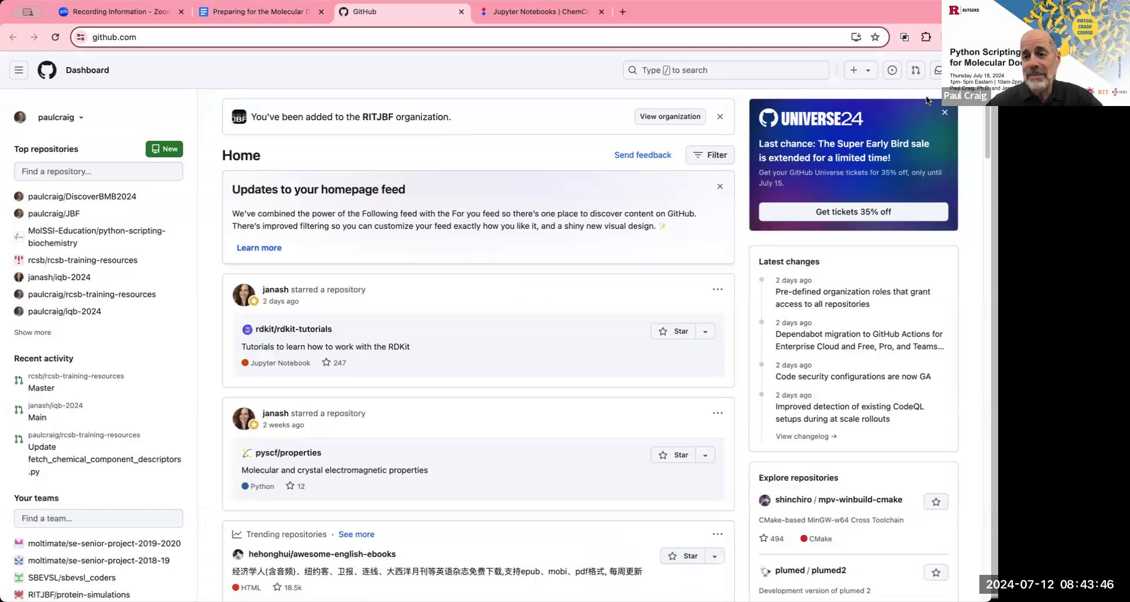
{"action": "mouse_move", "coordinate": [503, 55]}
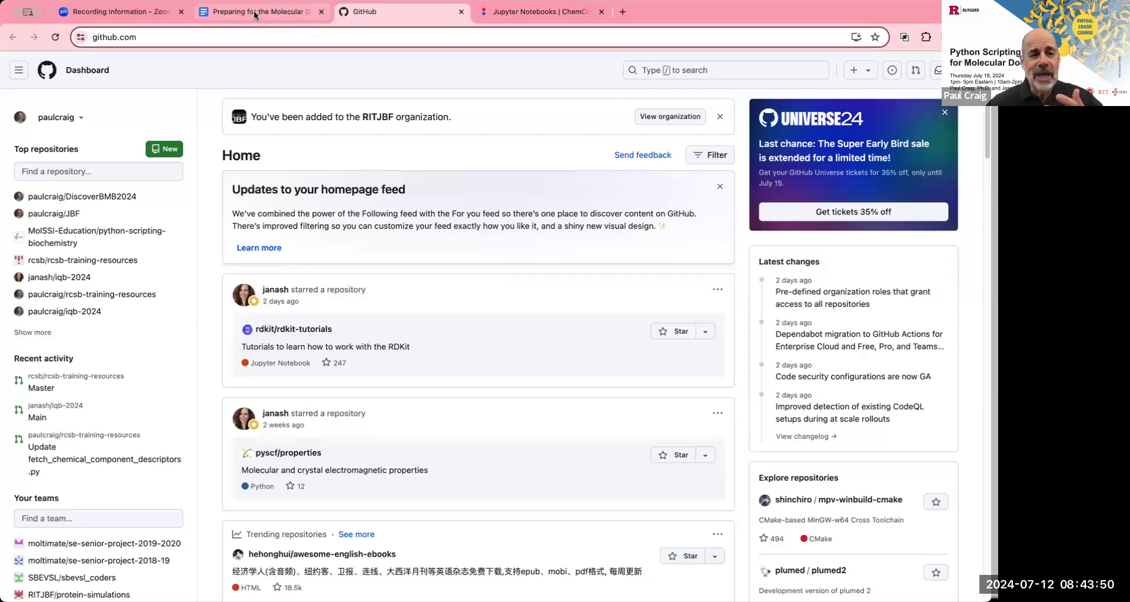
Follow the guide's link to the janash/iqb-2024 repository and read further in the guide.
{"action": "left_click", "coordinate": [259, 11]}
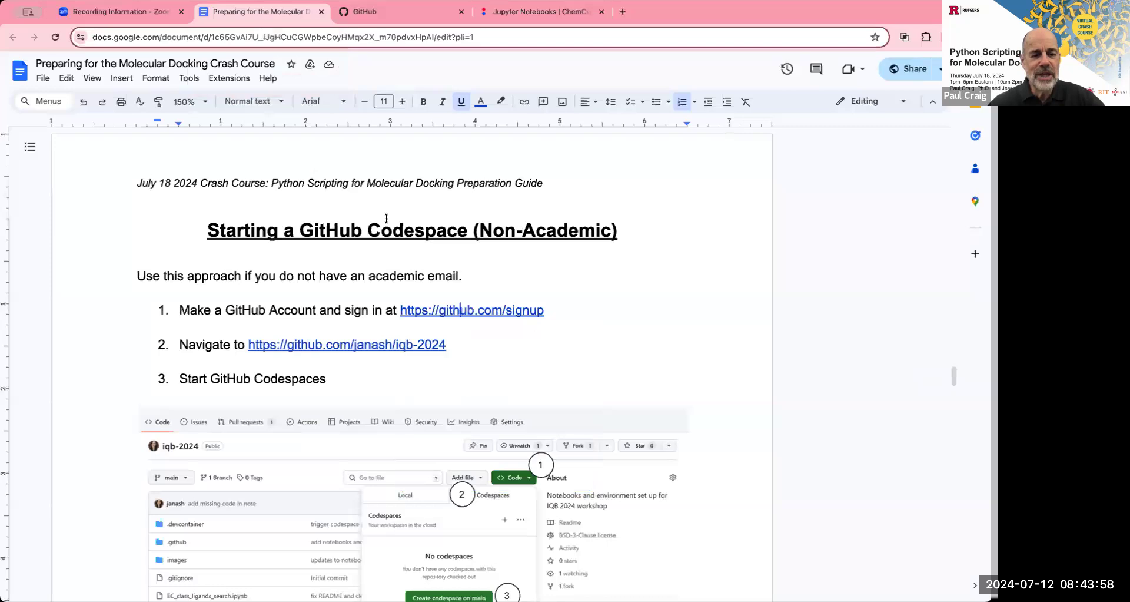
{"action": "mouse_move", "coordinate": [407, 355]}
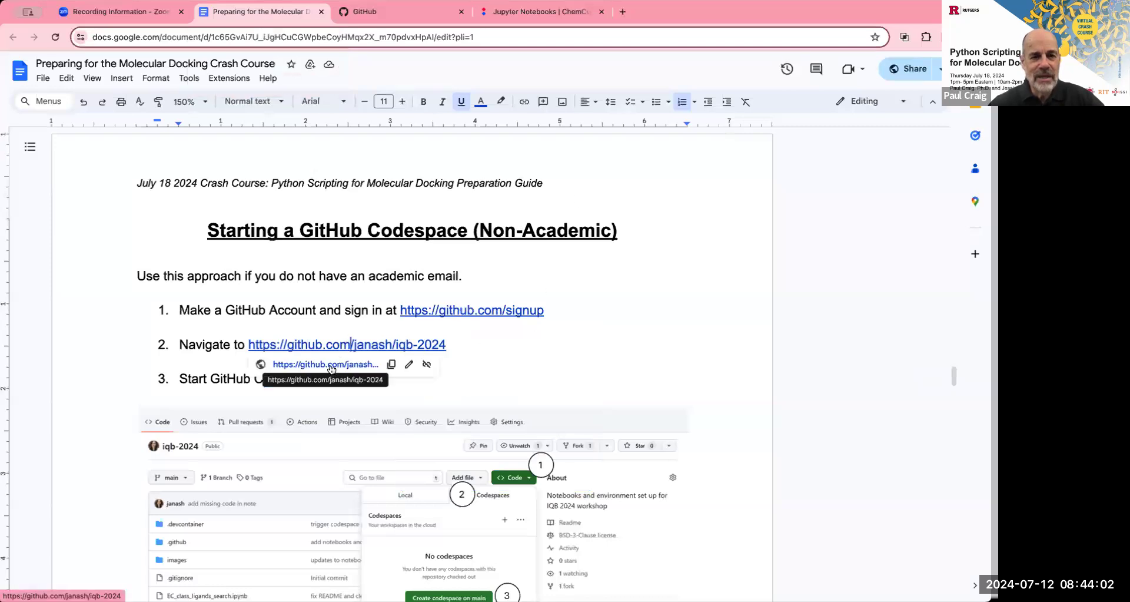
{"action": "left_click", "coordinate": [346, 344]}
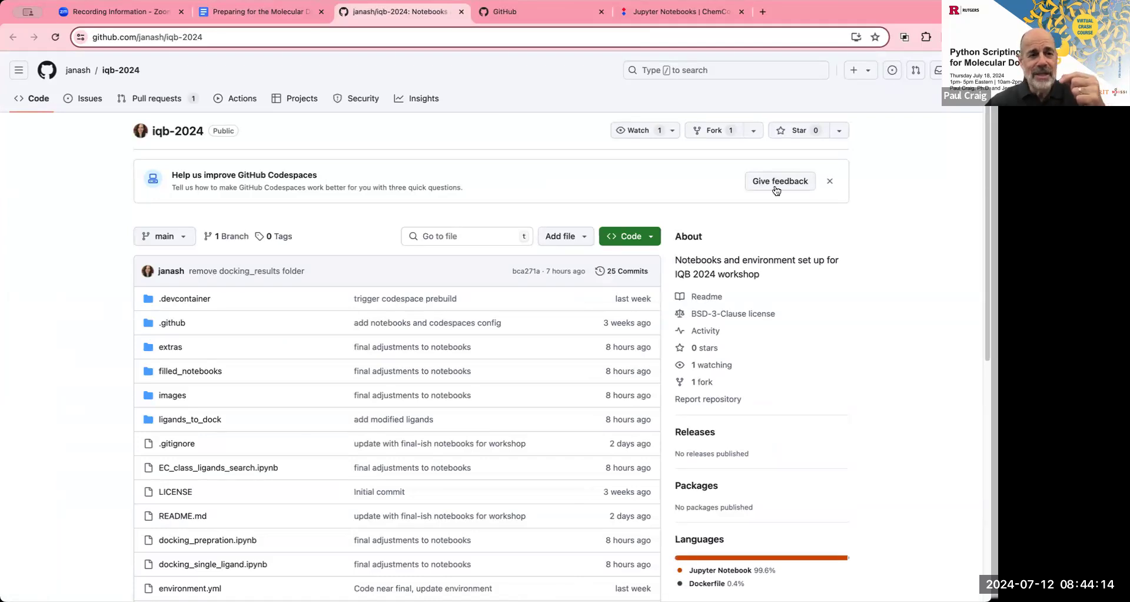
{"action": "left_click", "coordinate": [261, 12]}
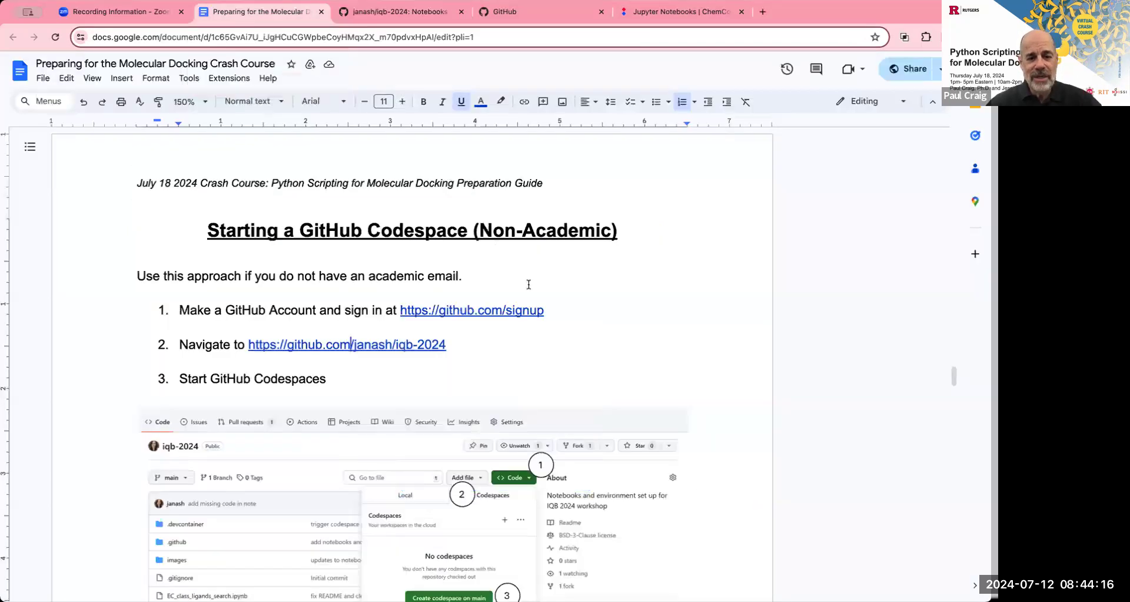
{"action": "scroll", "scroll_direction": "down", "scroll_amount": 3}
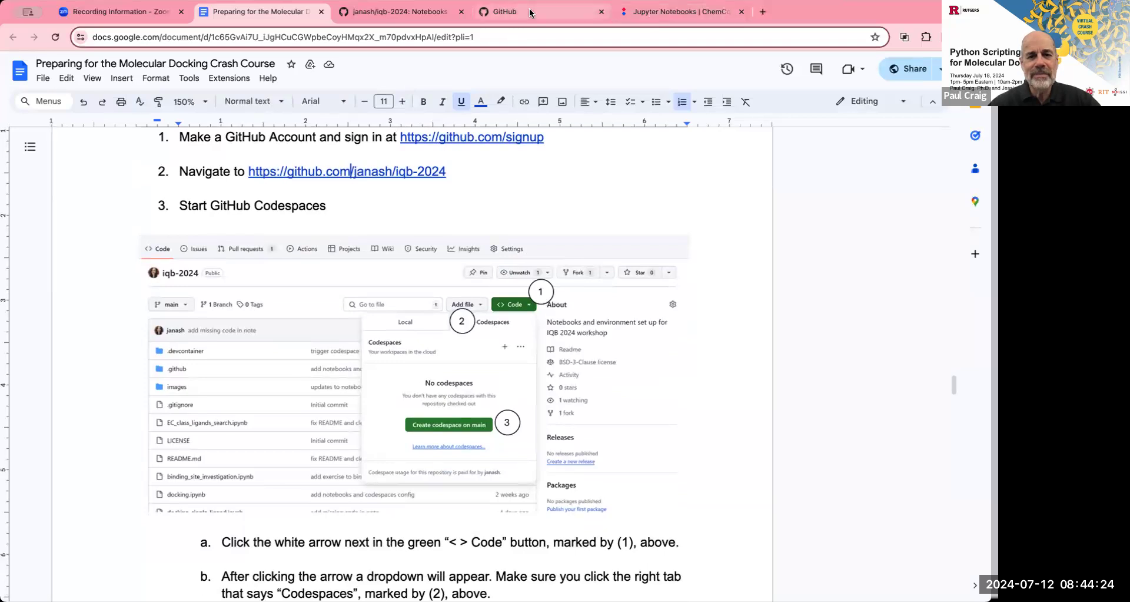
Check the ChemCompute Jupyter and GitHub dashboard tabs, then land on the iqb-2024 repository tab.
{"action": "left_click", "coordinate": [678, 12]}
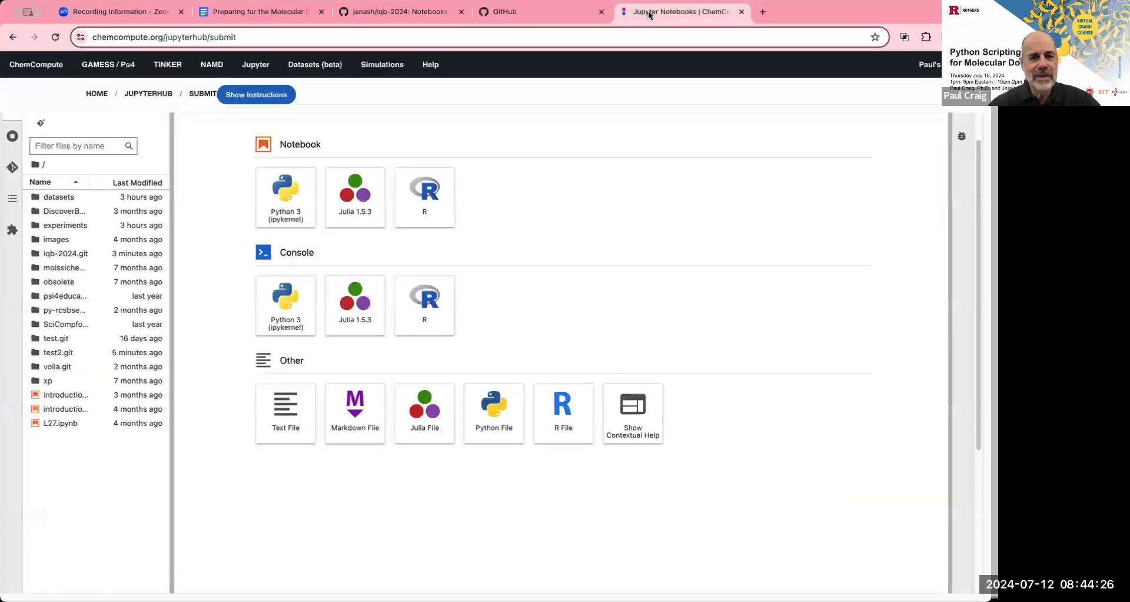
{"action": "left_click", "coordinate": [536, 12]}
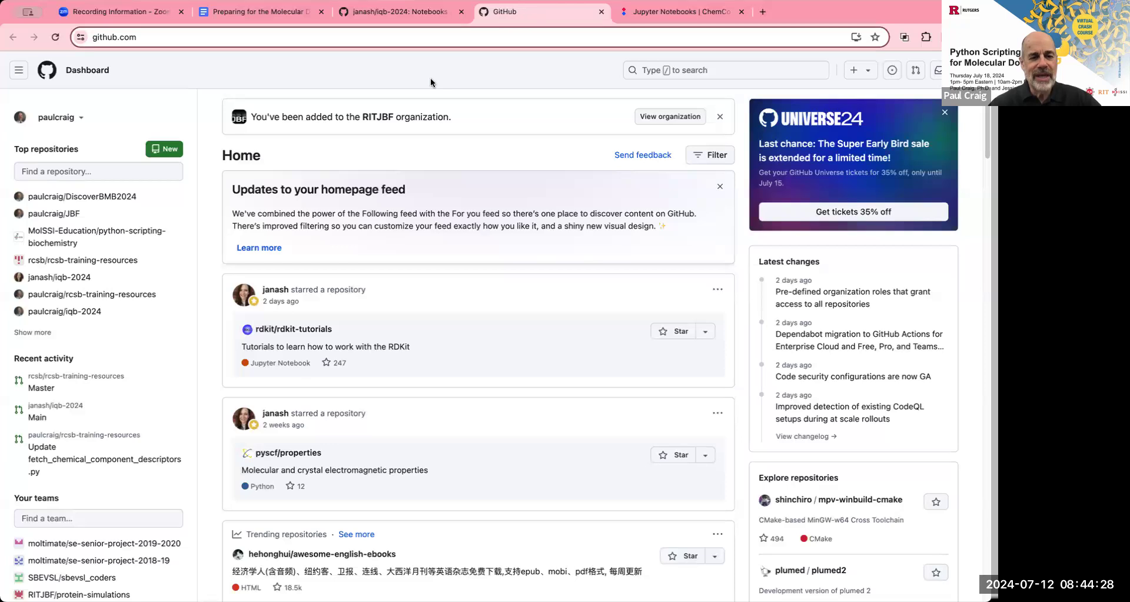
{"action": "left_click", "coordinate": [399, 12]}
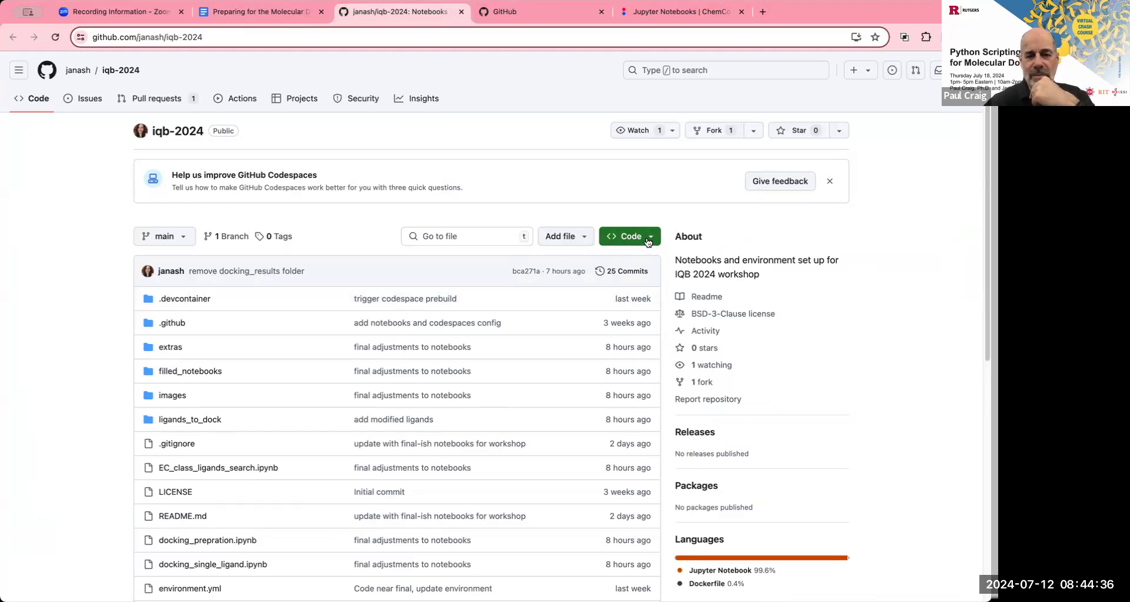
Show the repository's Codespaces list with the existing supreme enigma codespace on main.
{"action": "left_click", "coordinate": [627, 235]}
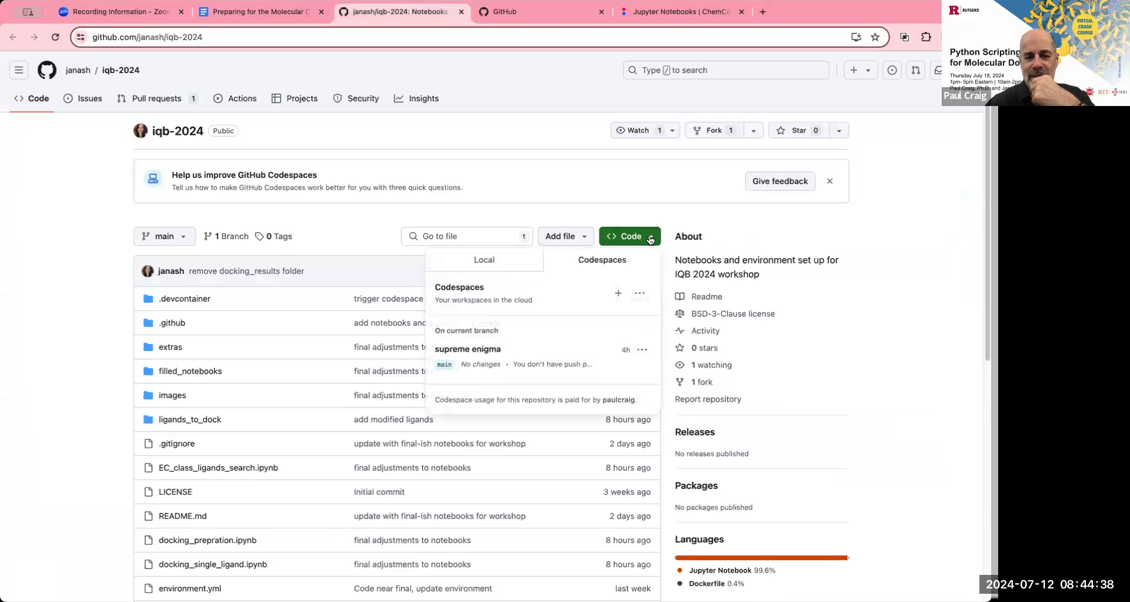
{"action": "left_click", "coordinate": [484, 259]}
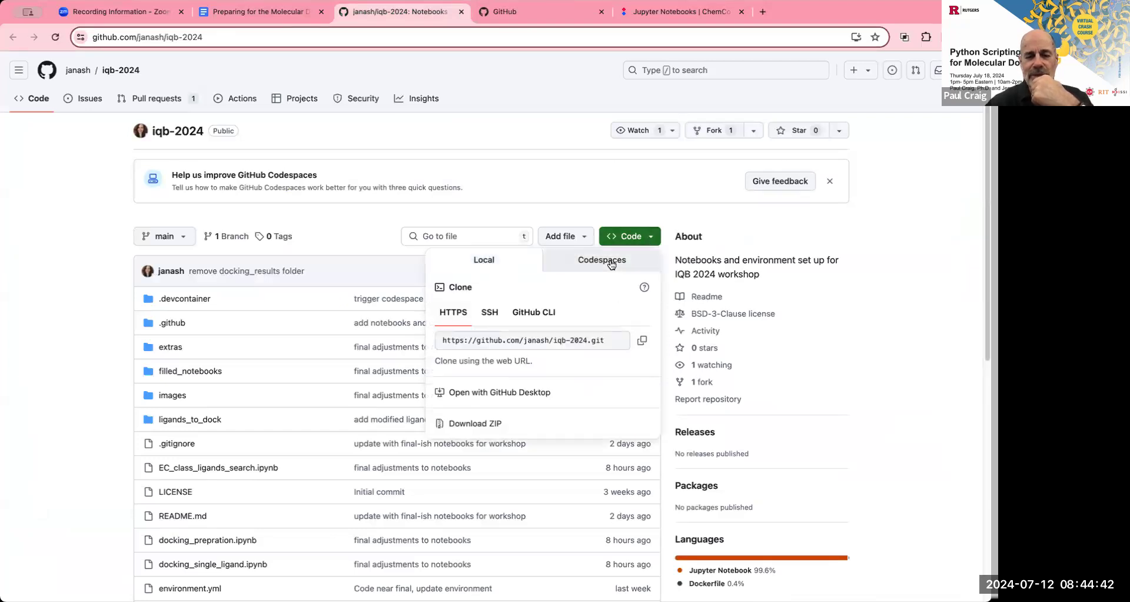
{"action": "left_click", "coordinate": [602, 261]}
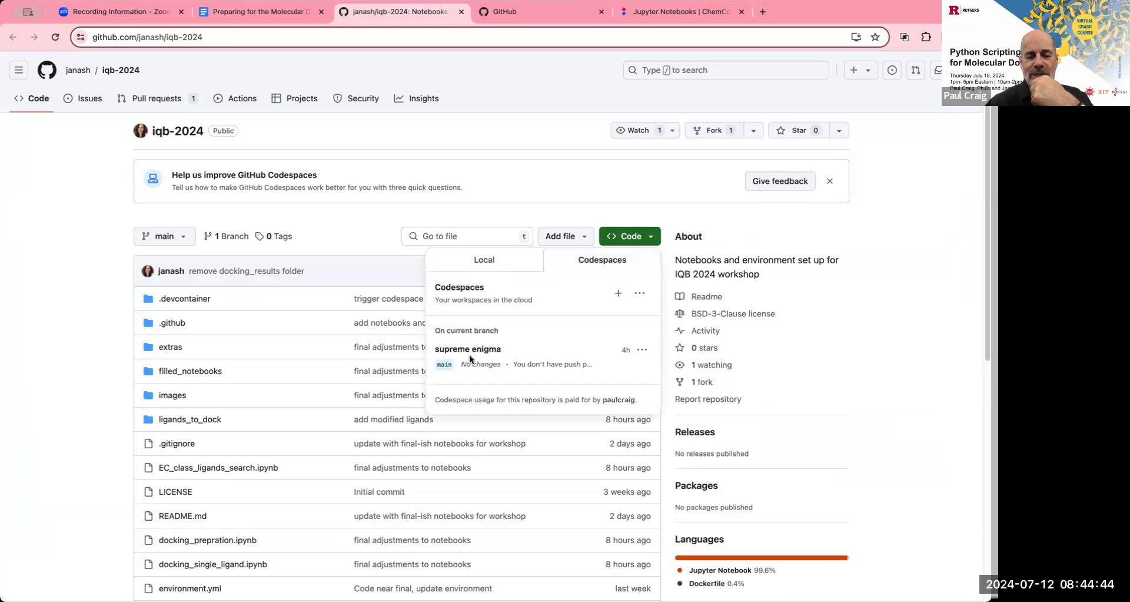
{"action": "mouse_move", "coordinate": [467, 349]}
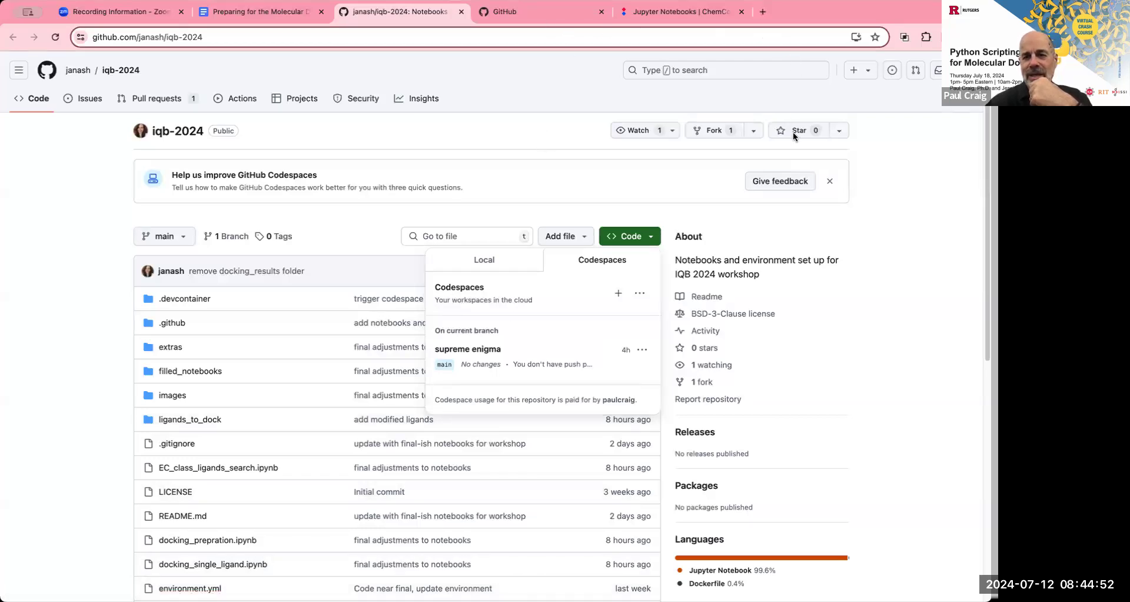
{"action": "mouse_move", "coordinate": [926, 96]}
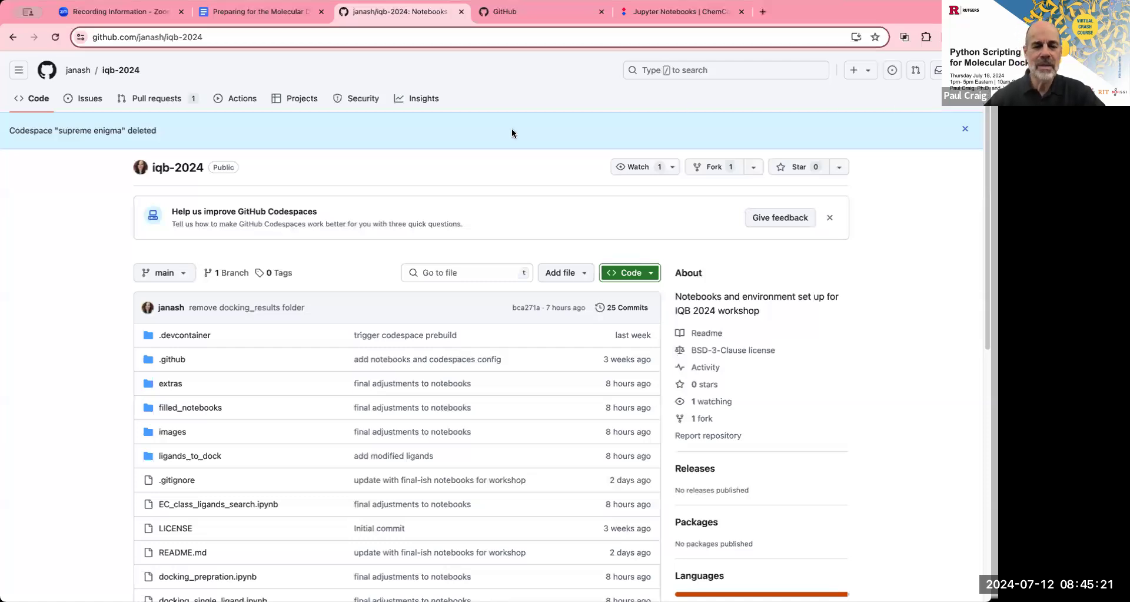
{"action": "mouse_move", "coordinate": [489, 174]}
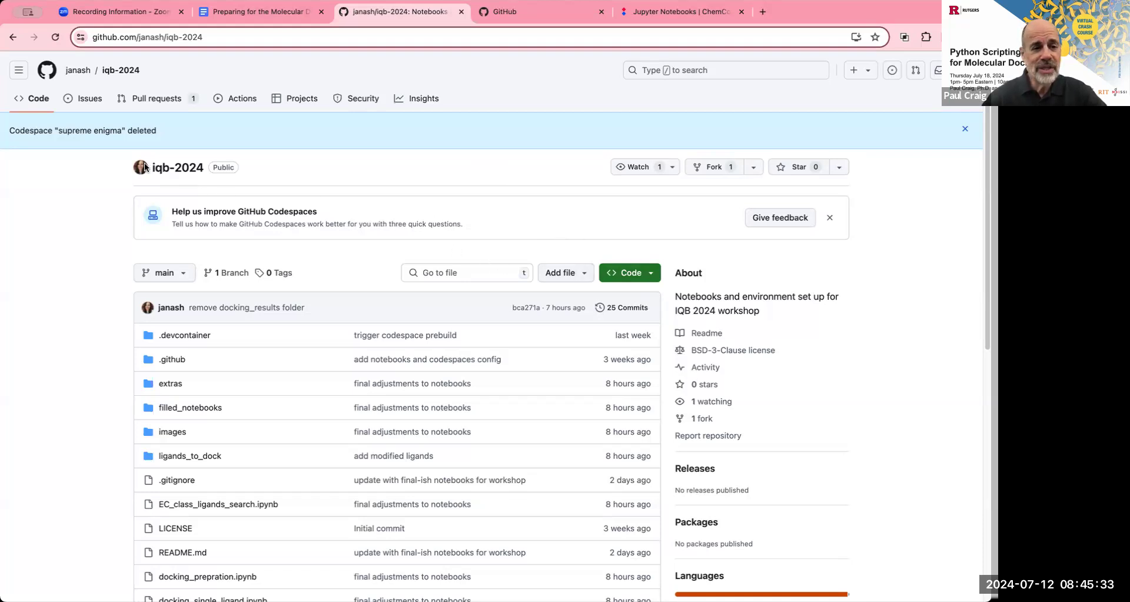
{"action": "mouse_move", "coordinate": [201, 173]}
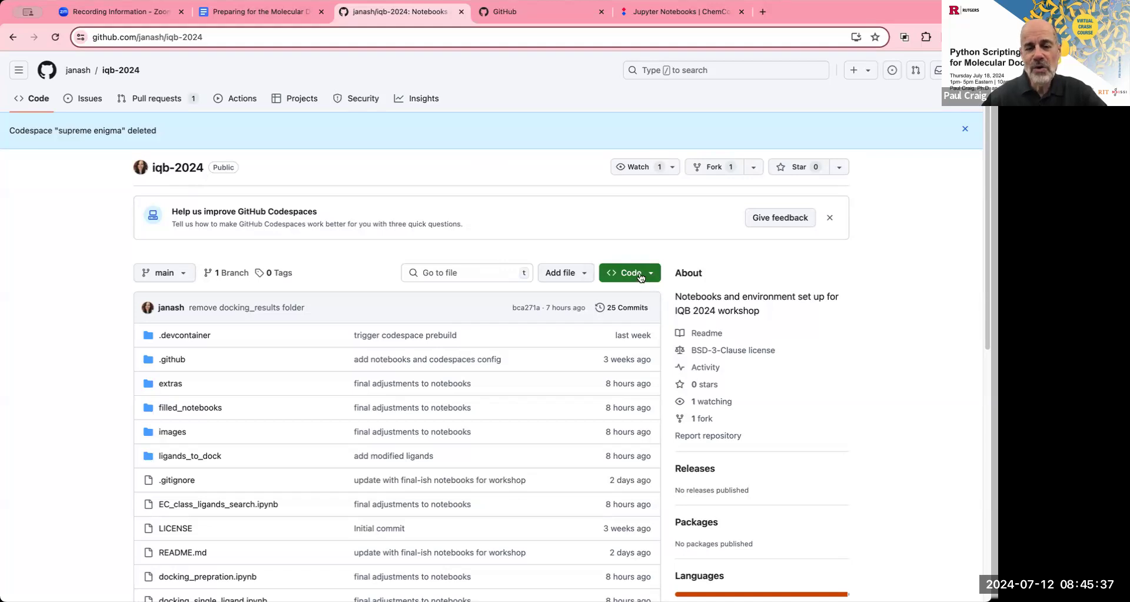
Show the repository's now-empty Codespaces list offering creation on main.
{"action": "left_click", "coordinate": [624, 272]}
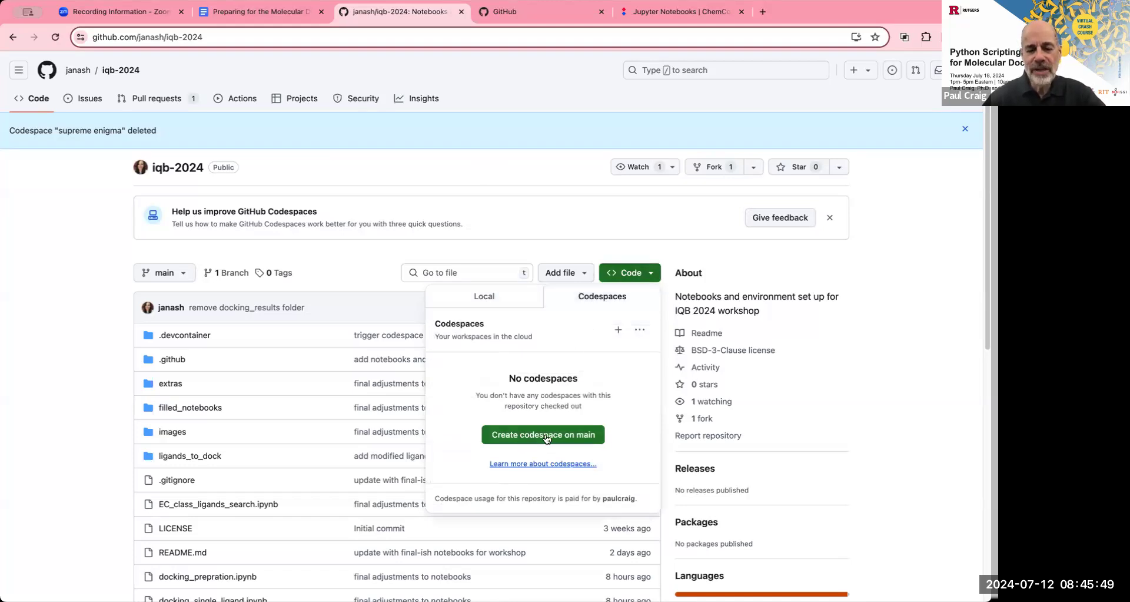
Create a new iqb-2024 codespace on main and let it build in VS Code for the Web.
{"action": "left_click", "coordinate": [541, 434]}
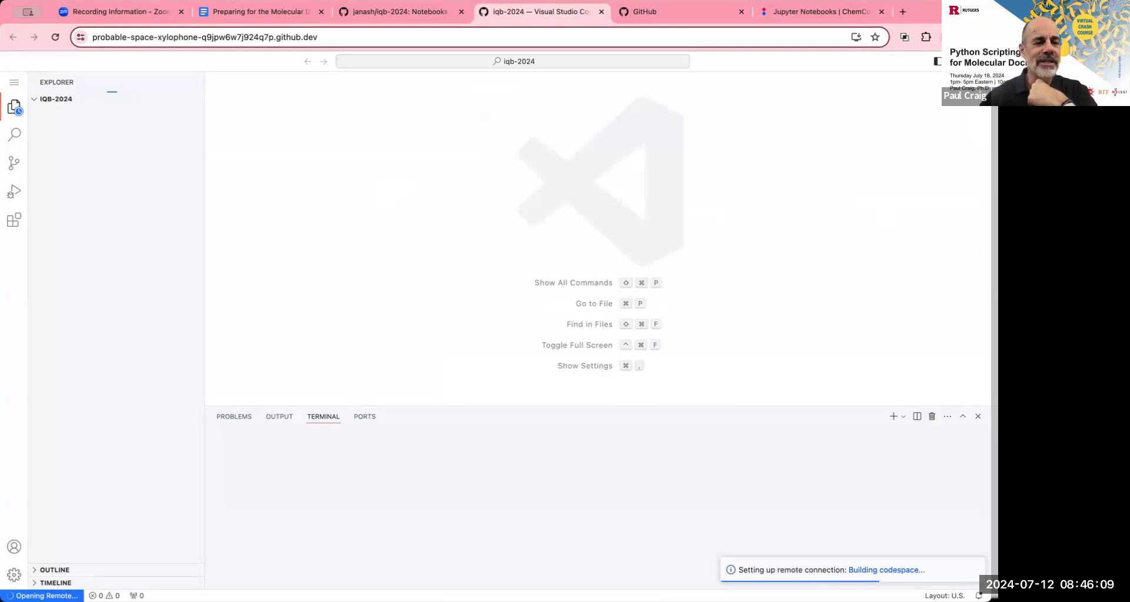
{"action": "mouse_move", "coordinate": [143, 137]}
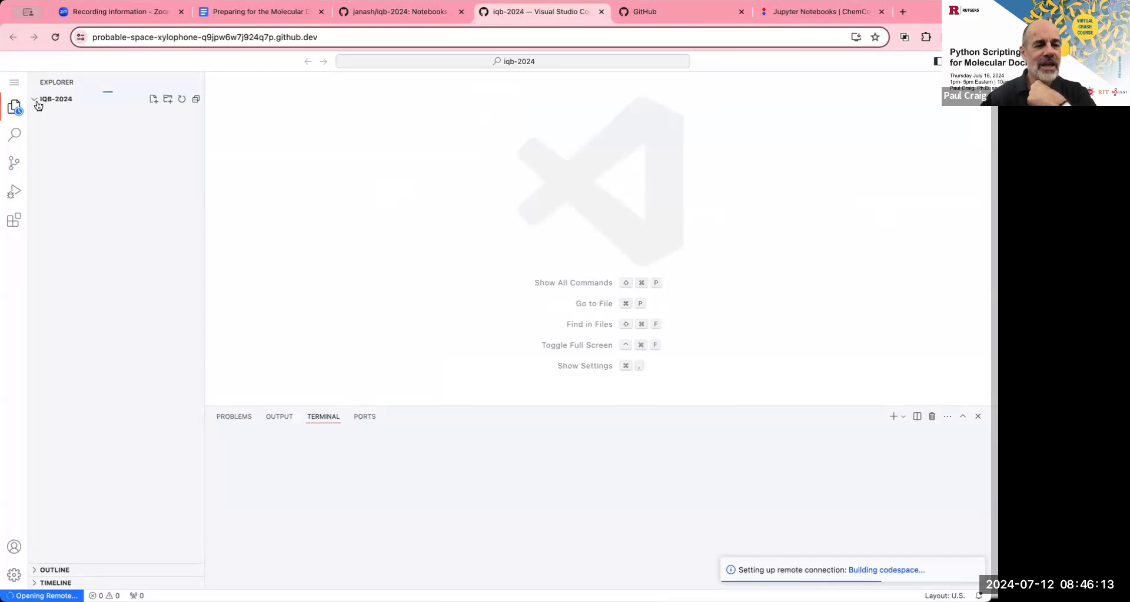
{"action": "mouse_move", "coordinate": [76, 105]}
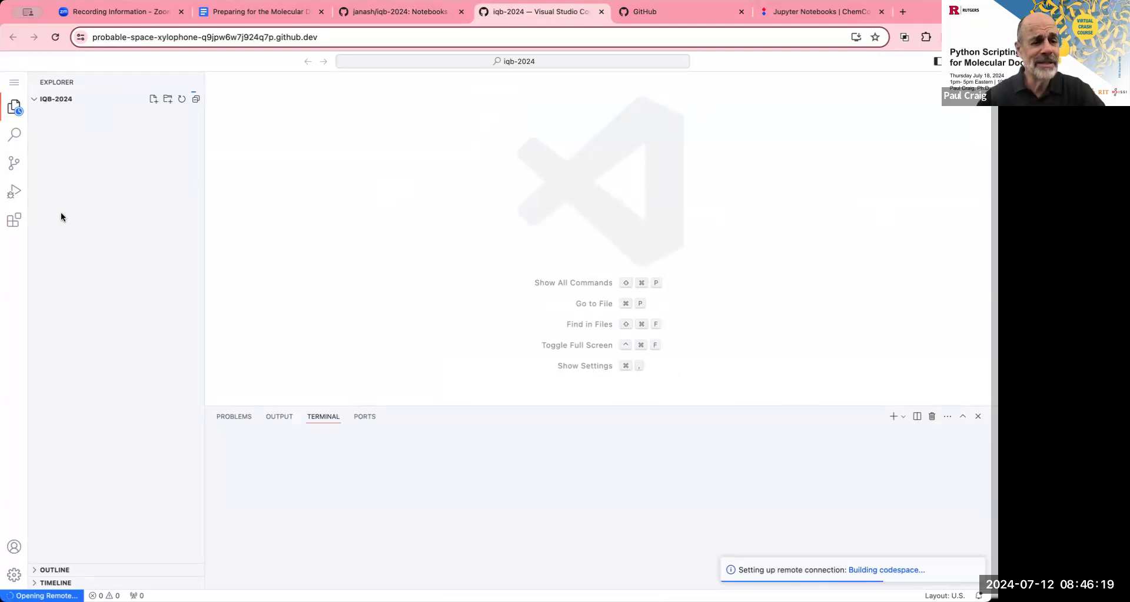
{"action": "mouse_move", "coordinate": [308, 156]}
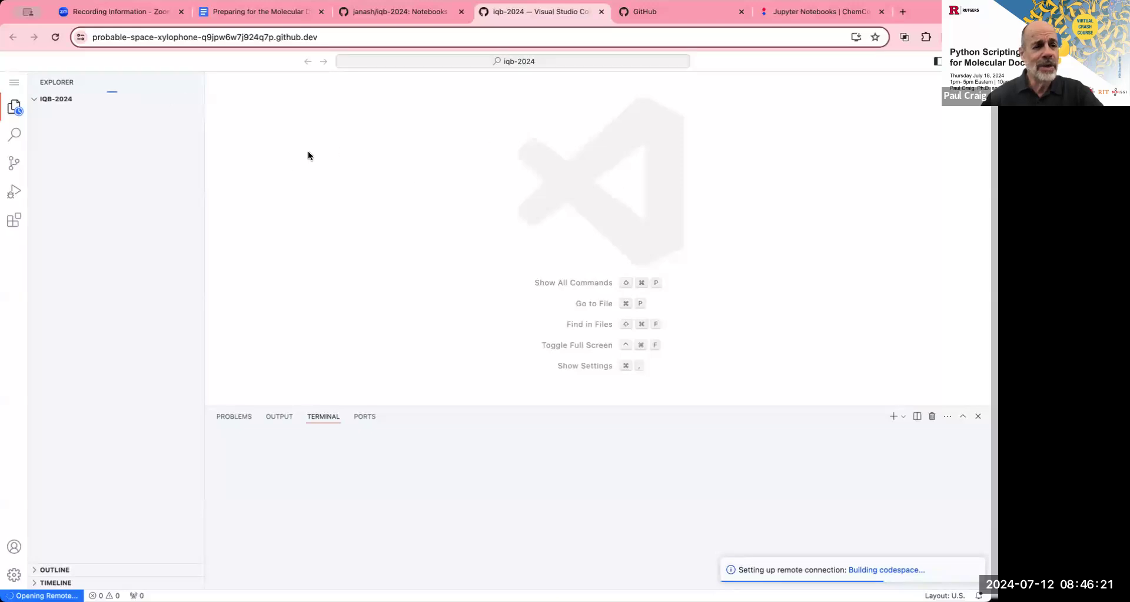
{"action": "mouse_move", "coordinate": [537, 51]}
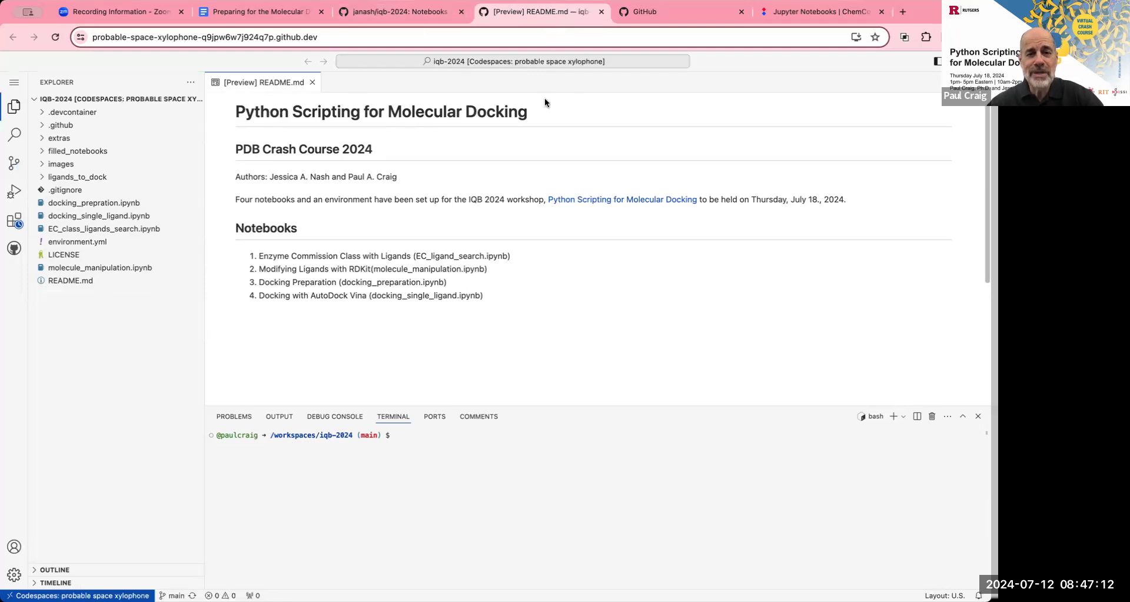
{"action": "mouse_move", "coordinate": [584, 11]}
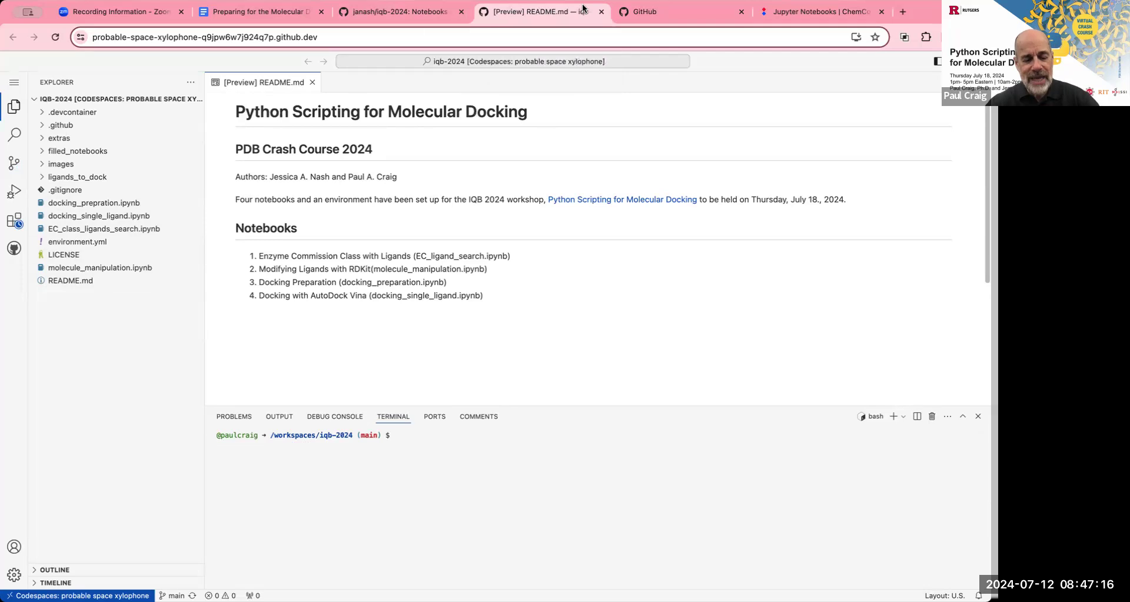
Confirm the new probable space xylophone codespace is active and show its actions menu.
{"action": "left_click", "coordinate": [399, 12]}
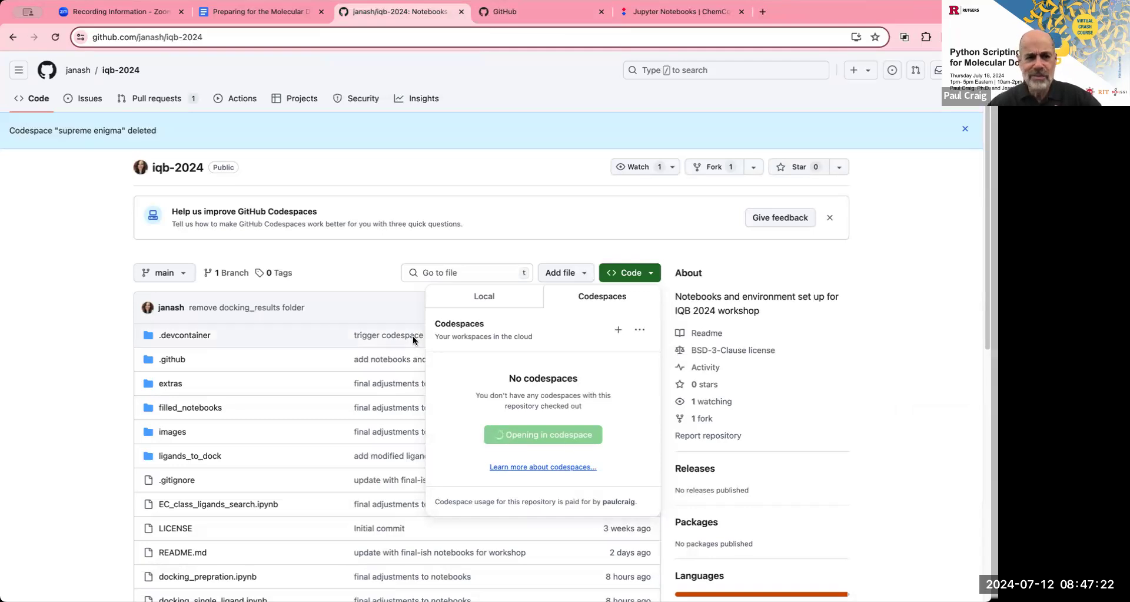
{"action": "left_click", "coordinate": [56, 36]}
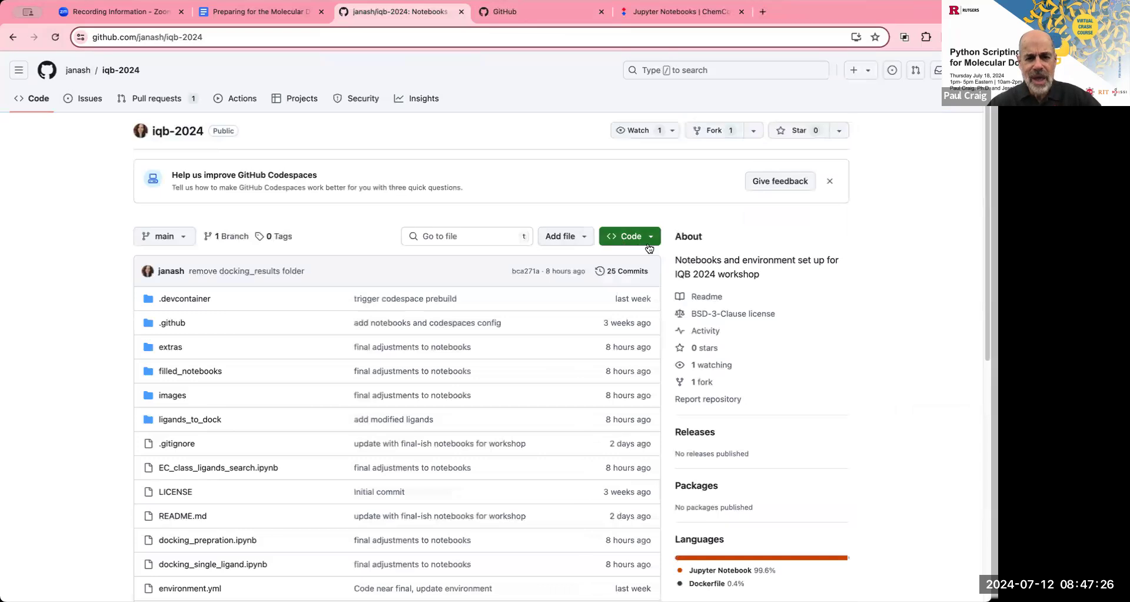
{"action": "left_click", "coordinate": [624, 235]}
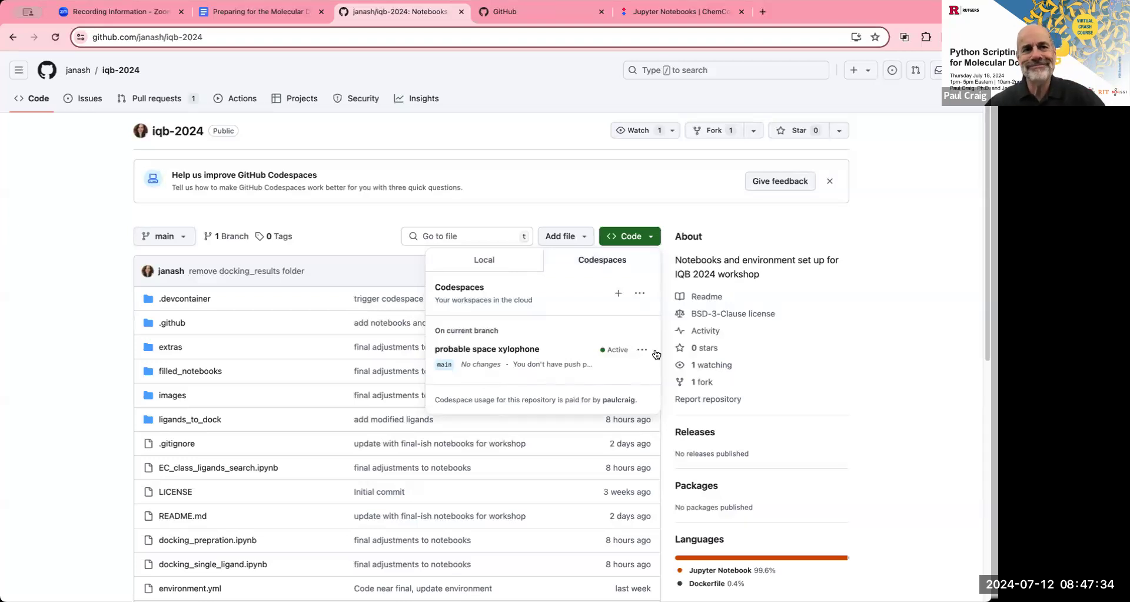
{"action": "mouse_move", "coordinate": [964, 401]}
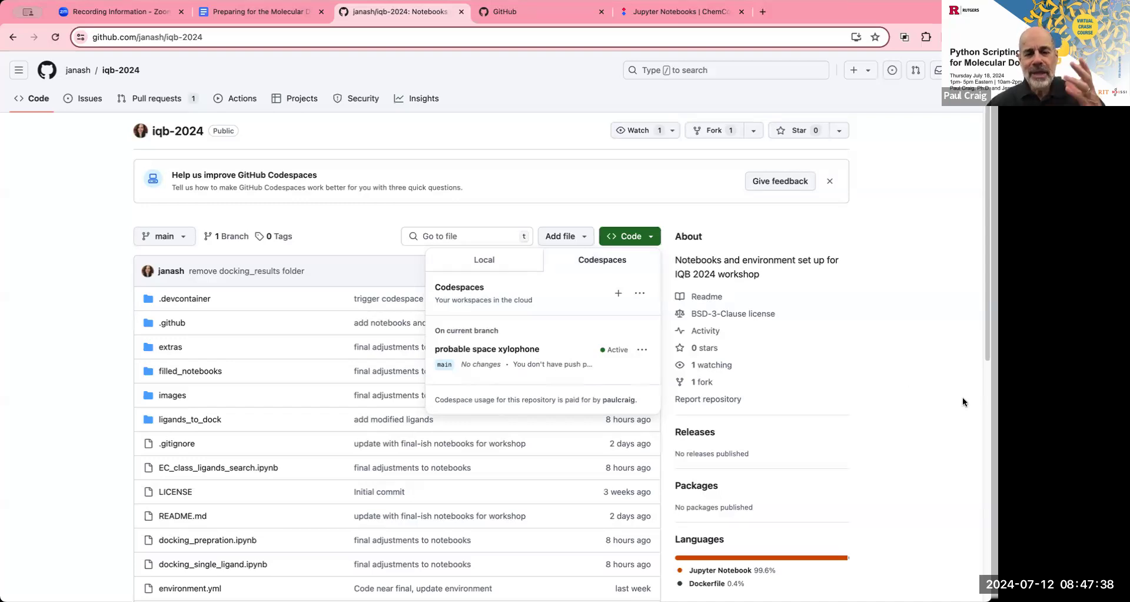
{"action": "mouse_move", "coordinate": [676, 371]}
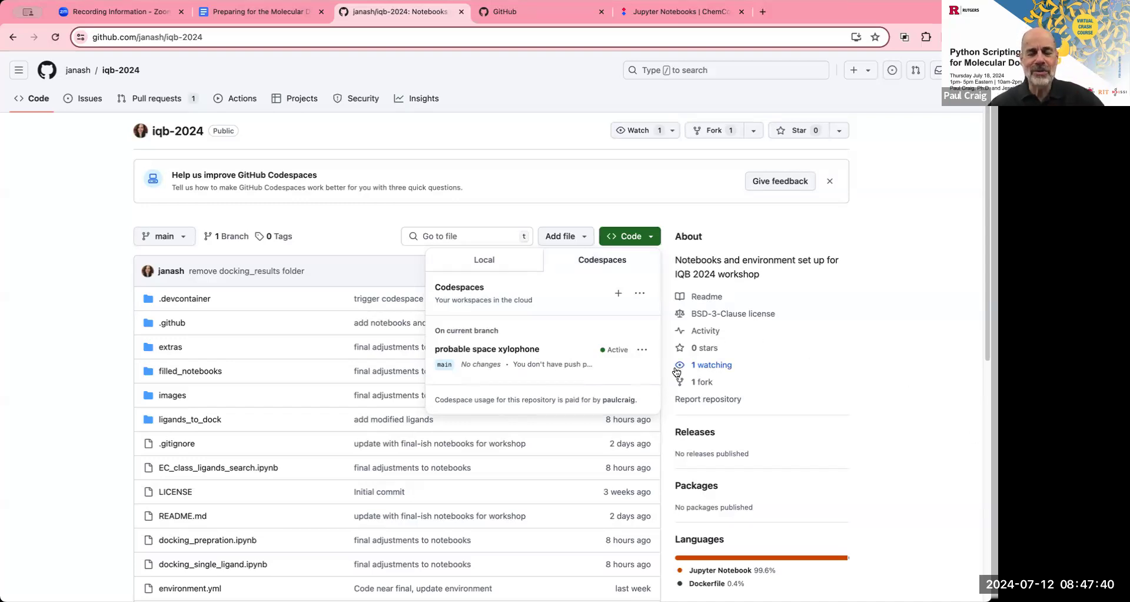
{"action": "mouse_move", "coordinate": [641, 350]}
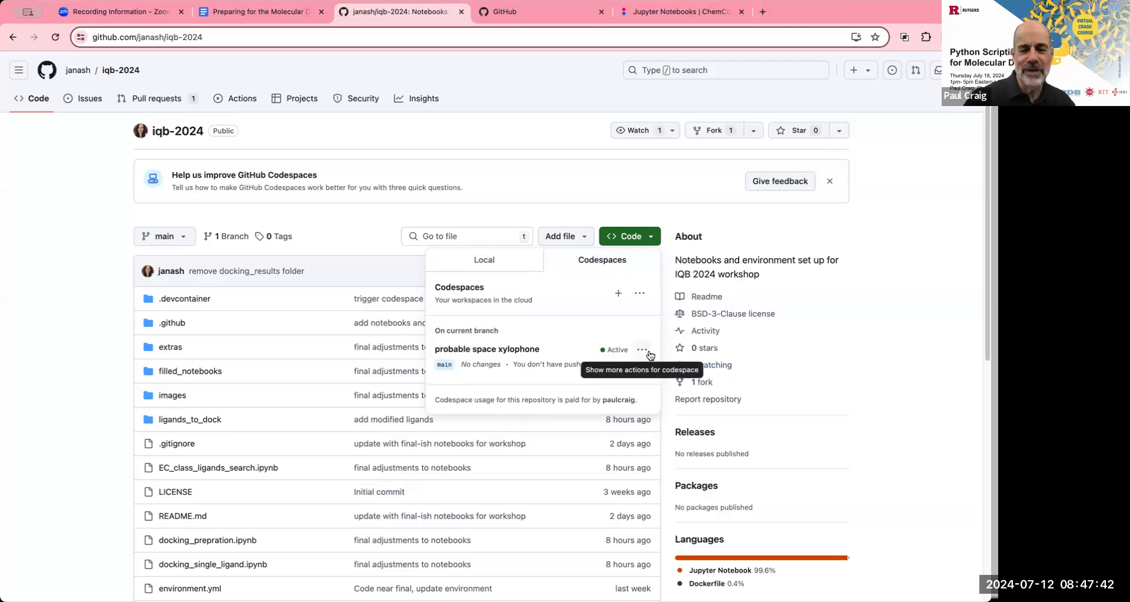
{"action": "mouse_move", "coordinate": [487, 349]}
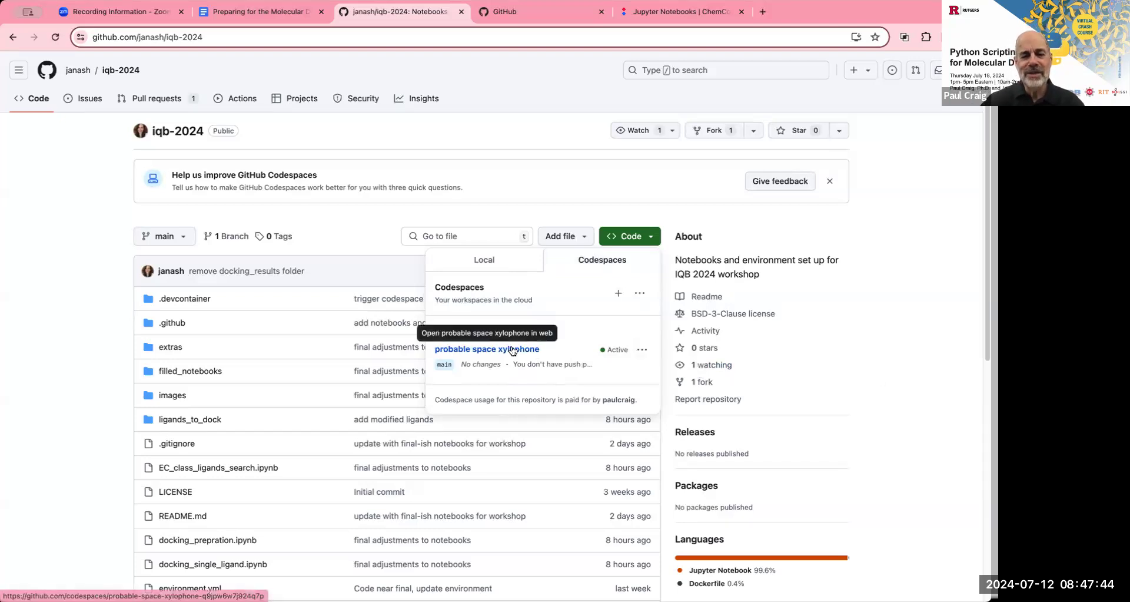
{"action": "mouse_move", "coordinate": [642, 351]}
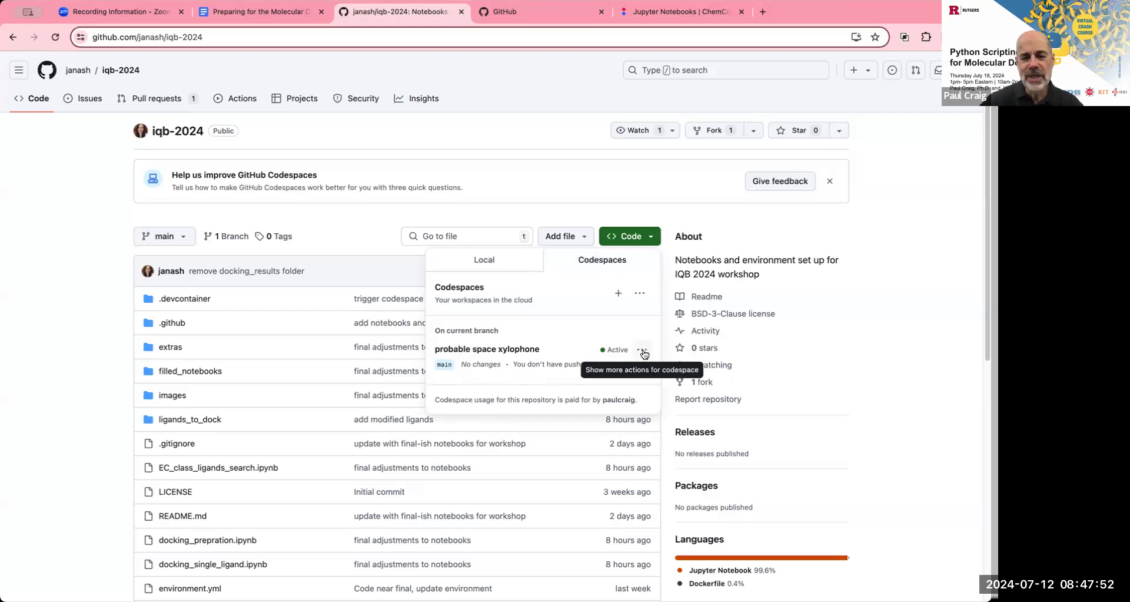
{"action": "mouse_move", "coordinate": [635, 238]}
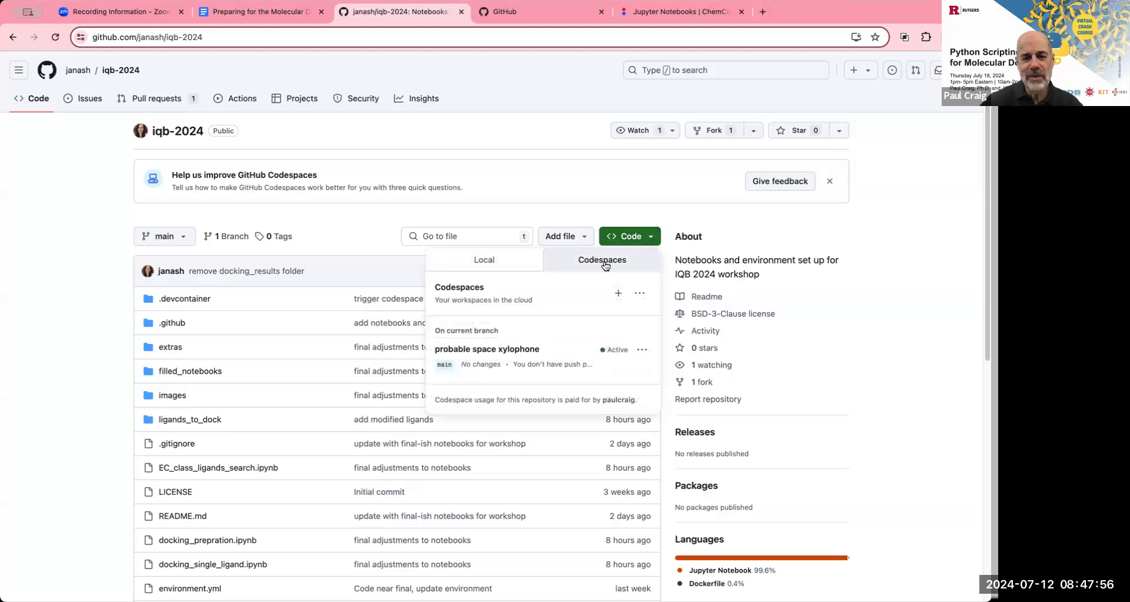
{"action": "mouse_move", "coordinate": [639, 352]}
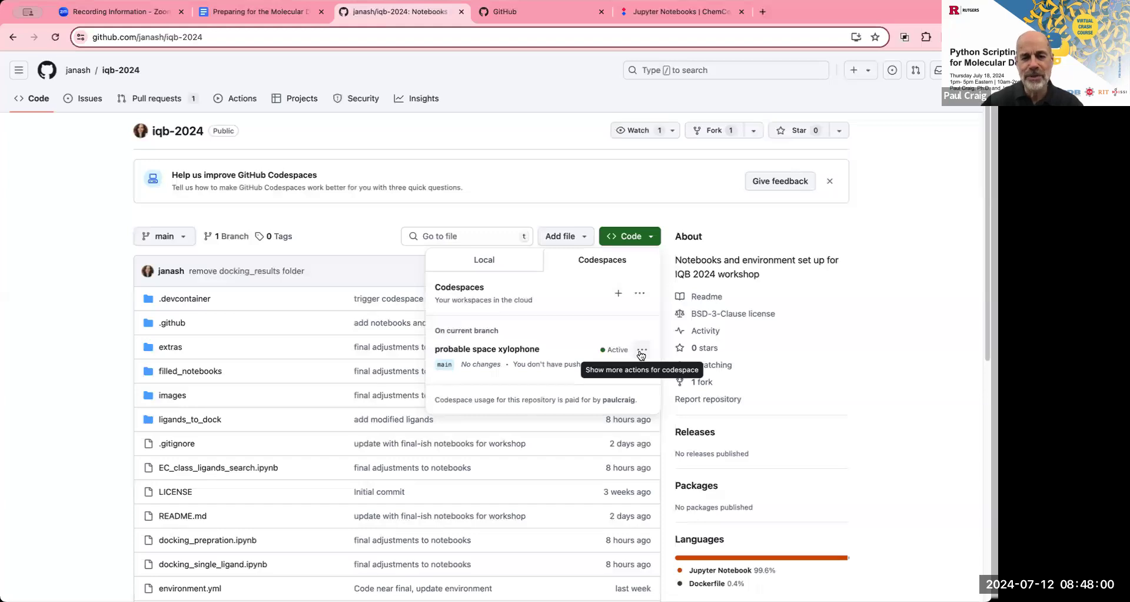
{"action": "left_click", "coordinate": [641, 352]}
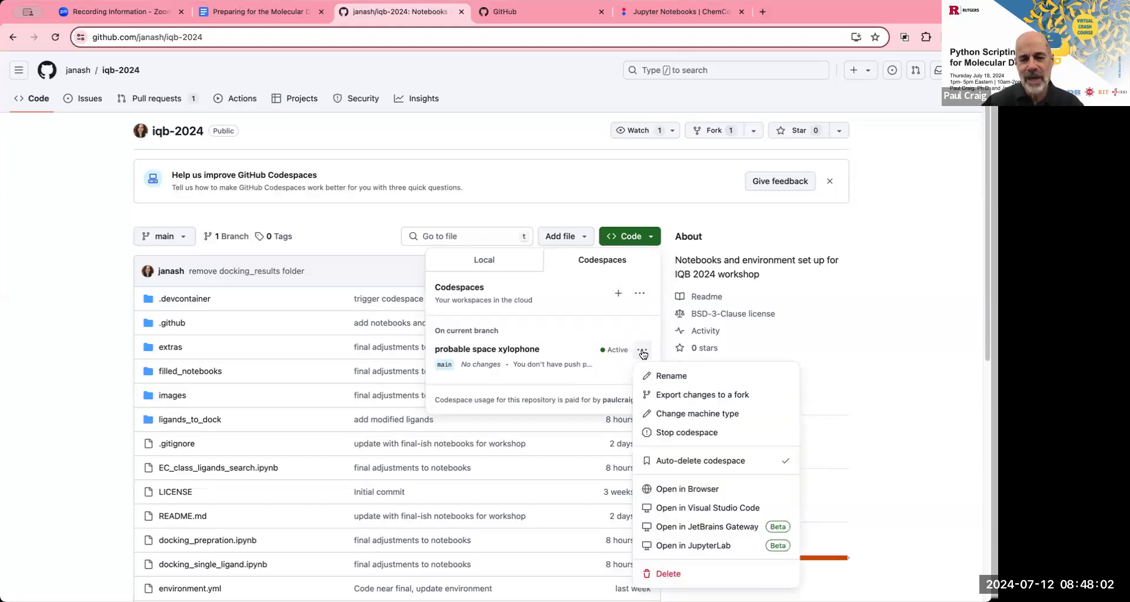
{"action": "mouse_move", "coordinate": [670, 551]}
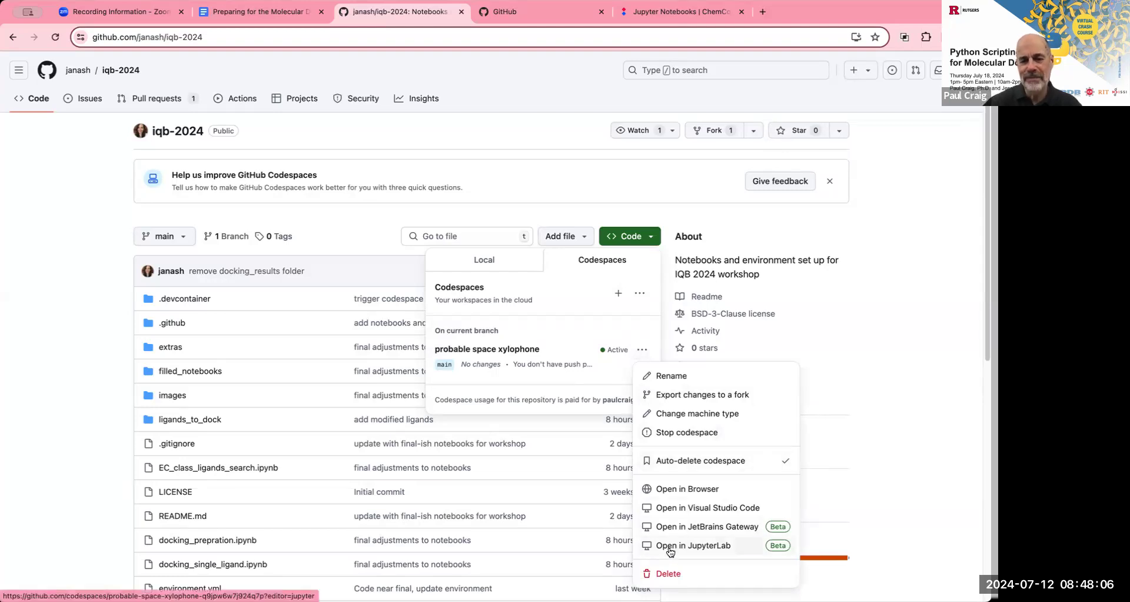
Launch the probable space xylophone codespace in JupyterLab.
{"action": "left_click", "coordinate": [692, 545]}
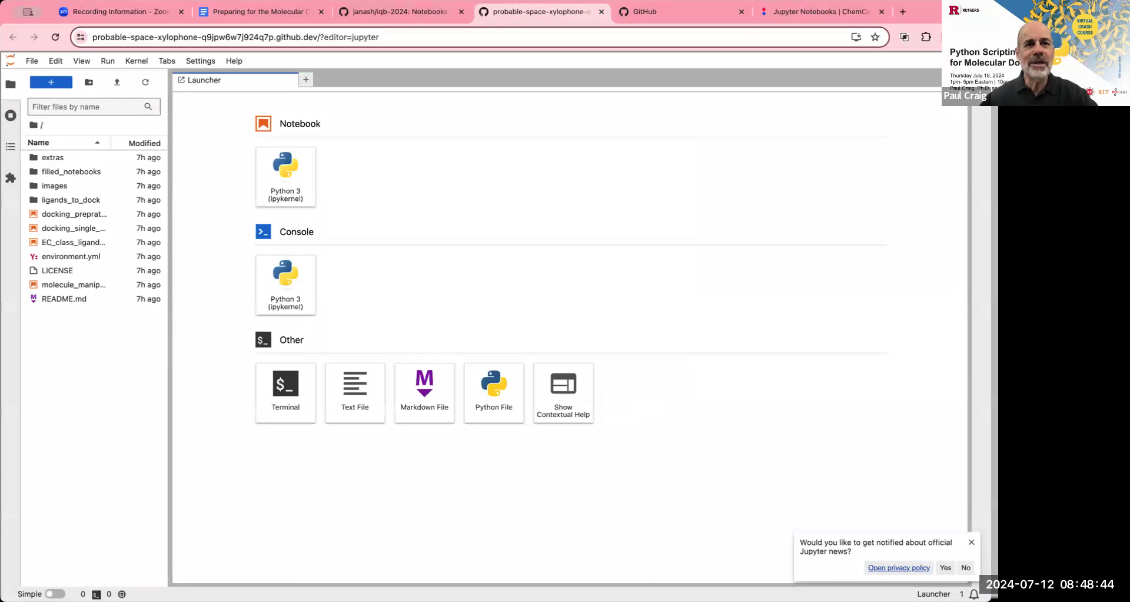
{"action": "mouse_move", "coordinate": [711, 288]}
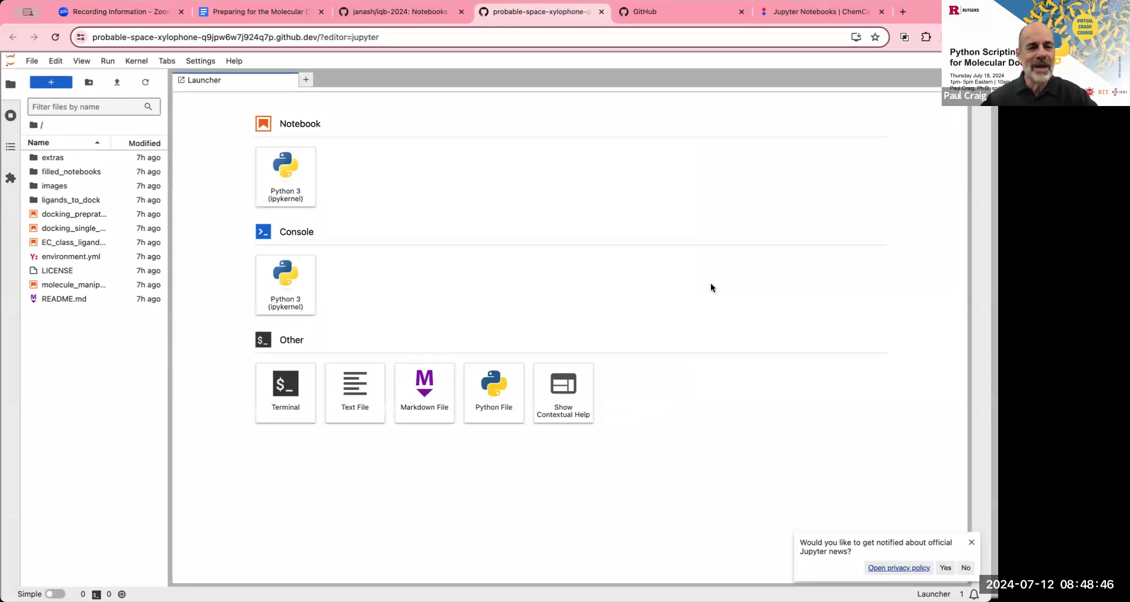
{"action": "mouse_move", "coordinate": [387, 159]}
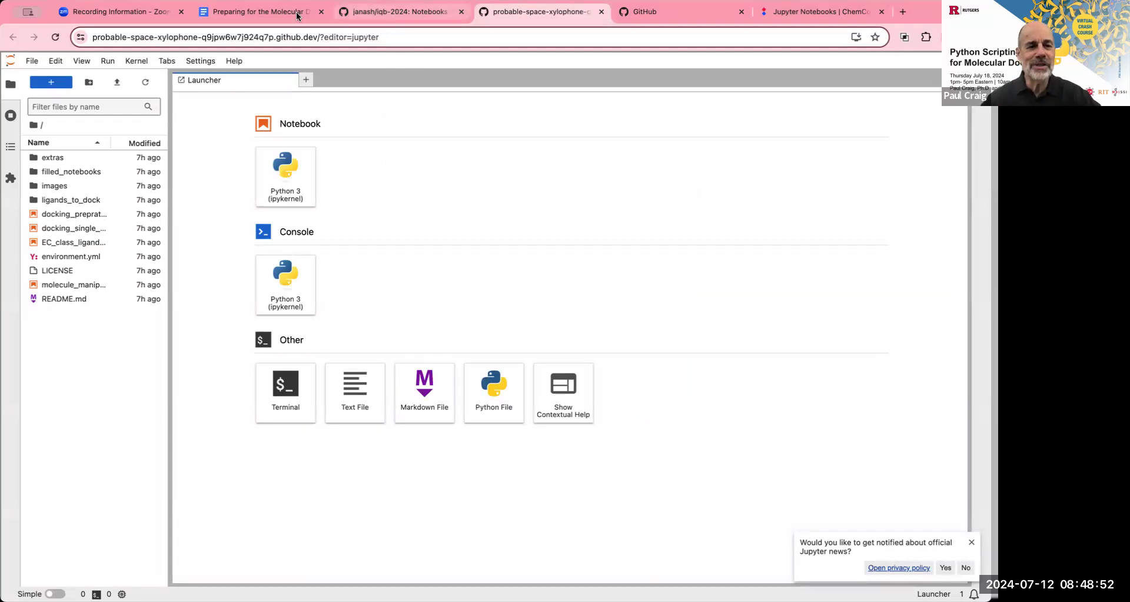
Close the JupyterLab tab and reopen the probable space xylophone codespace in JupyterLab from its actions menu.
{"action": "left_click", "coordinate": [259, 12]}
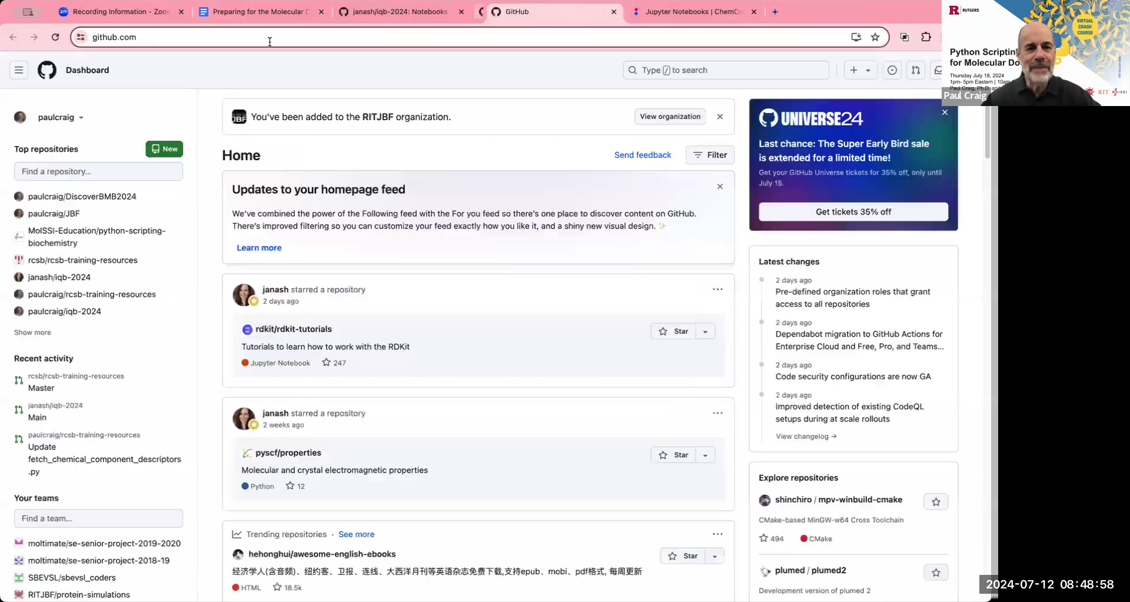
{"action": "left_click", "coordinate": [259, 12]}
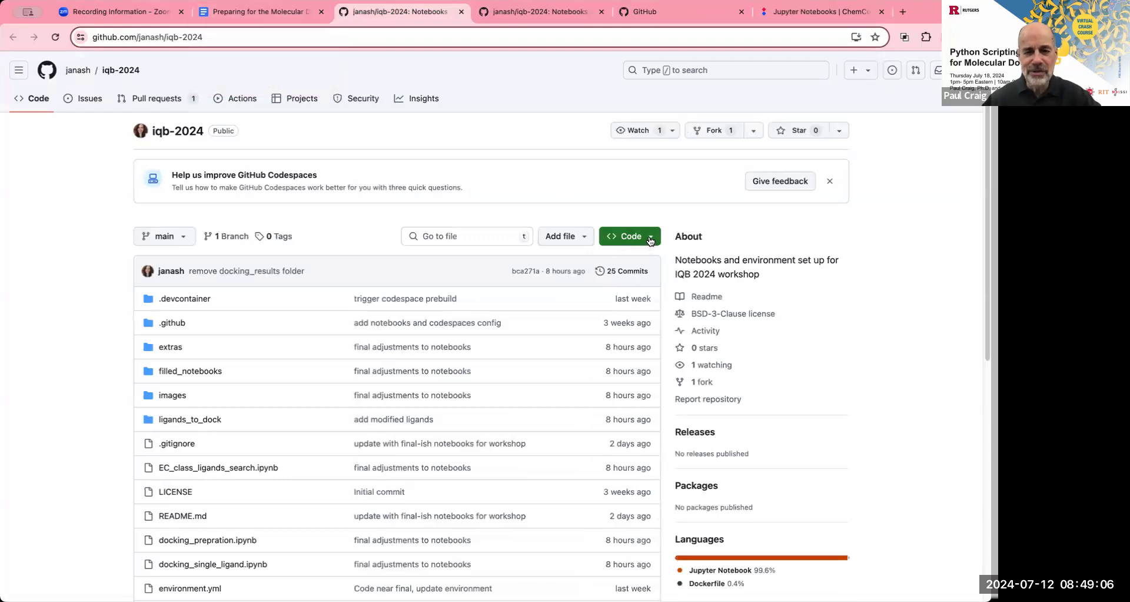
{"action": "left_click", "coordinate": [627, 236]}
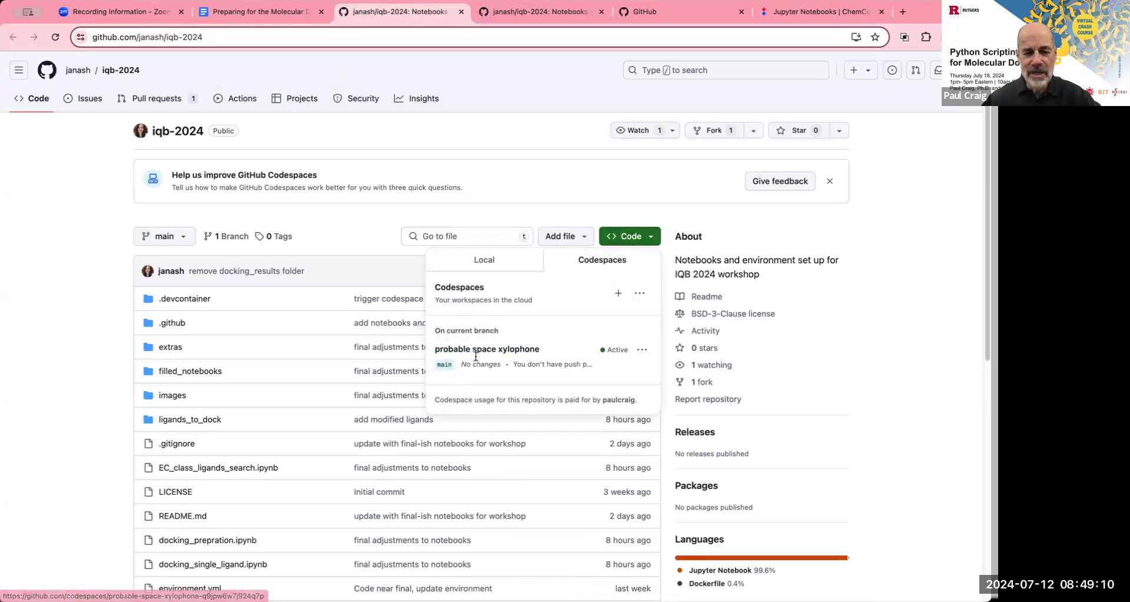
{"action": "left_click", "coordinate": [641, 350]}
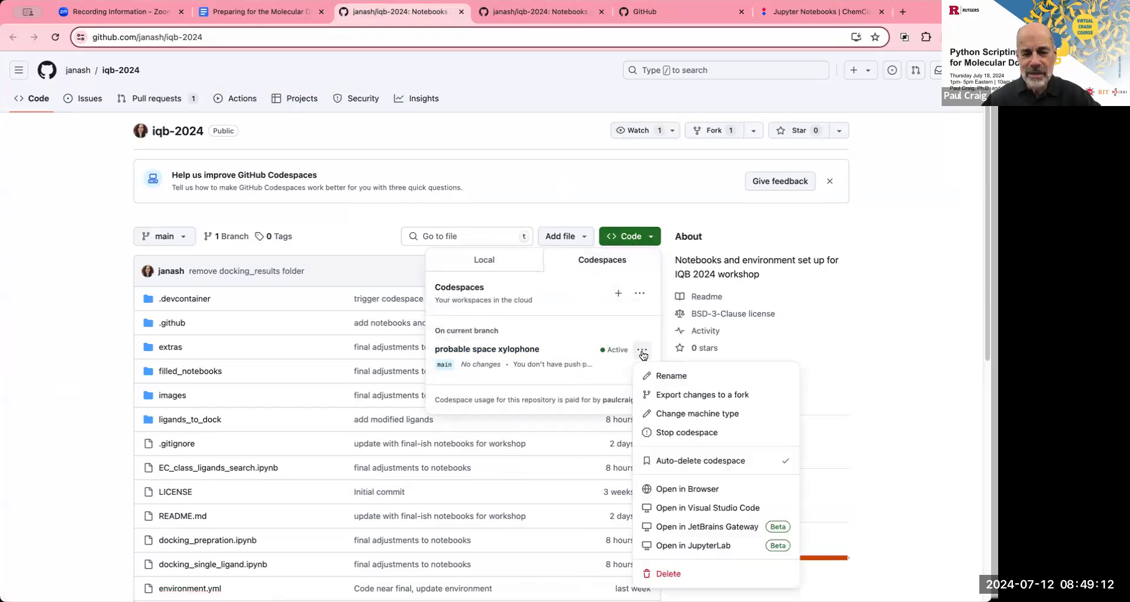
{"action": "mouse_move", "coordinate": [690, 559]}
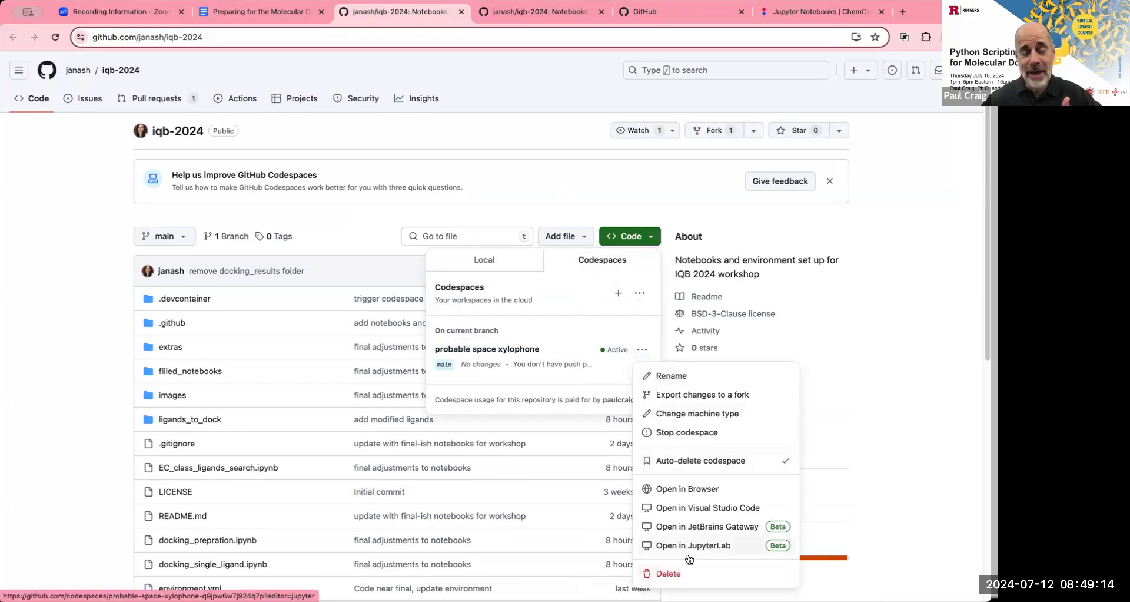
{"action": "left_click", "coordinate": [695, 545]}
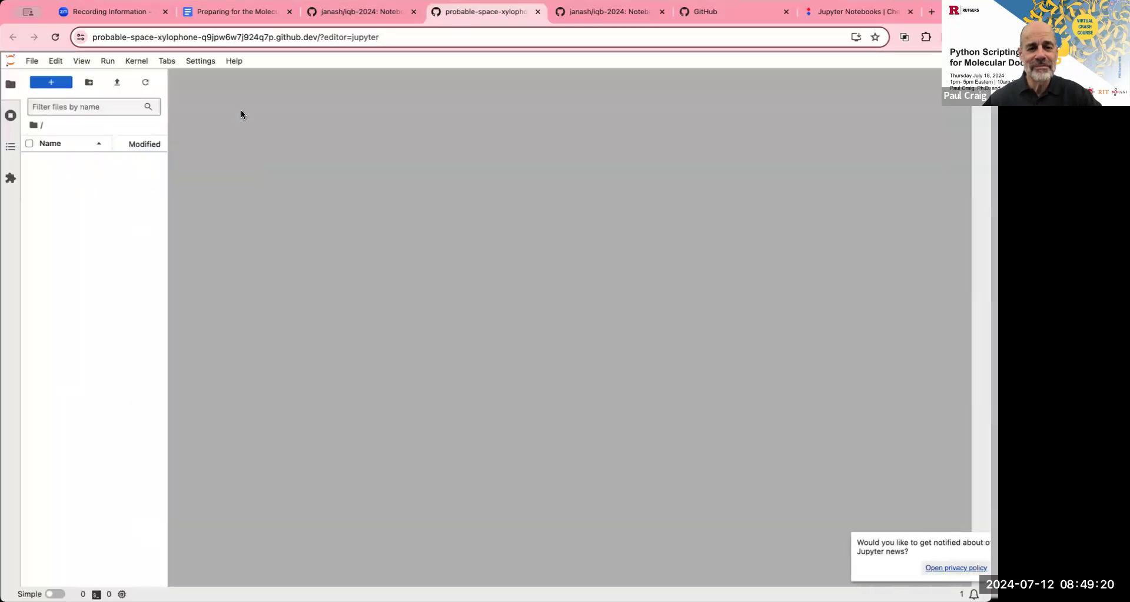
Let the reopened JupyterLab codespace finish loading its Launcher and iqb-2024 file browser.
{"action": "left_click", "coordinate": [50, 81]}
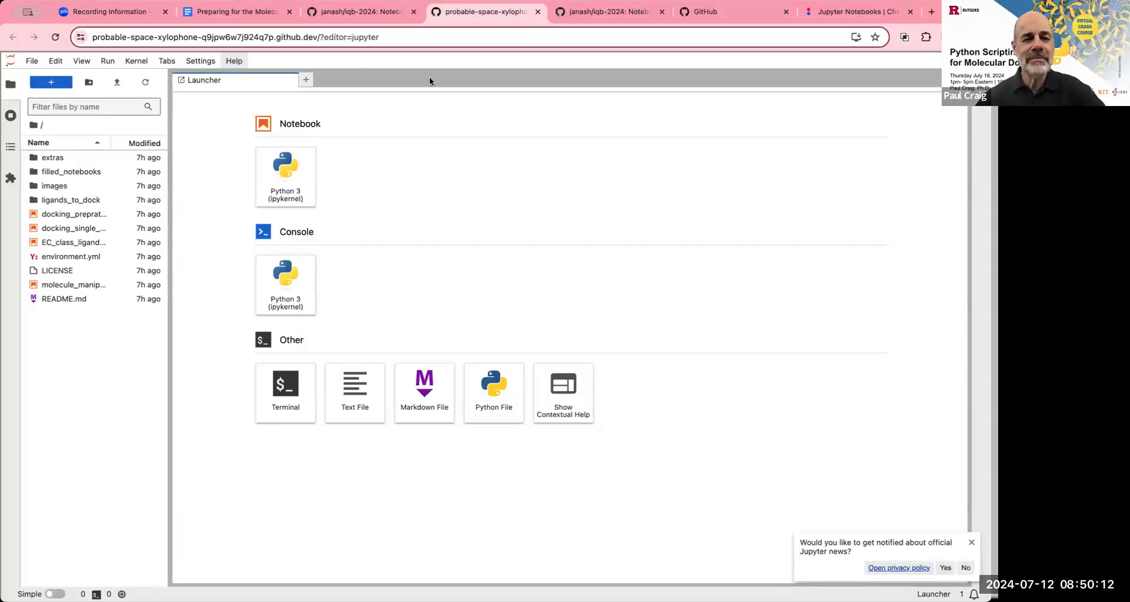
{"action": "mouse_move", "coordinate": [419, 157]}
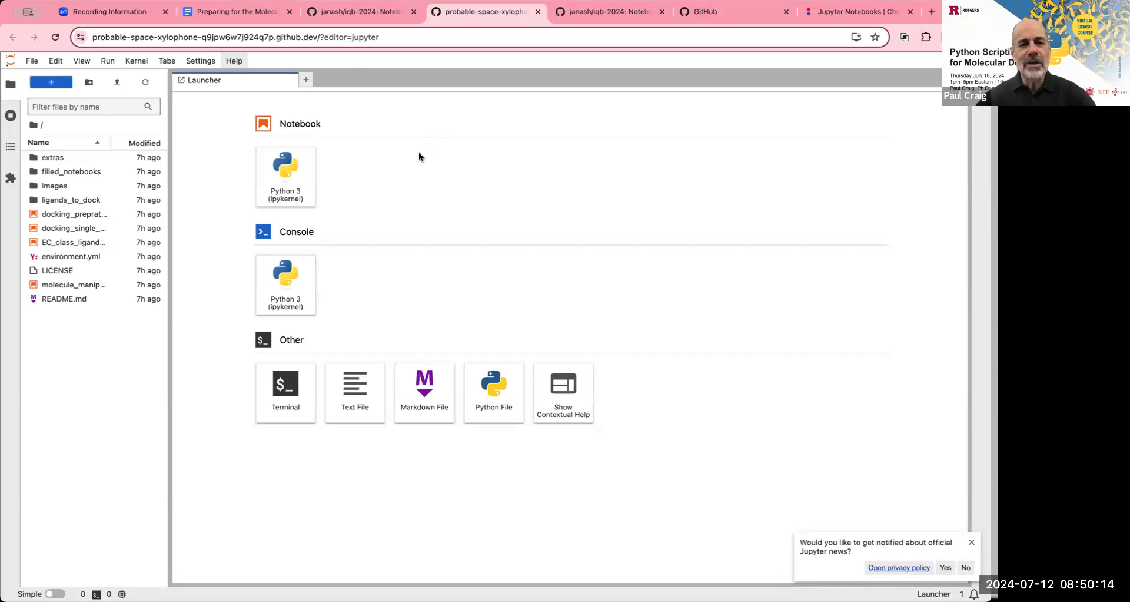
Back on the iqb-2024 repository, show the probable space xylophone codespace's actions menu.
{"action": "left_click", "coordinate": [397, 12]}
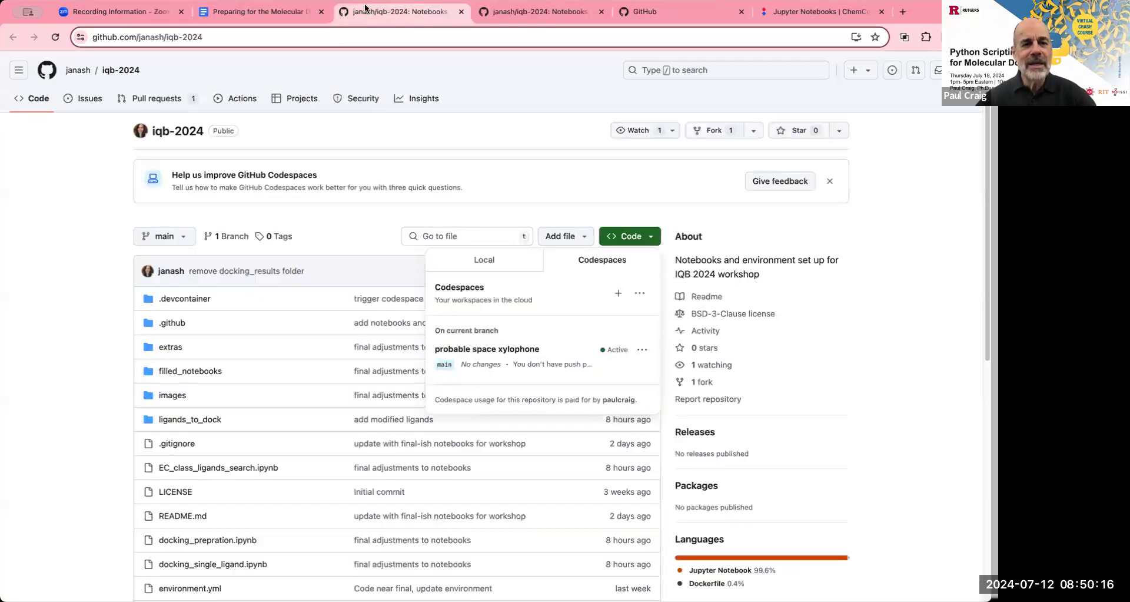
{"action": "mouse_move", "coordinate": [566, 353]}
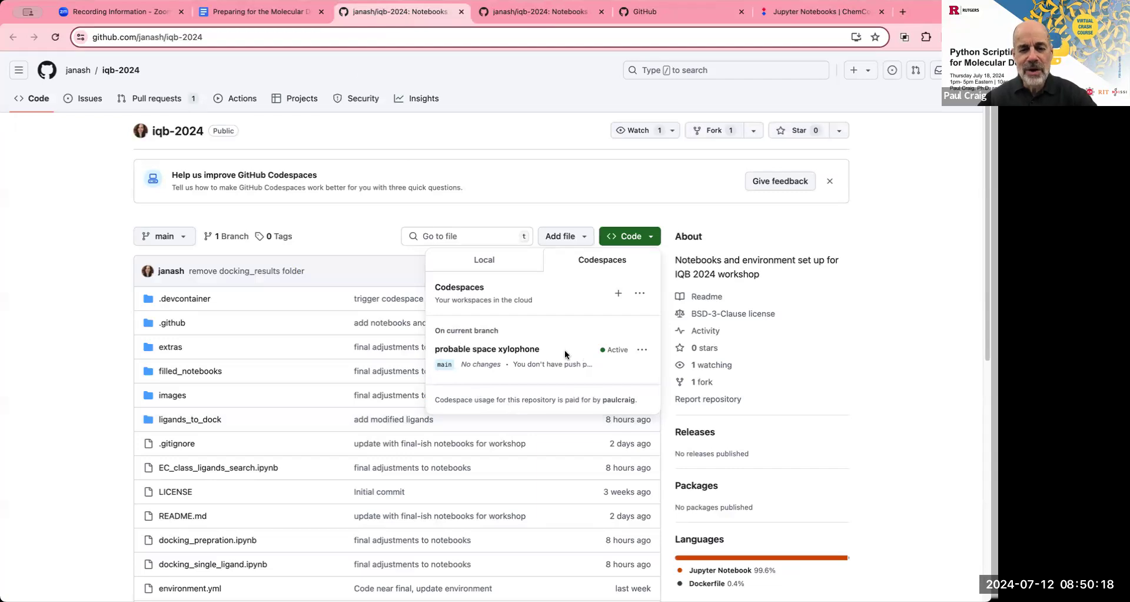
{"action": "mouse_move", "coordinate": [640, 349]}
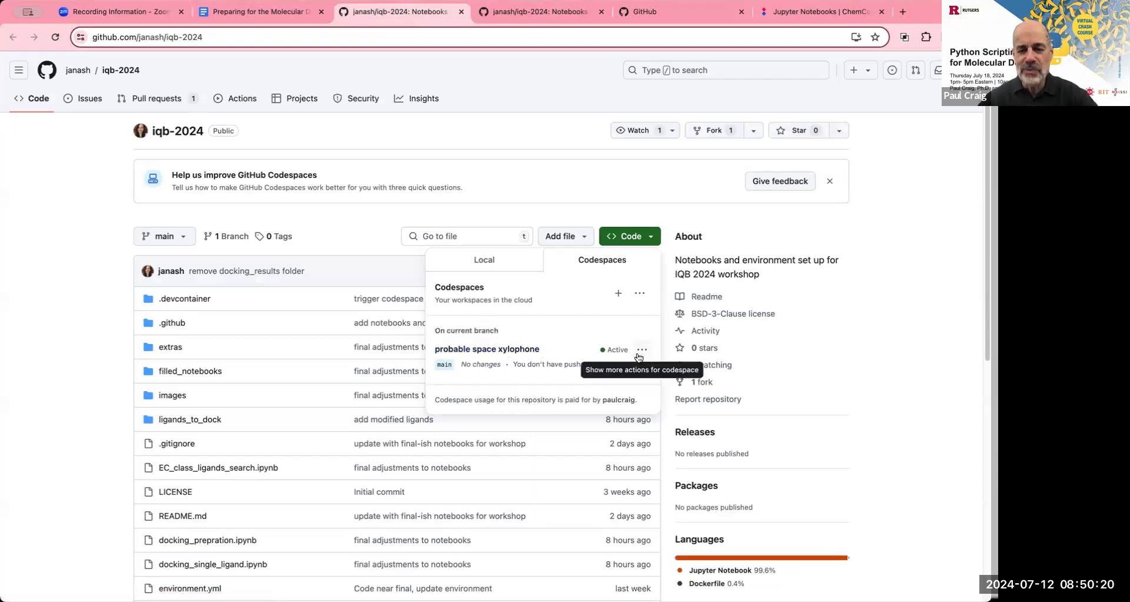
{"action": "left_click", "coordinate": [642, 349]}
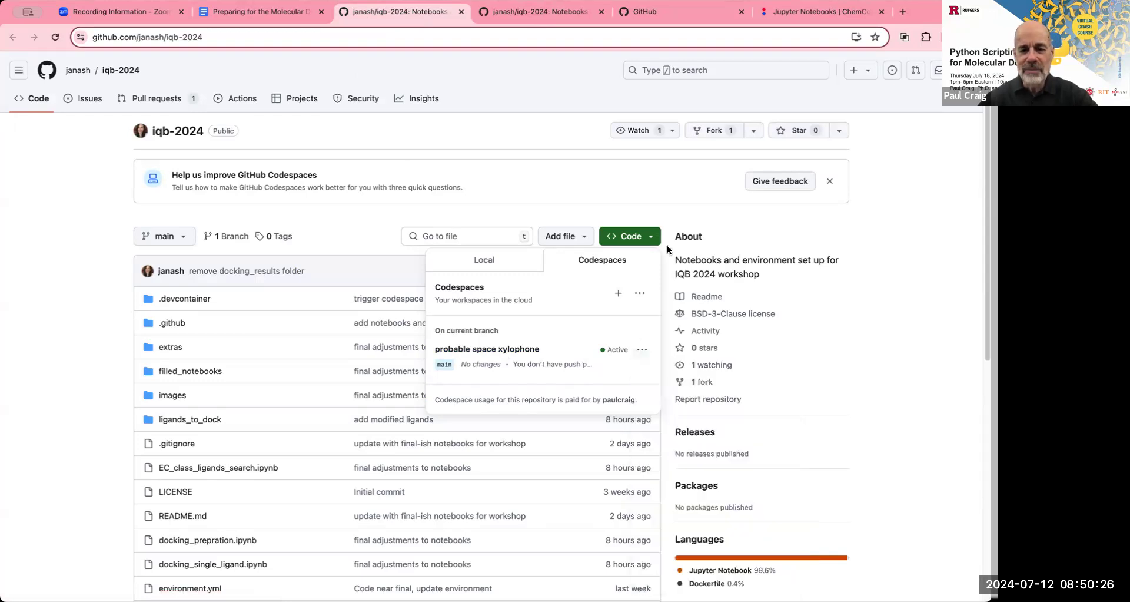
{"action": "mouse_move", "coordinate": [487, 348]}
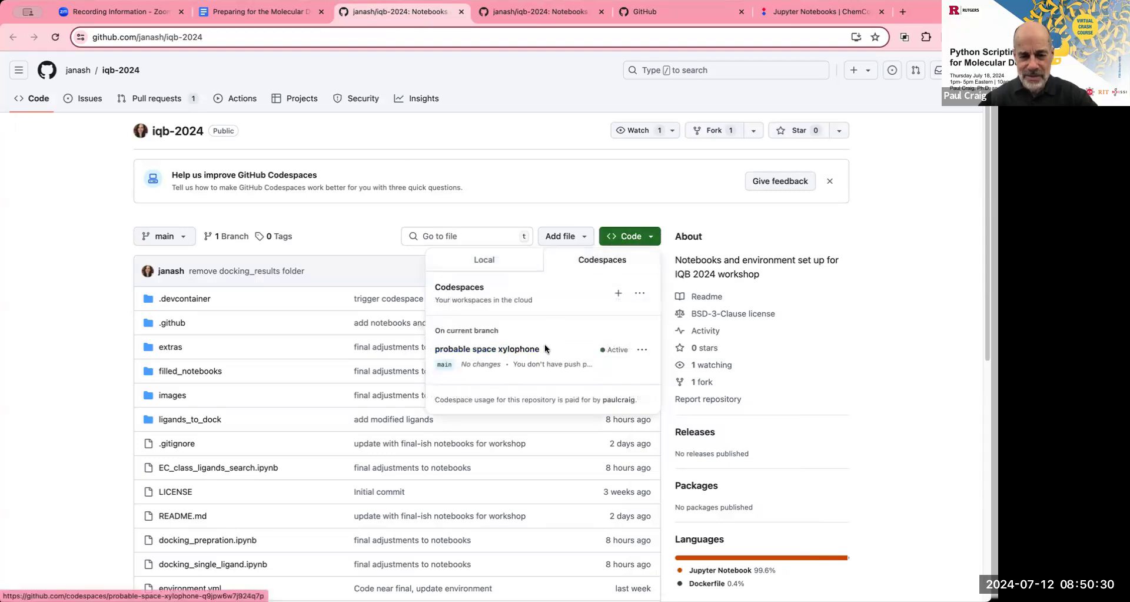
{"action": "mouse_move", "coordinate": [641, 354]}
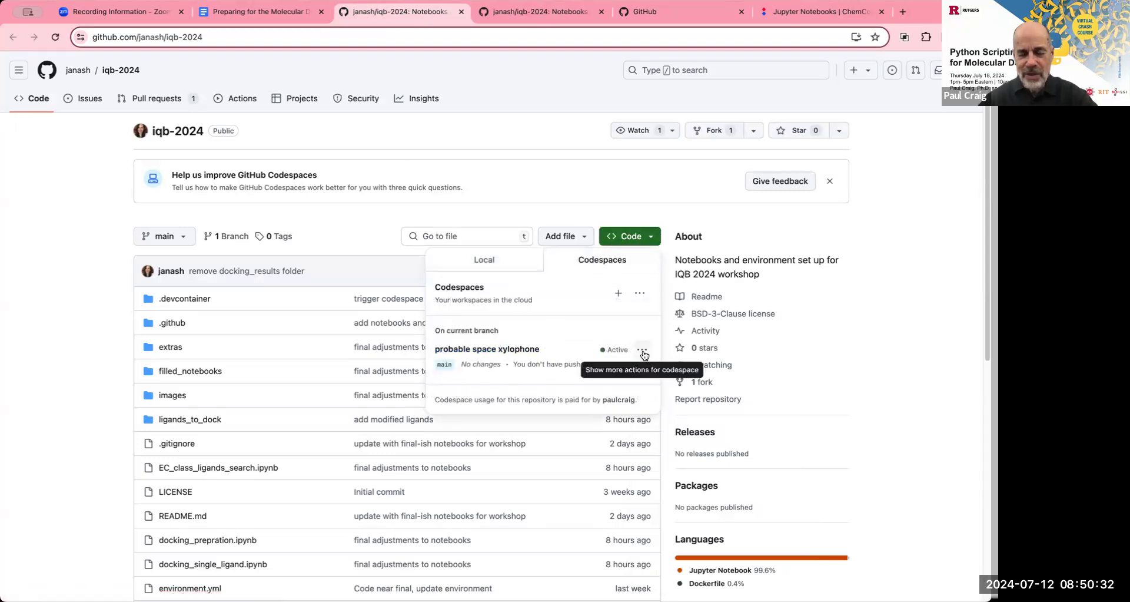
{"action": "left_click", "coordinate": [642, 352]}
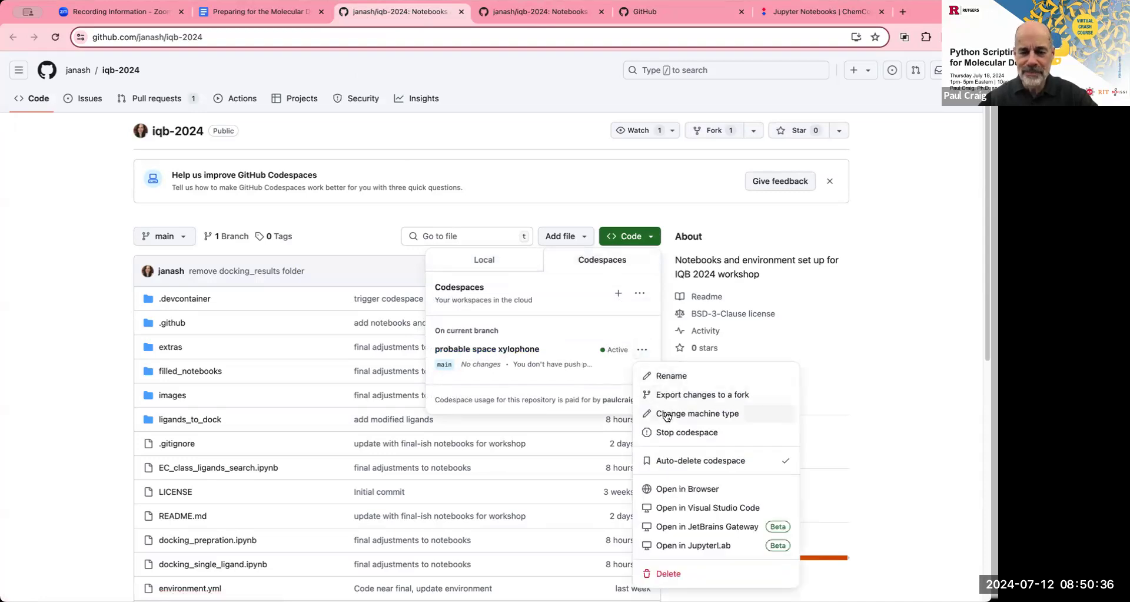
Switch the codespace's machine type to 4-core, 16GB RAM and update it.
{"action": "left_click", "coordinate": [696, 413]}
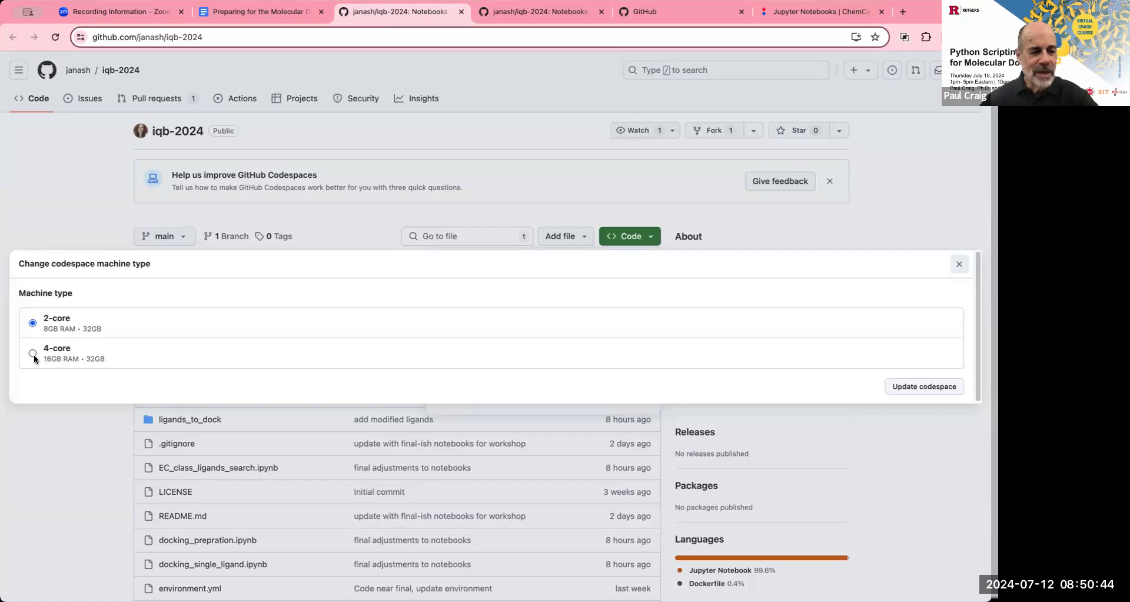
{"action": "left_click", "coordinate": [33, 353]}
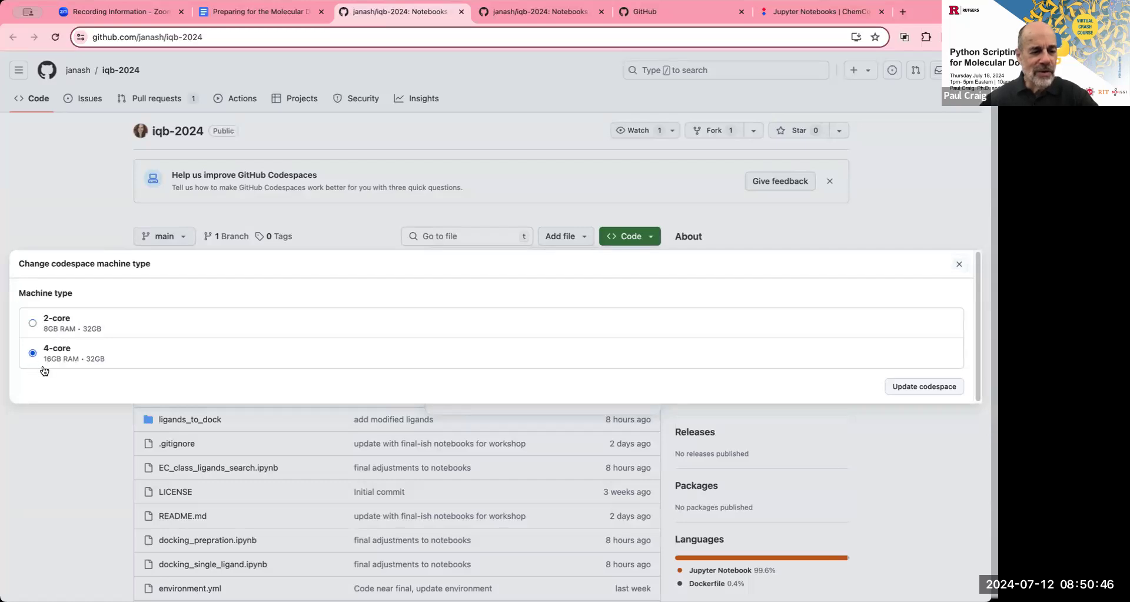
{"action": "mouse_move", "coordinate": [809, 400]}
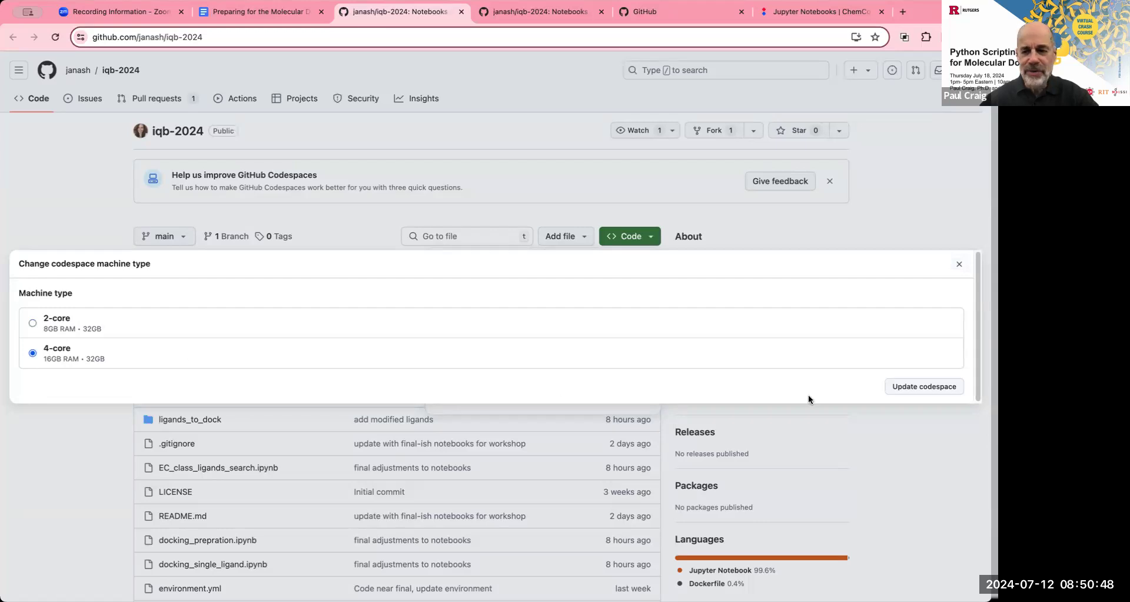
{"action": "mouse_move", "coordinate": [923, 385]}
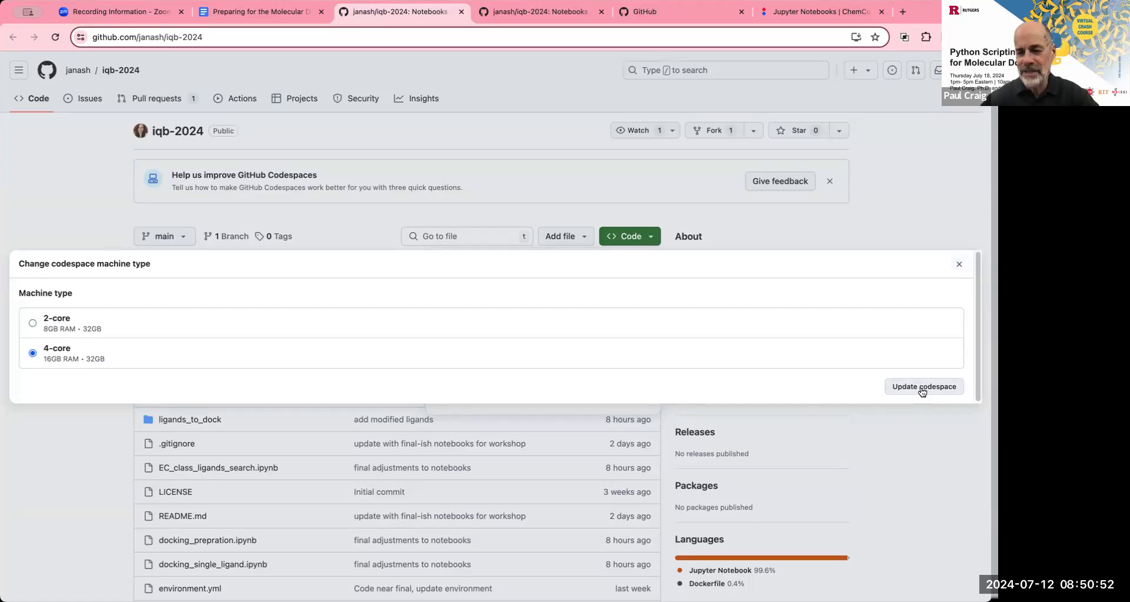
{"action": "left_click", "coordinate": [924, 385]}
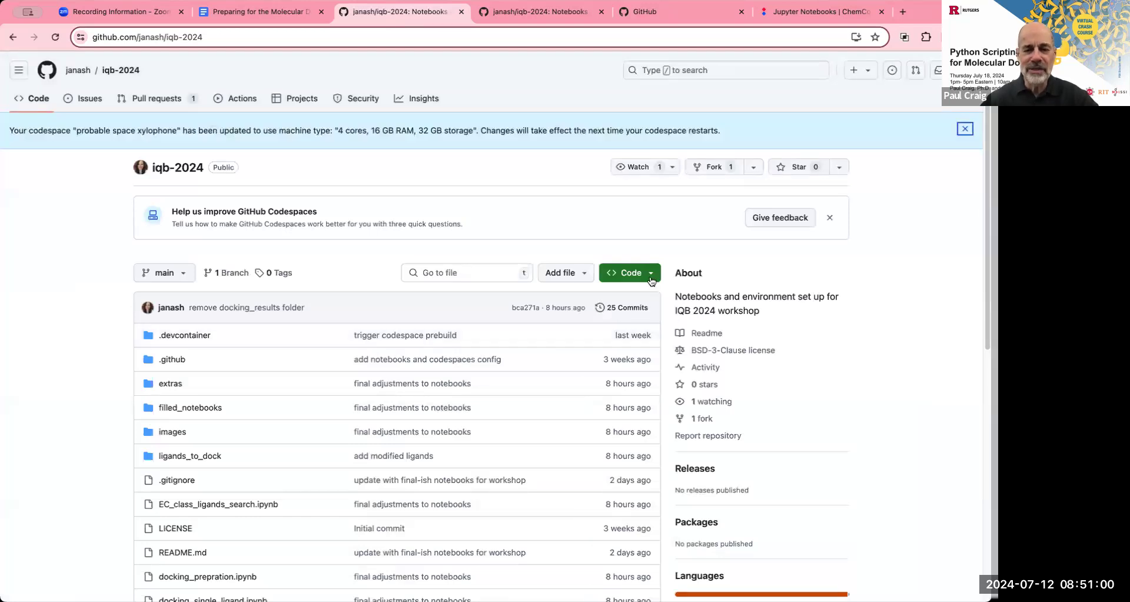
Reopen the upgraded probable space xylophone codespace in JupyterLab from the Code menu.
{"action": "left_click", "coordinate": [624, 272]}
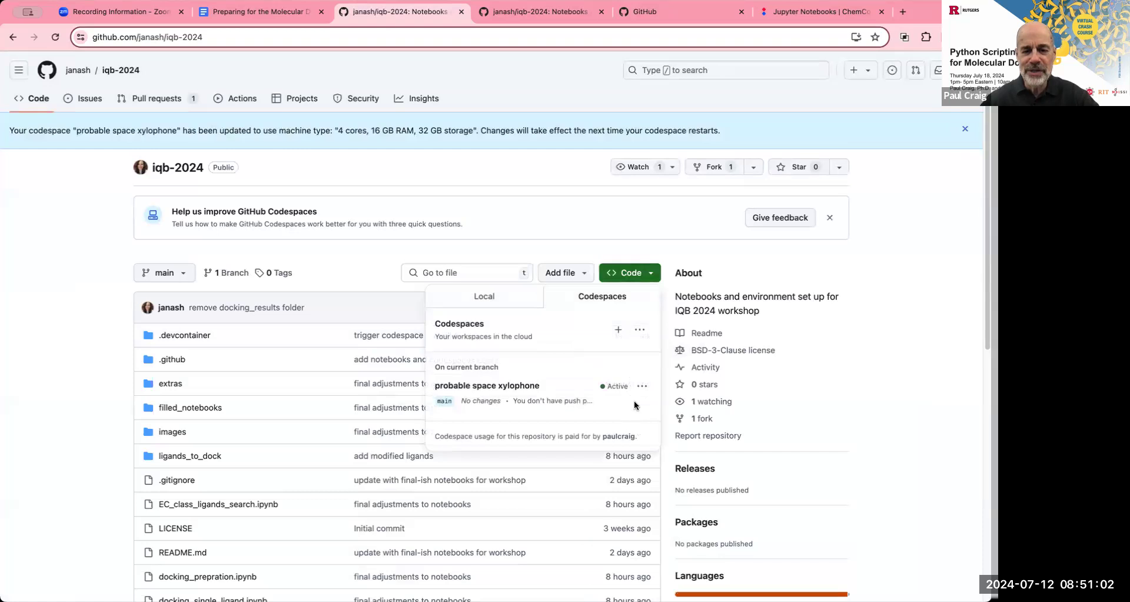
{"action": "left_click", "coordinate": [642, 385]}
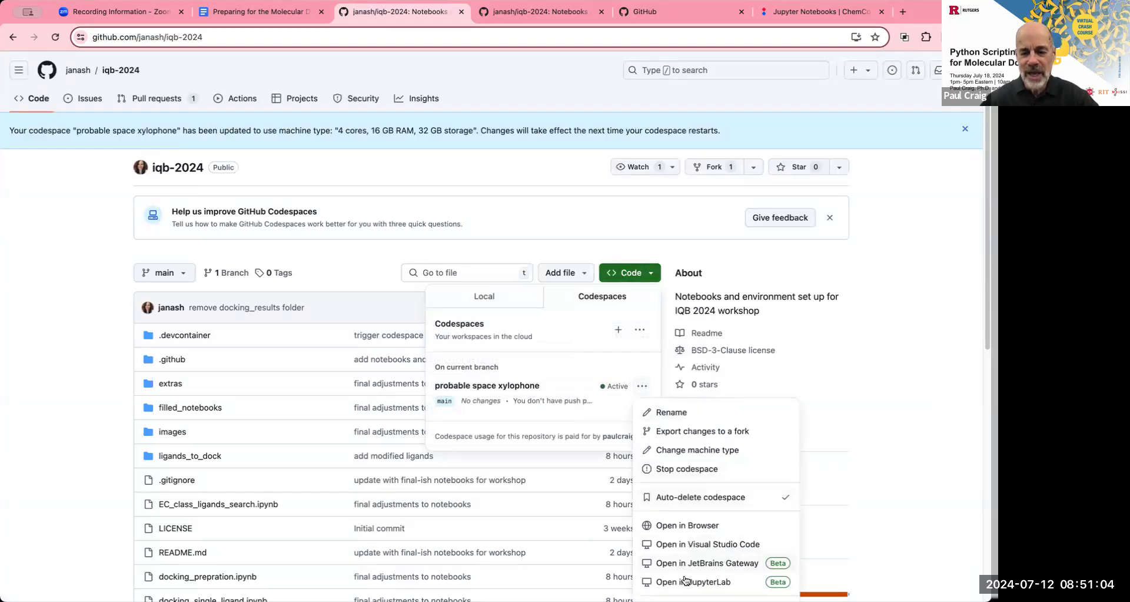
{"action": "left_click", "coordinate": [693, 582]}
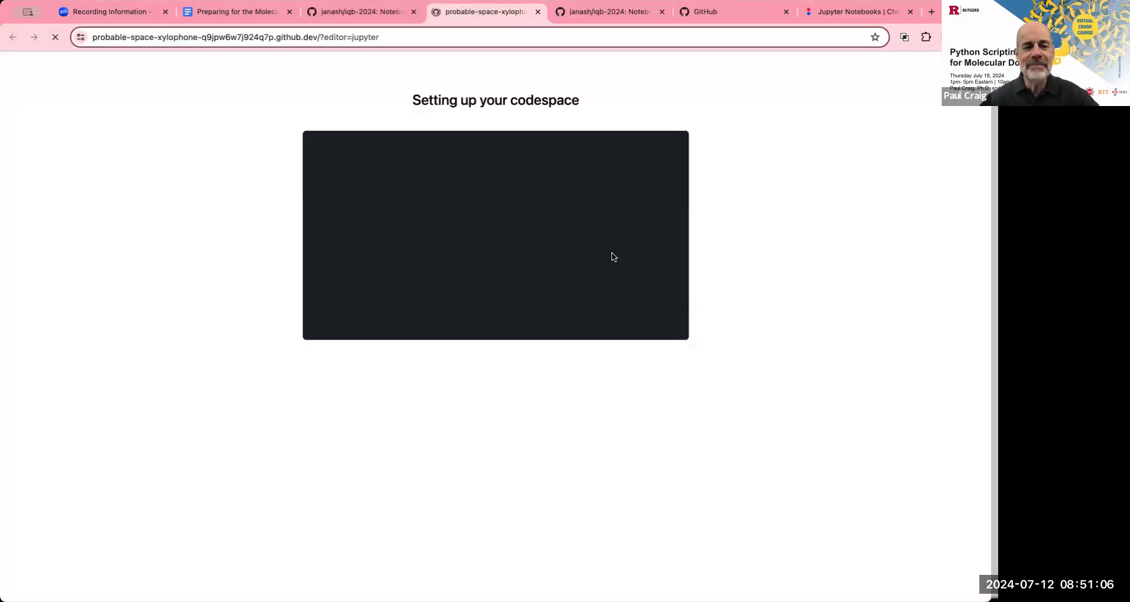